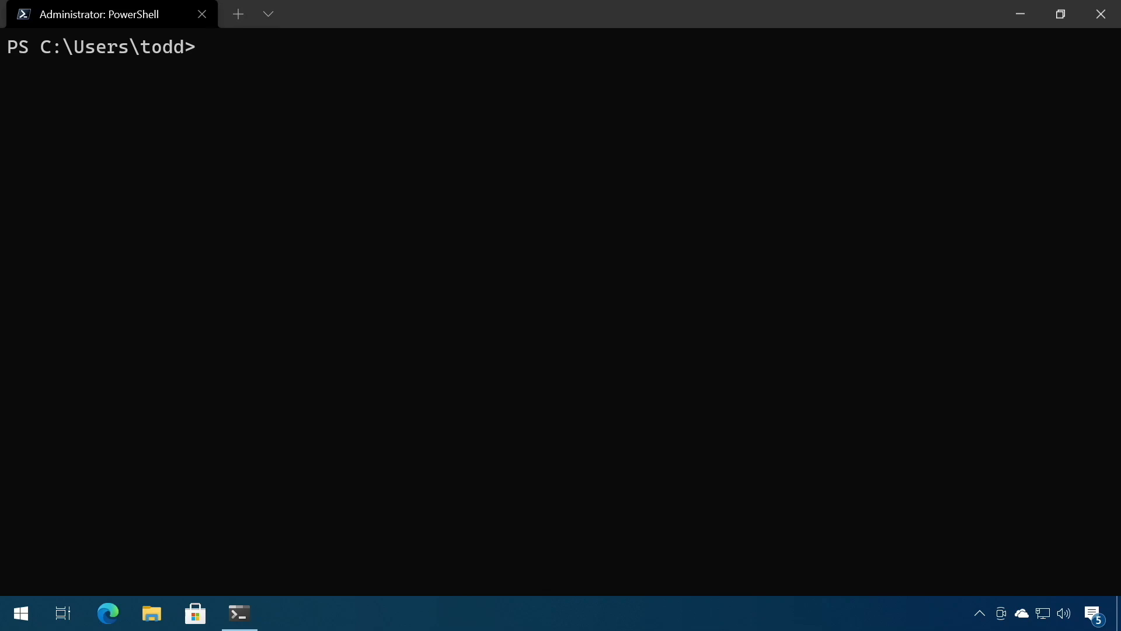
Step: Run wsl --install -d Ubuntu in the admin PowerShell tab
{"action": "type", "text": "wsl"}
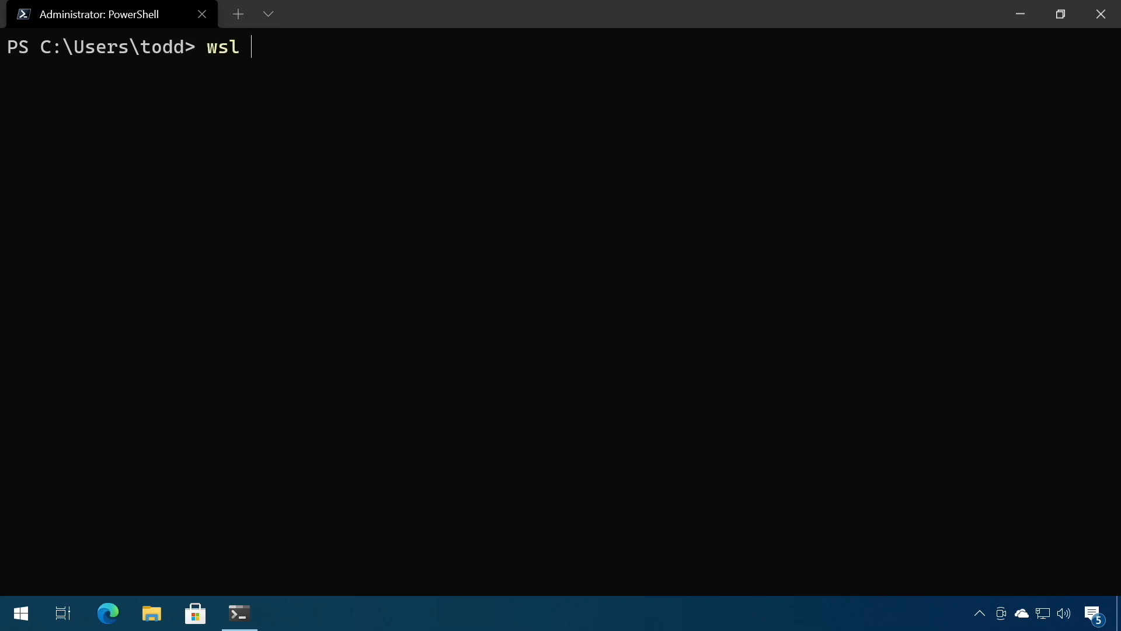
{"action": "type", "text": "--install -"}
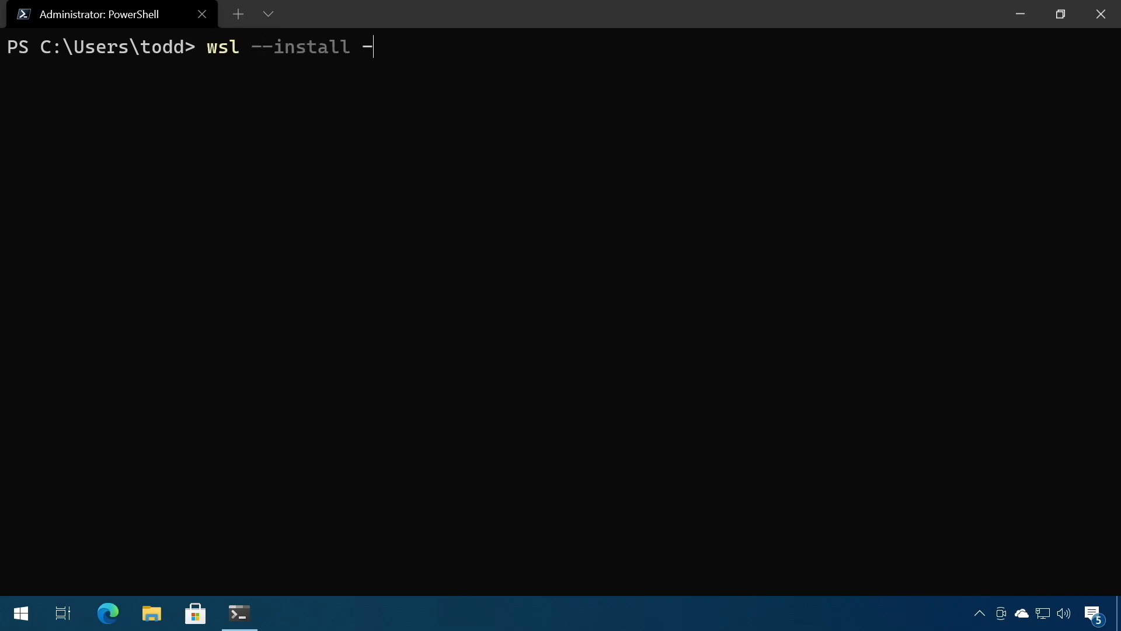
{"action": "type", "text": "d Ubuntu"}
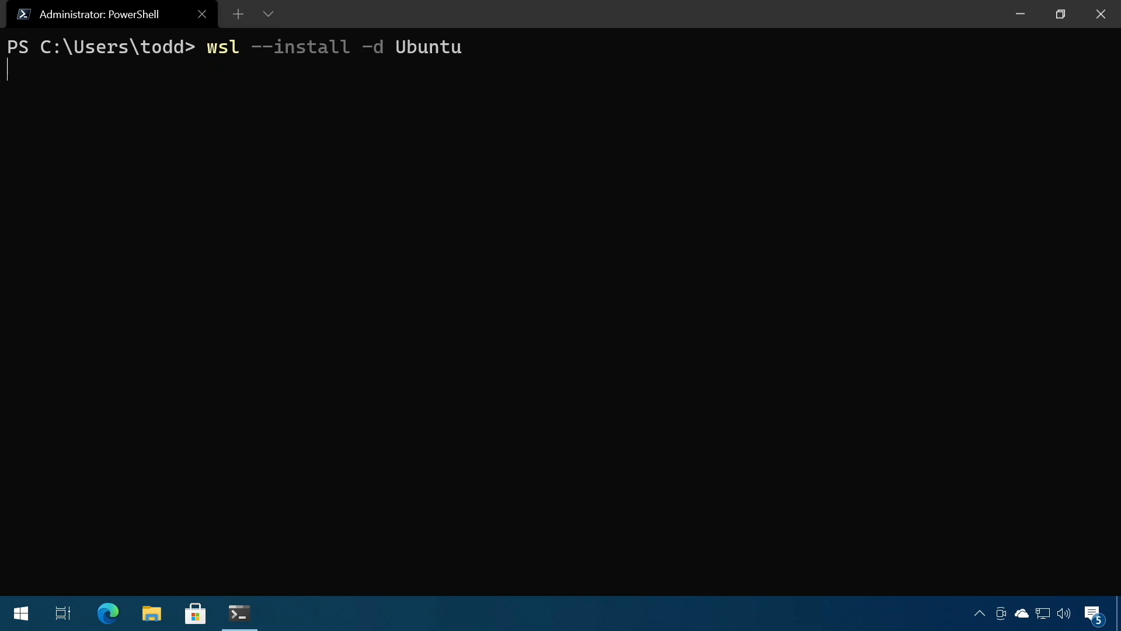
{"action": "key", "text": "Return"}
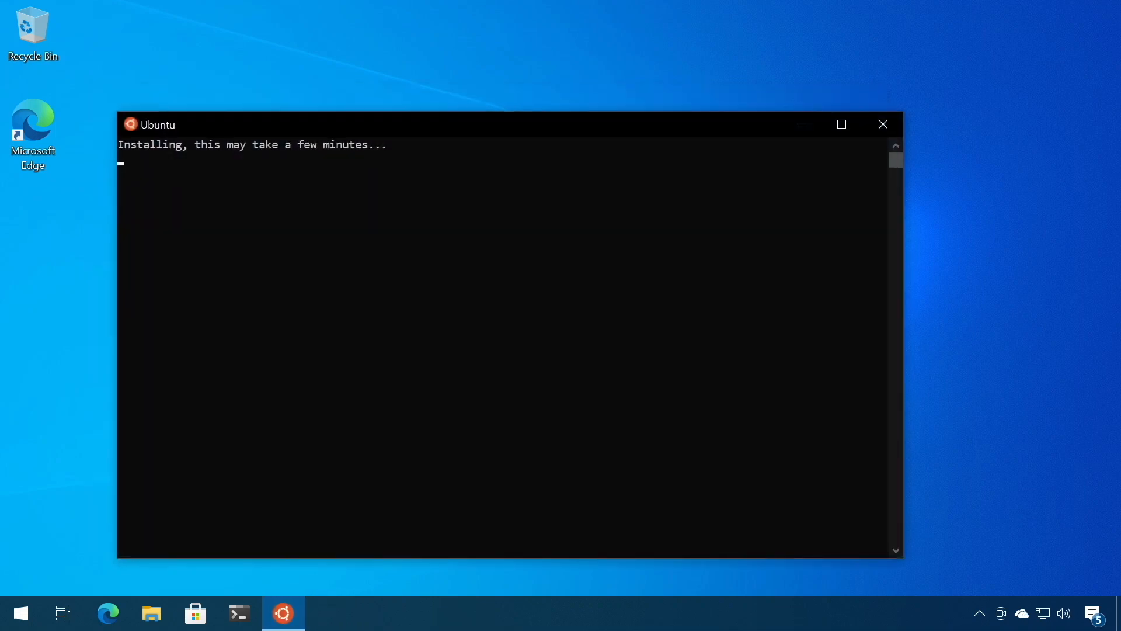
Step: Maximize the Ubuntu window and create default UNIX user todd with a password
{"action": "left_click", "coordinate": [841, 124]}
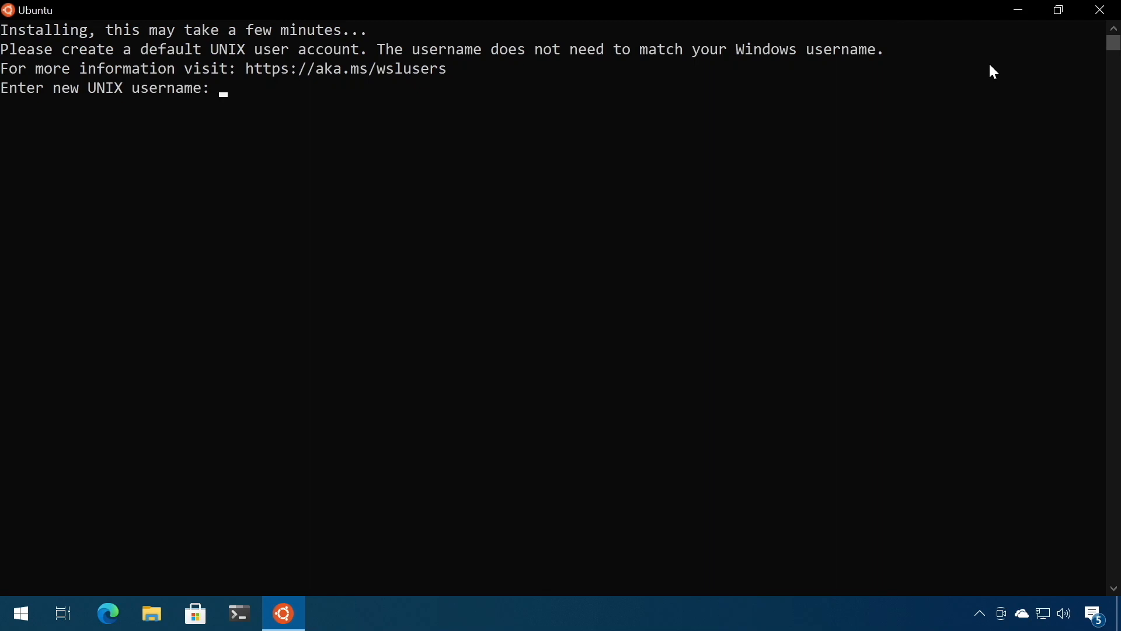
{"action": "type", "text": "todd"}
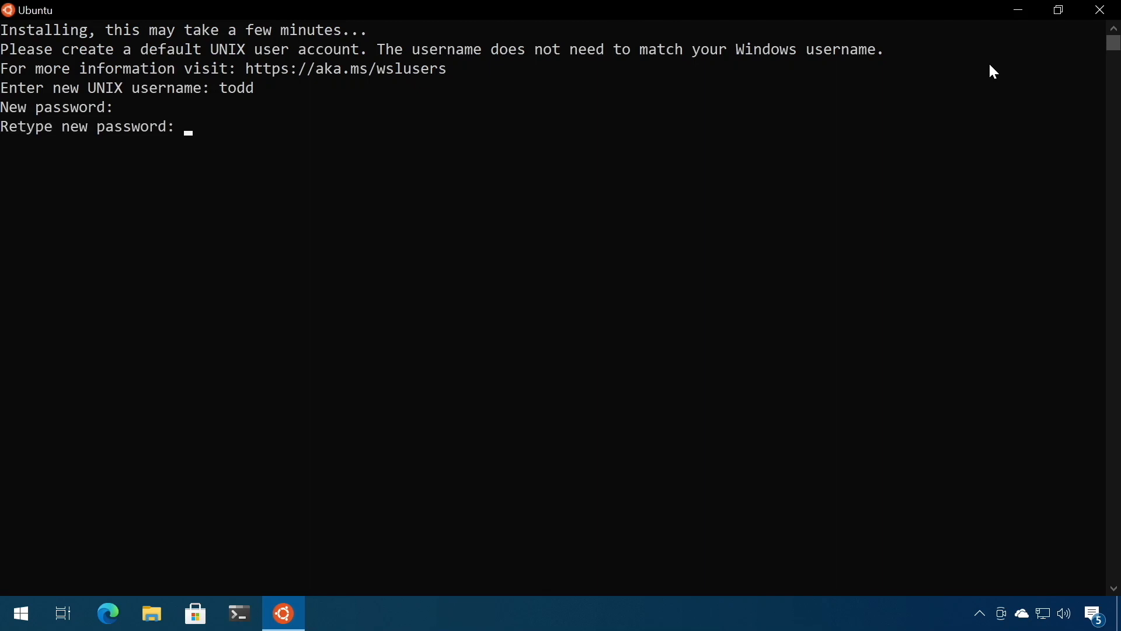
{"action": "key", "text": "Return"}
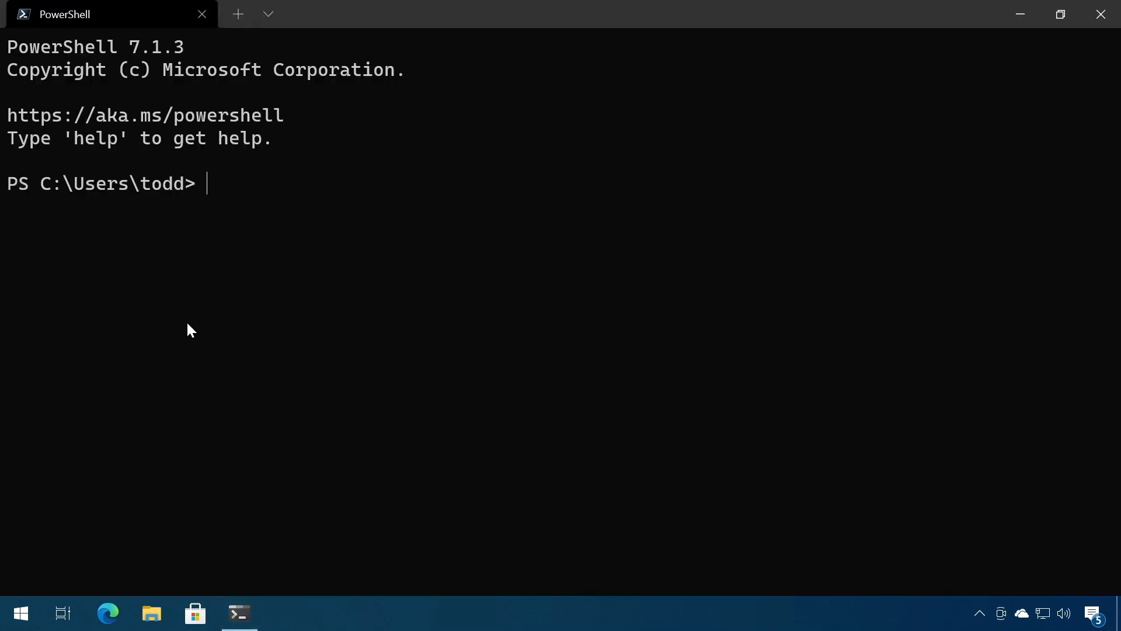
{"action": "mouse_move", "coordinate": [268, 14]}
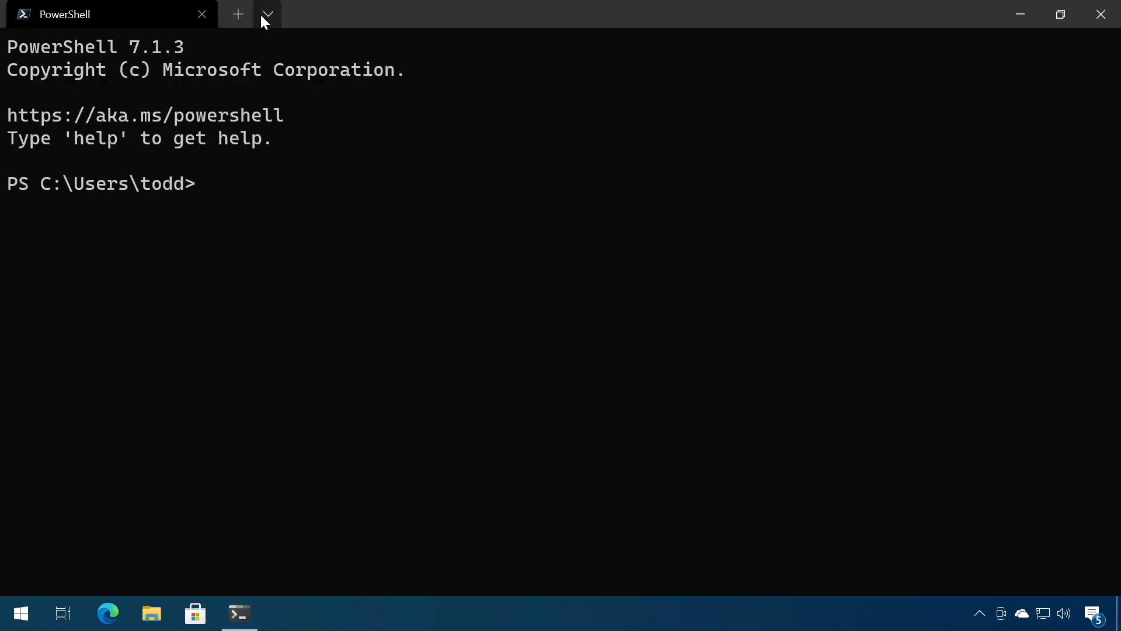
Step: Open an Ubuntu tab and run sudo apt update && sudo apt upgrade with the sudo password
{"action": "left_click", "coordinate": [268, 13]}
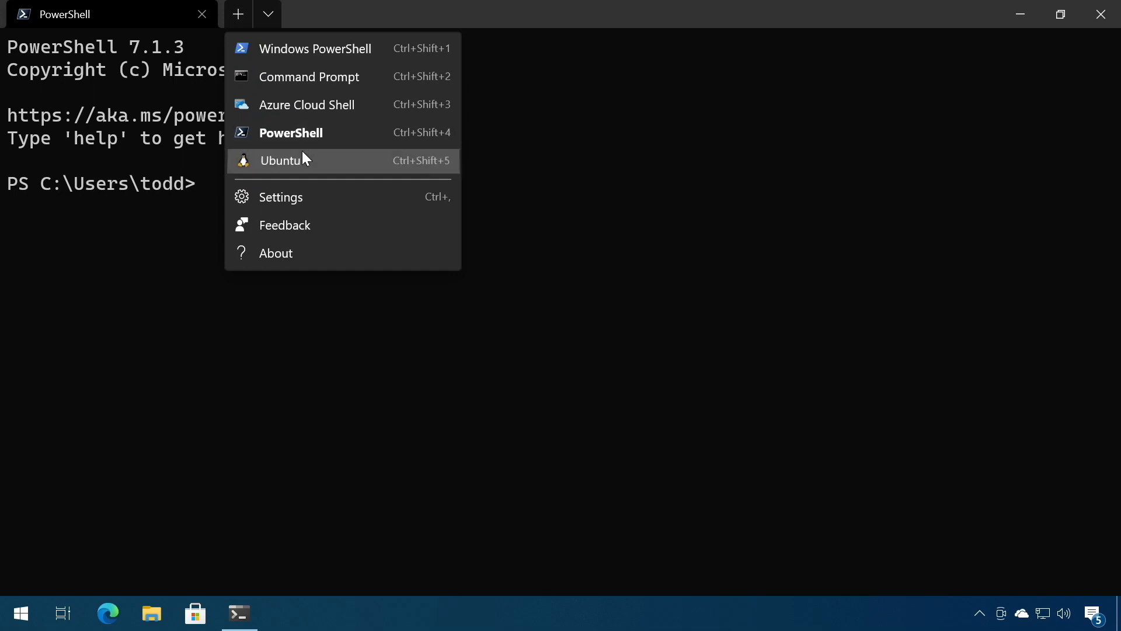
{"action": "left_click", "coordinate": [281, 160]}
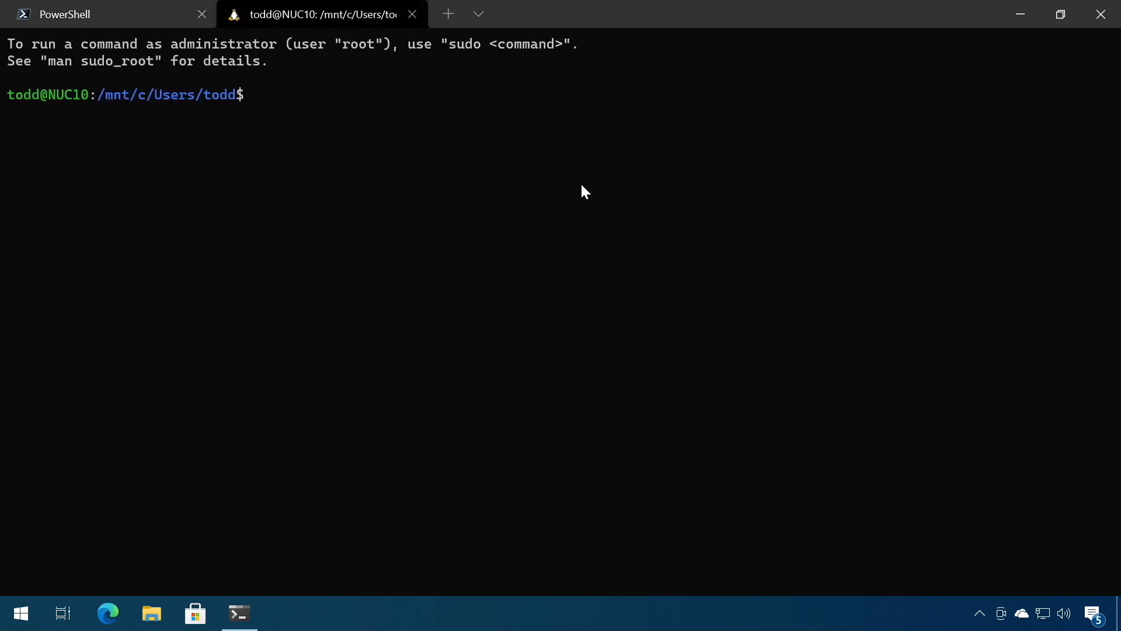
{"action": "type", "text": "sudo"}
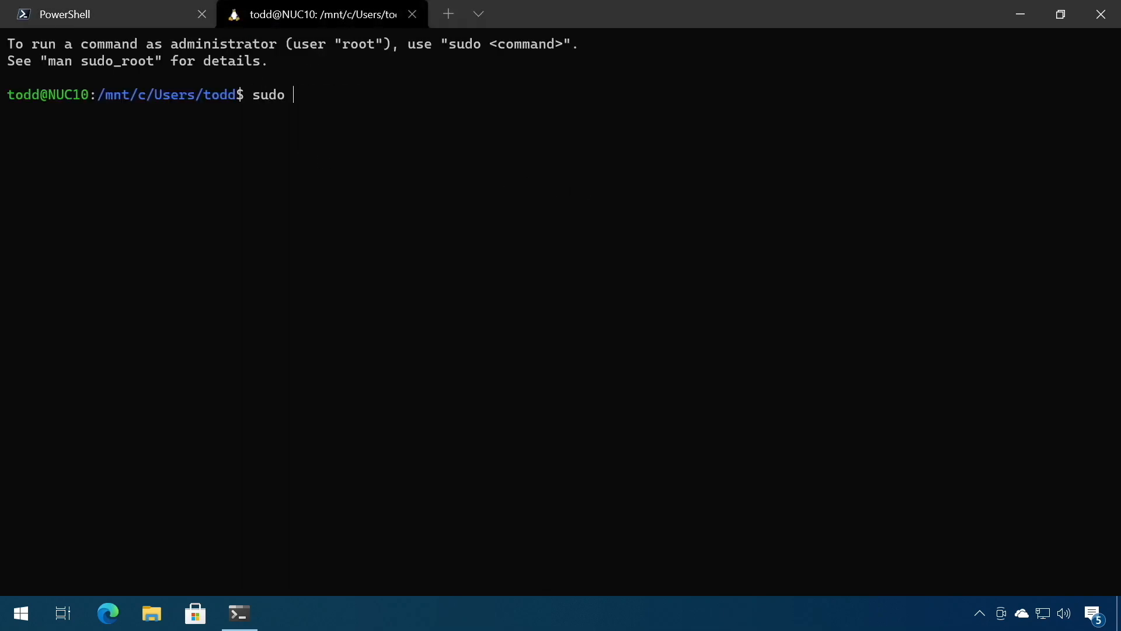
{"action": "type", "text": "apt up"}
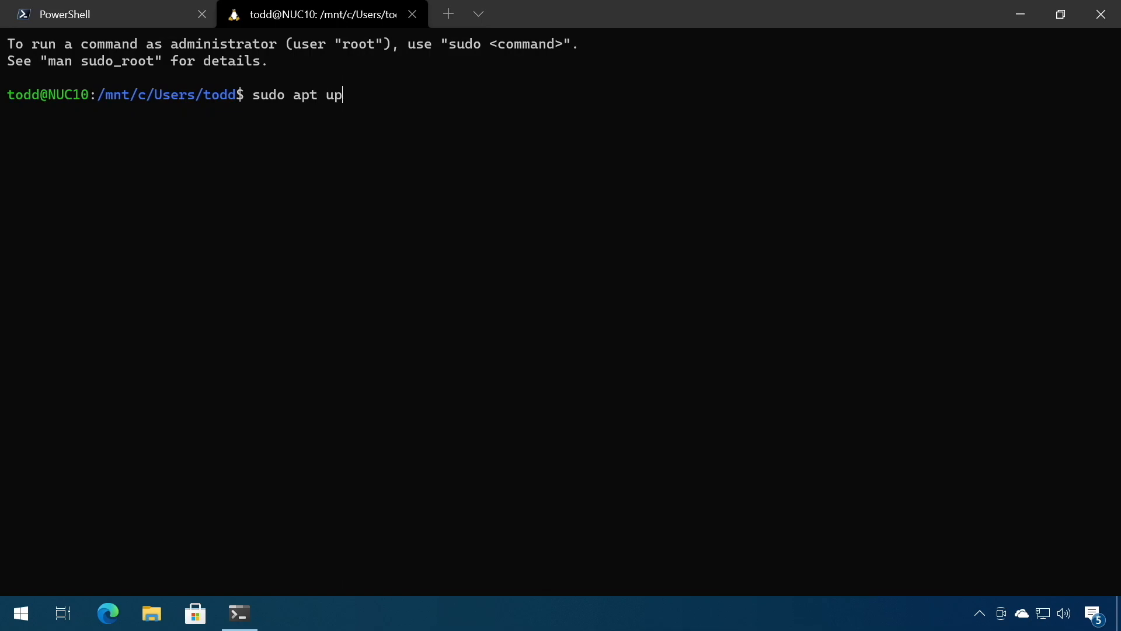
{"action": "type", "text": "date &"}
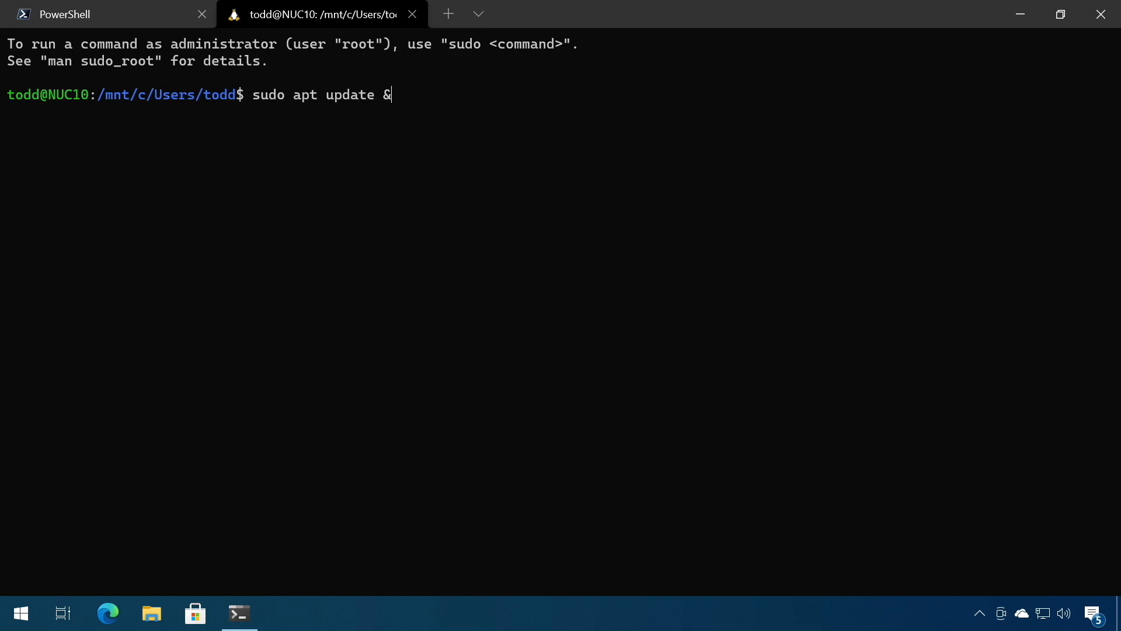
{"action": "type", "text": "& sudo apt u"}
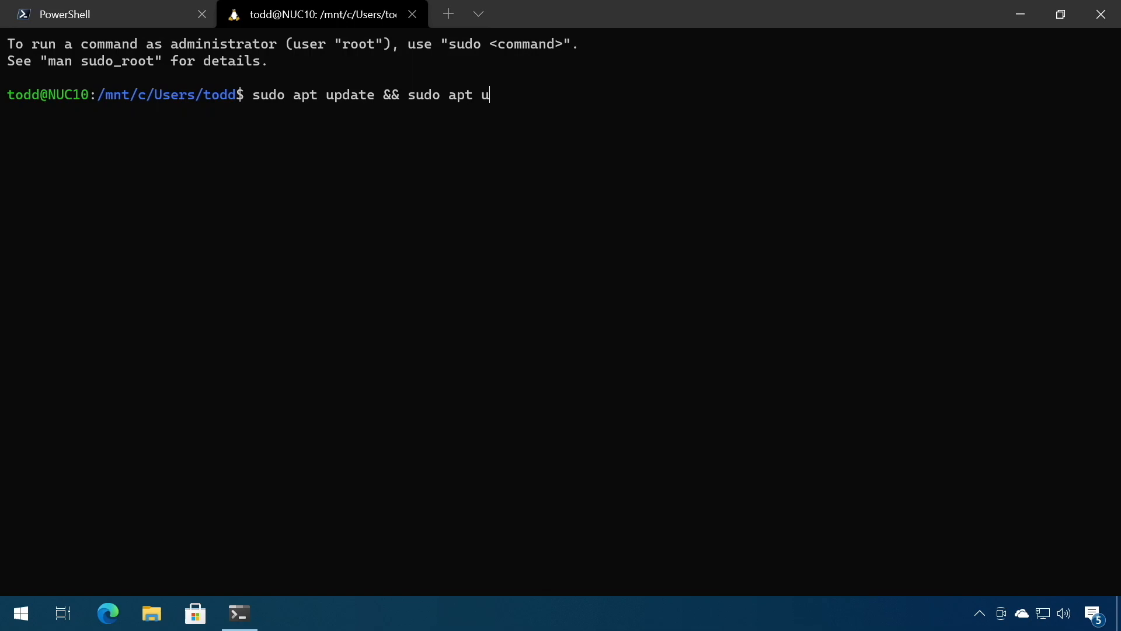
{"action": "key", "text": "Return"}
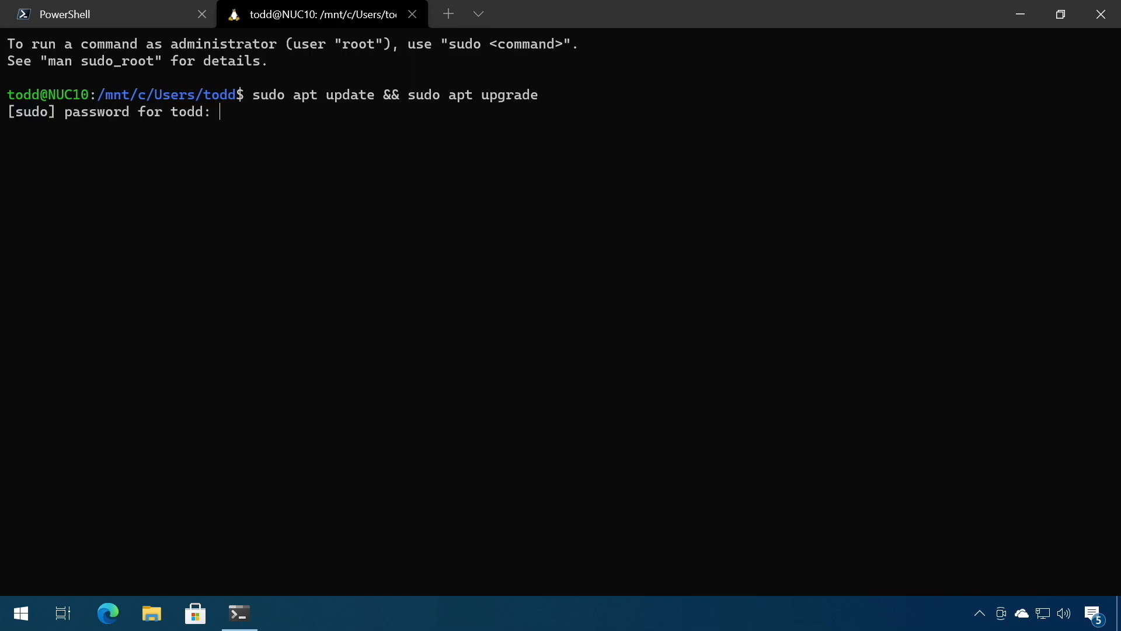
{"action": "key", "text": "Return"}
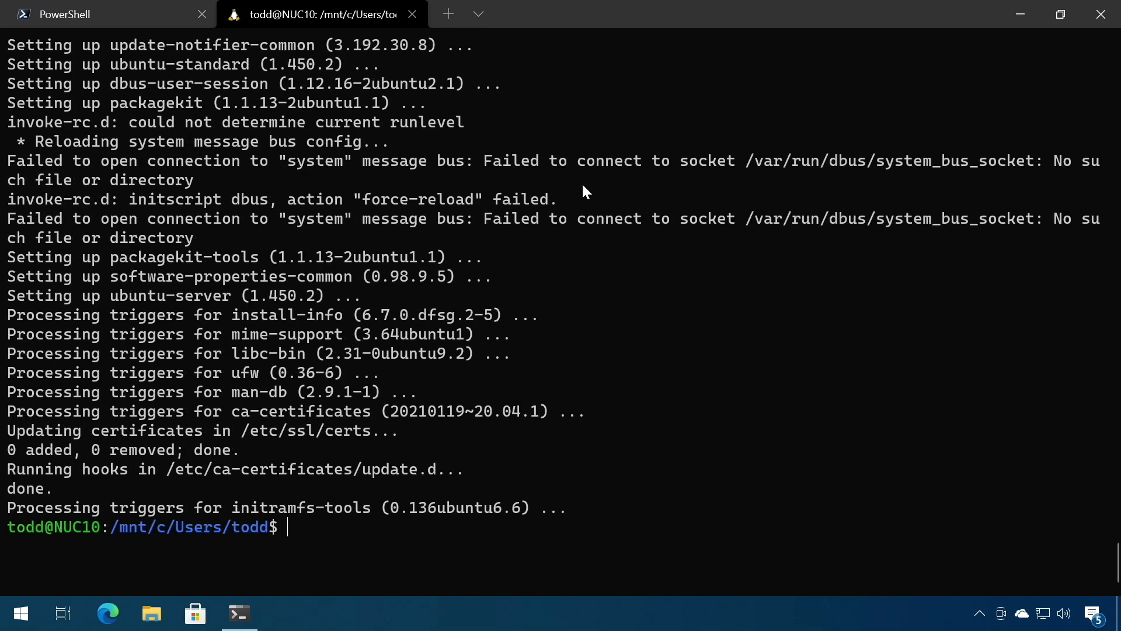
Step: Close the Ubuntu tab and run clear in PowerShell
{"action": "left_click", "coordinate": [411, 13]}
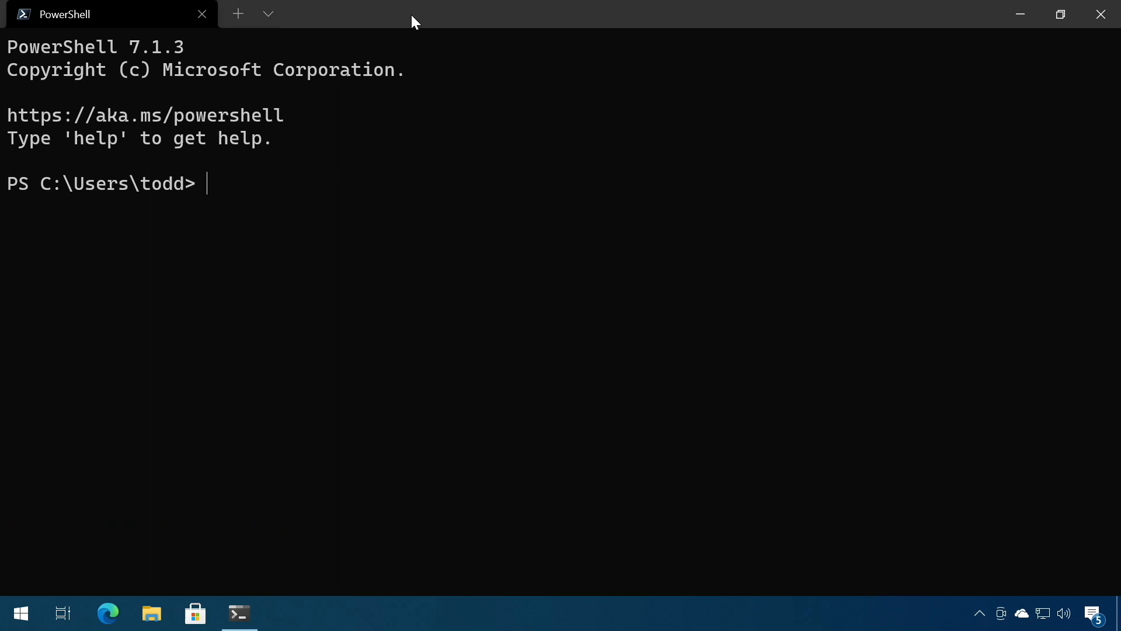
{"action": "type", "text": "clear"}
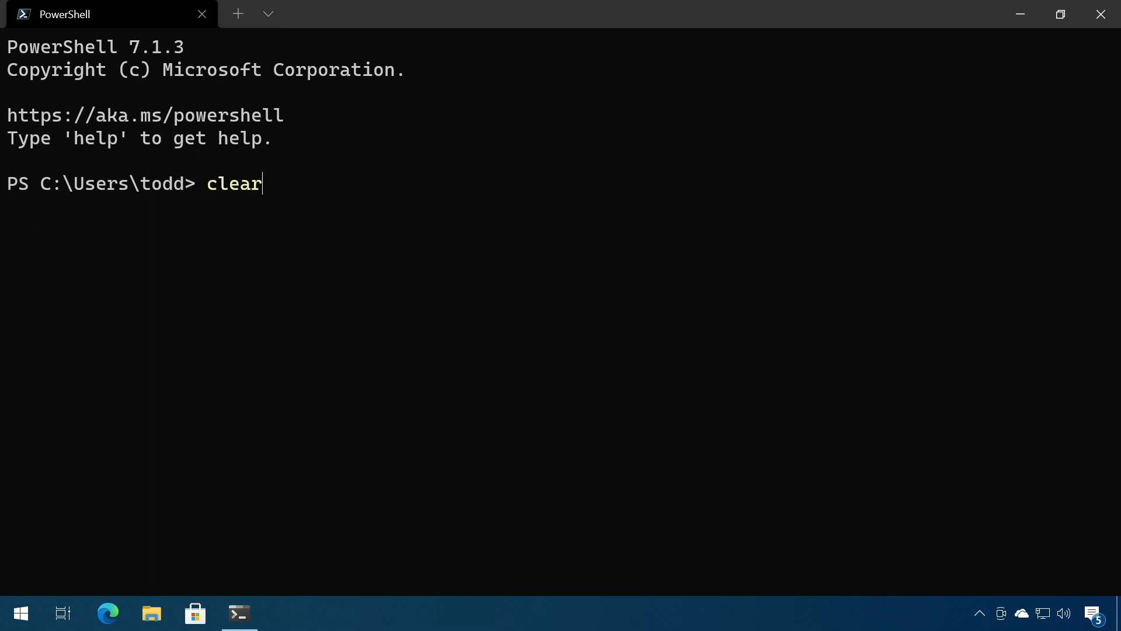
{"action": "key", "text": "Return"}
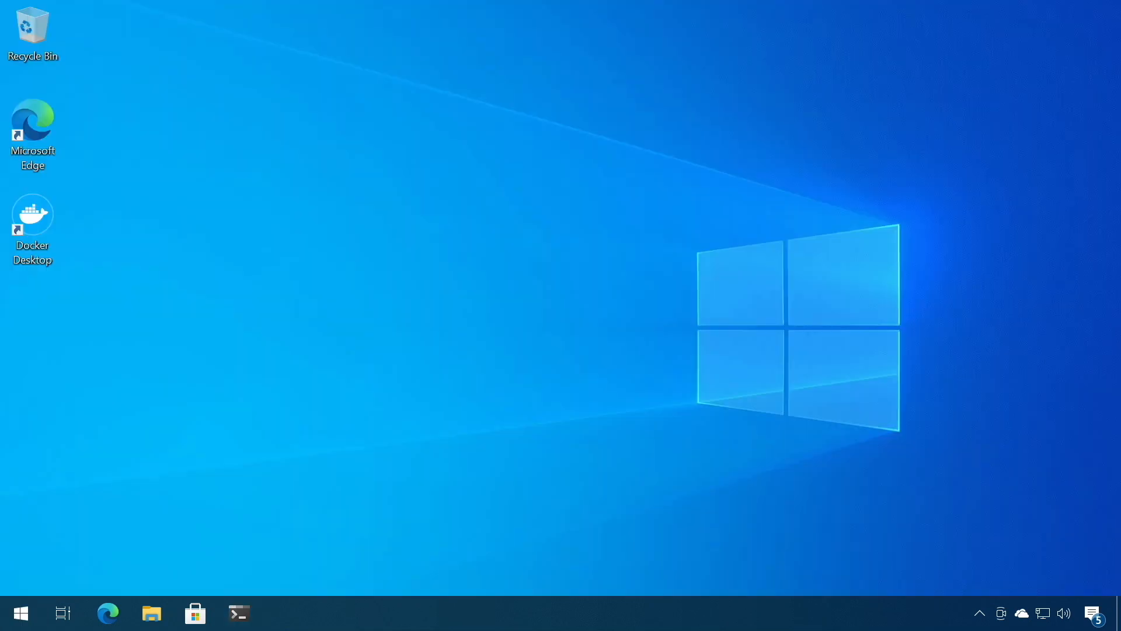
Step: Launch Docker Desktop, open its settings and dismiss the Tip of the Week
{"action": "double_click", "coordinate": [32, 214]}
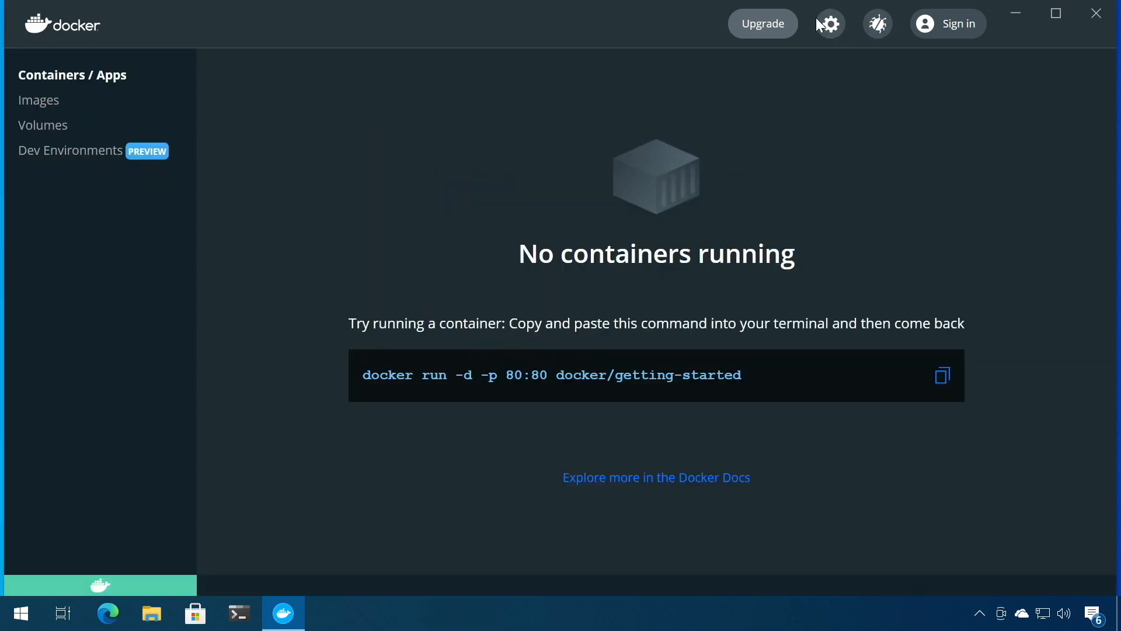
{"action": "left_click", "coordinate": [829, 23]}
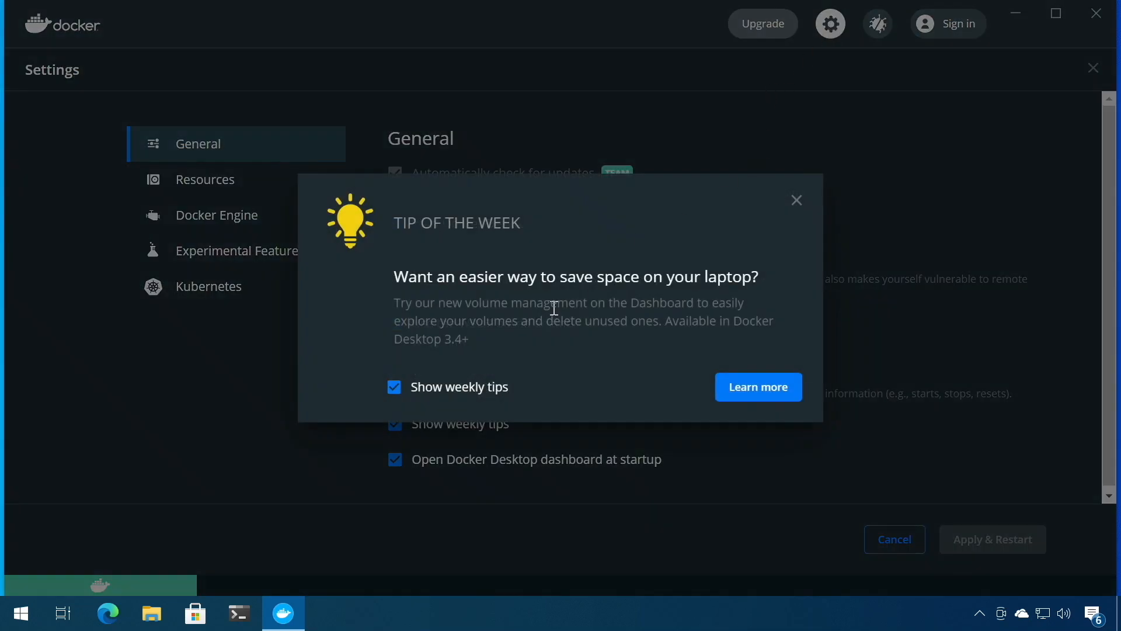
{"action": "left_click", "coordinate": [796, 200]}
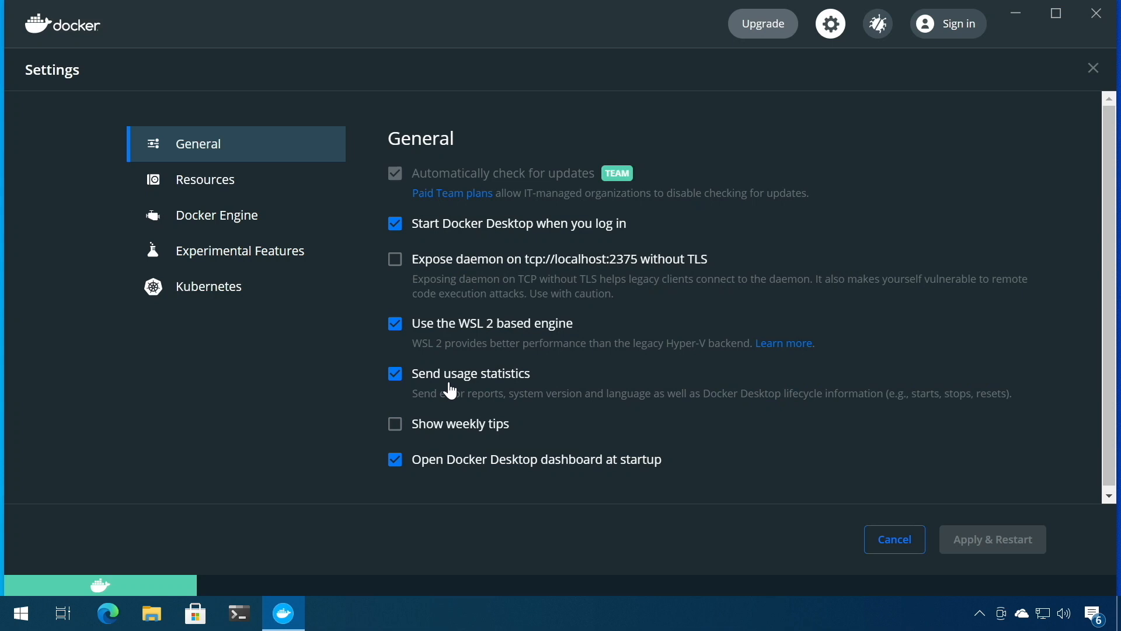
{"action": "mouse_move", "coordinate": [413, 321]}
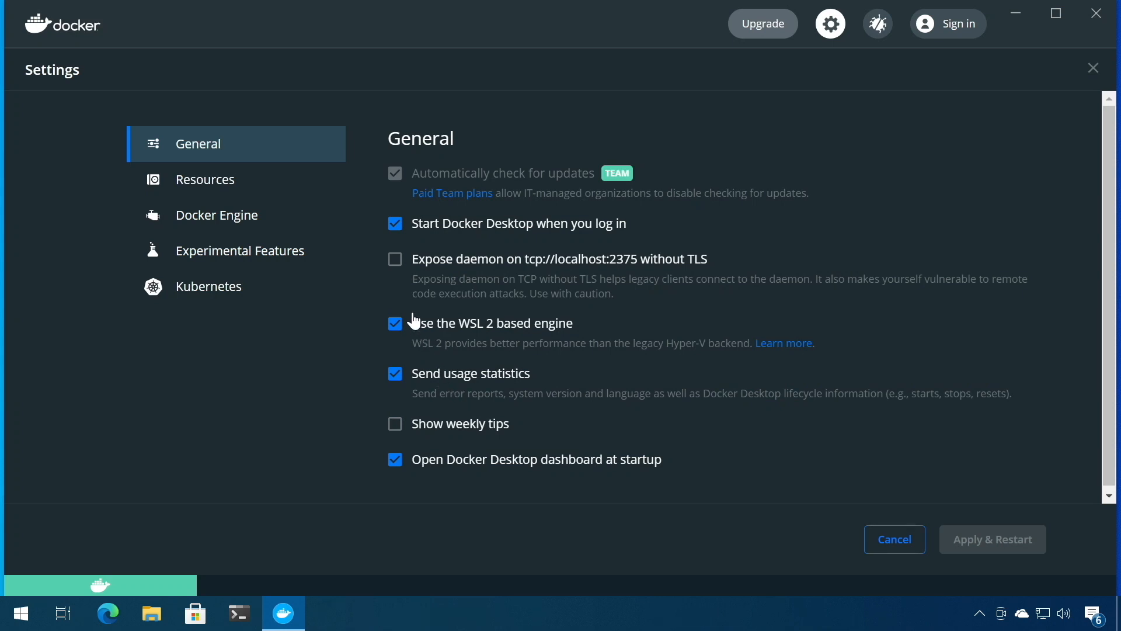
{"action": "mouse_move", "coordinate": [520, 334]}
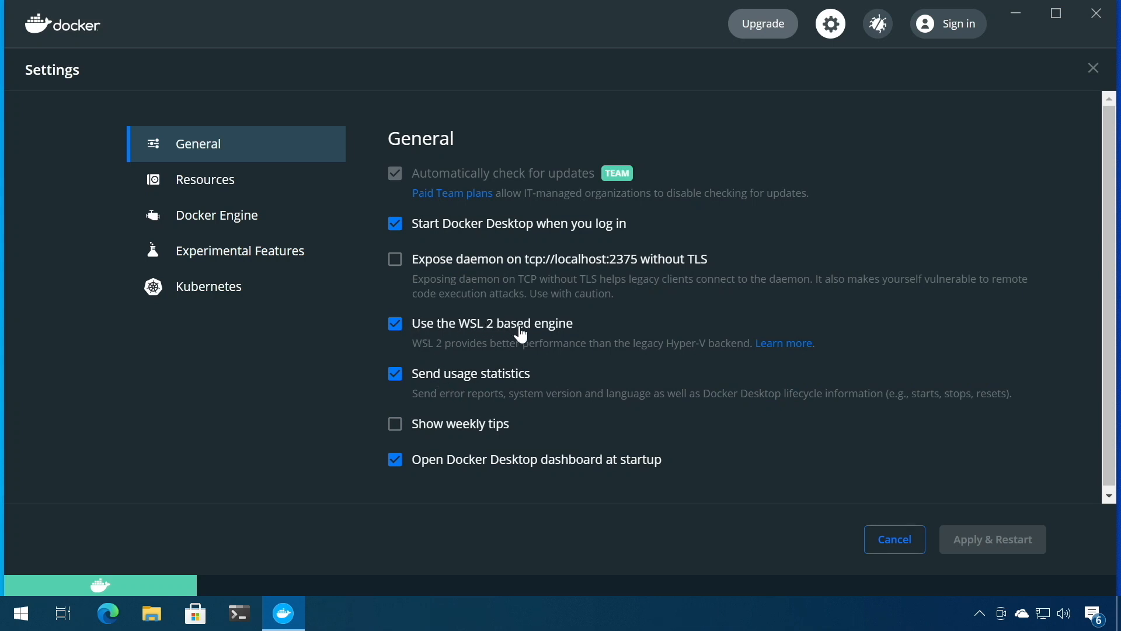
{"action": "mouse_move", "coordinate": [246, 172]}
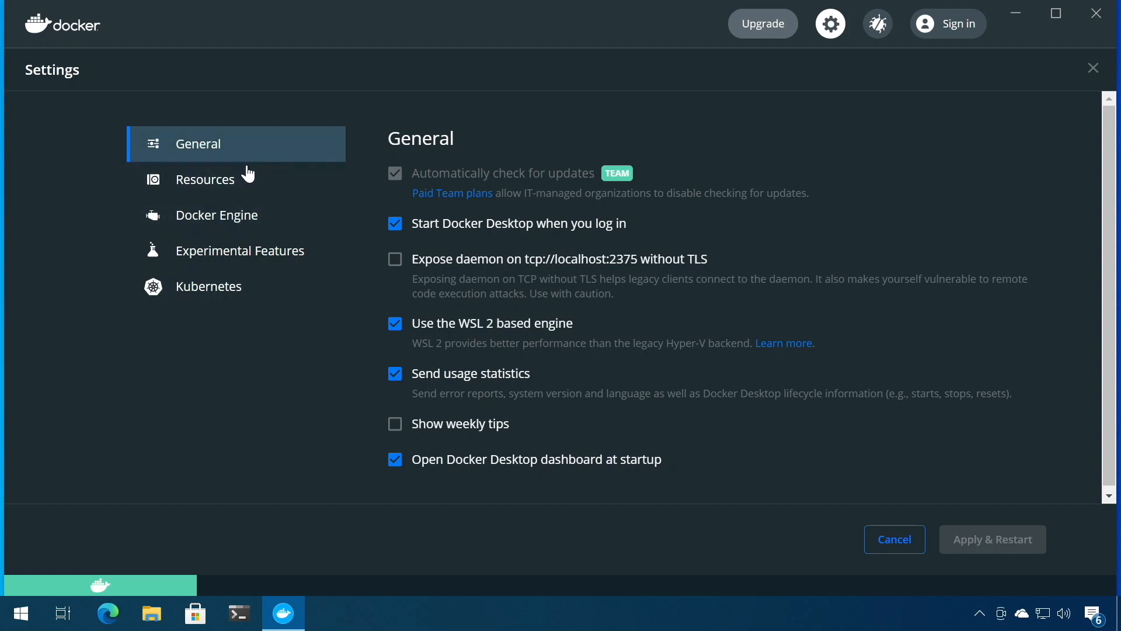
Step: Check Resources > WSL Integration for default-distro integration, then close Docker Desktop
{"action": "left_click", "coordinate": [205, 179]}
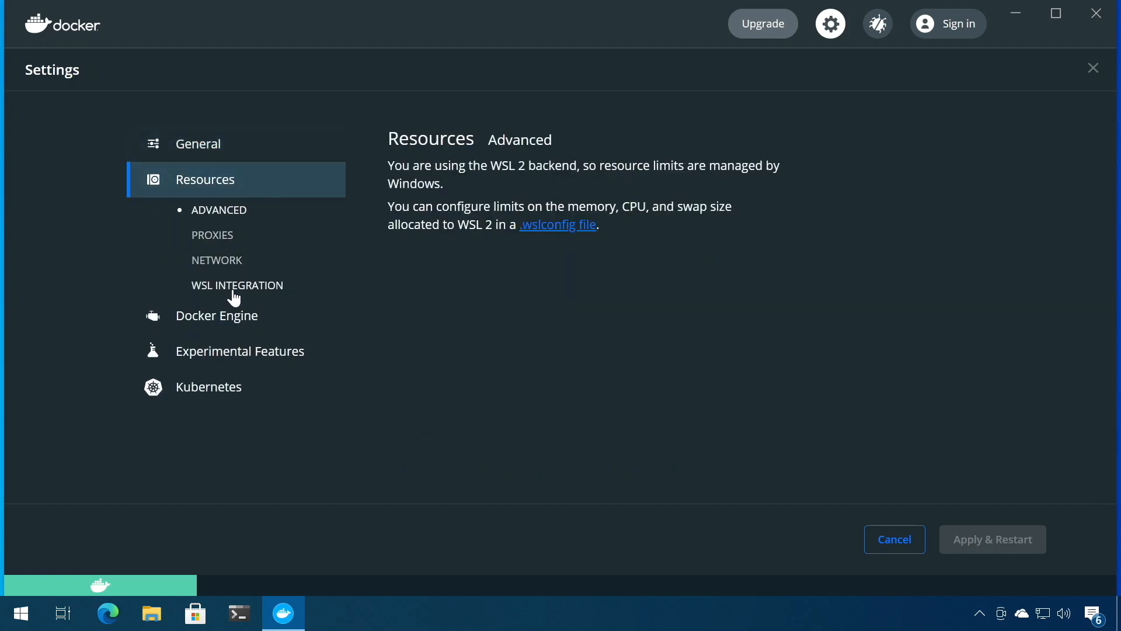
{"action": "left_click", "coordinate": [236, 284]}
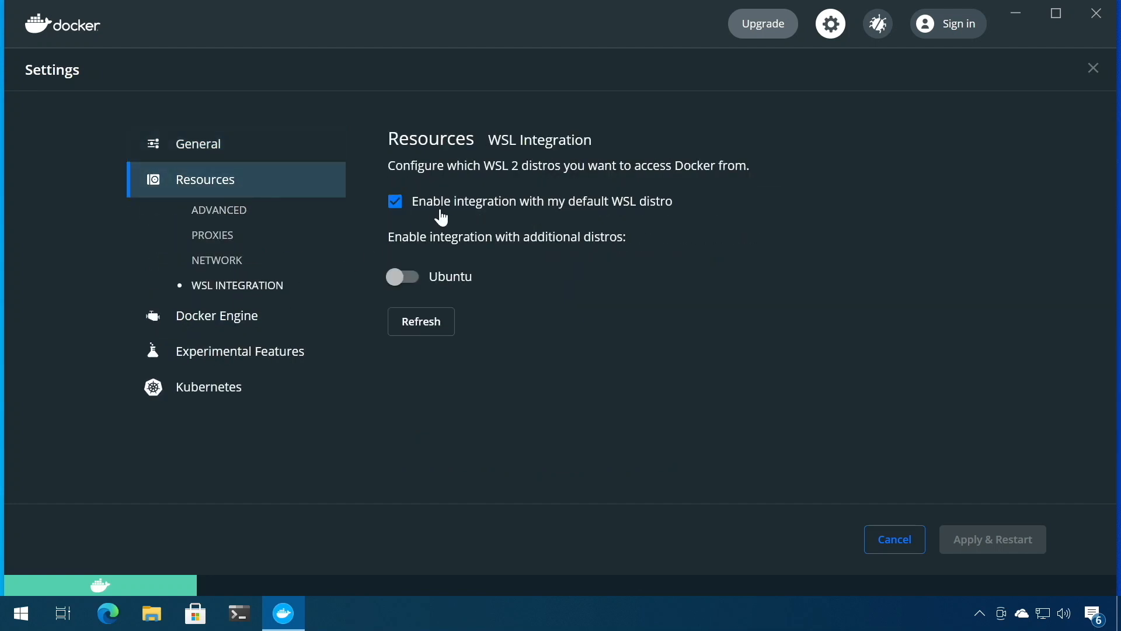
{"action": "mouse_move", "coordinate": [650, 210]}
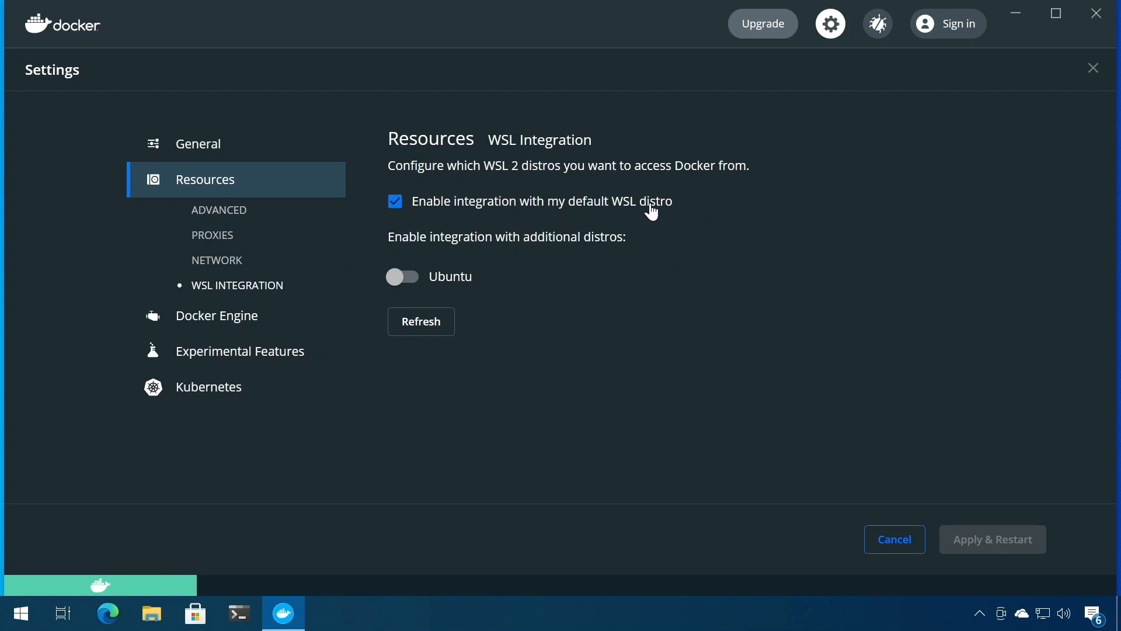
{"action": "mouse_move", "coordinate": [416, 292]}
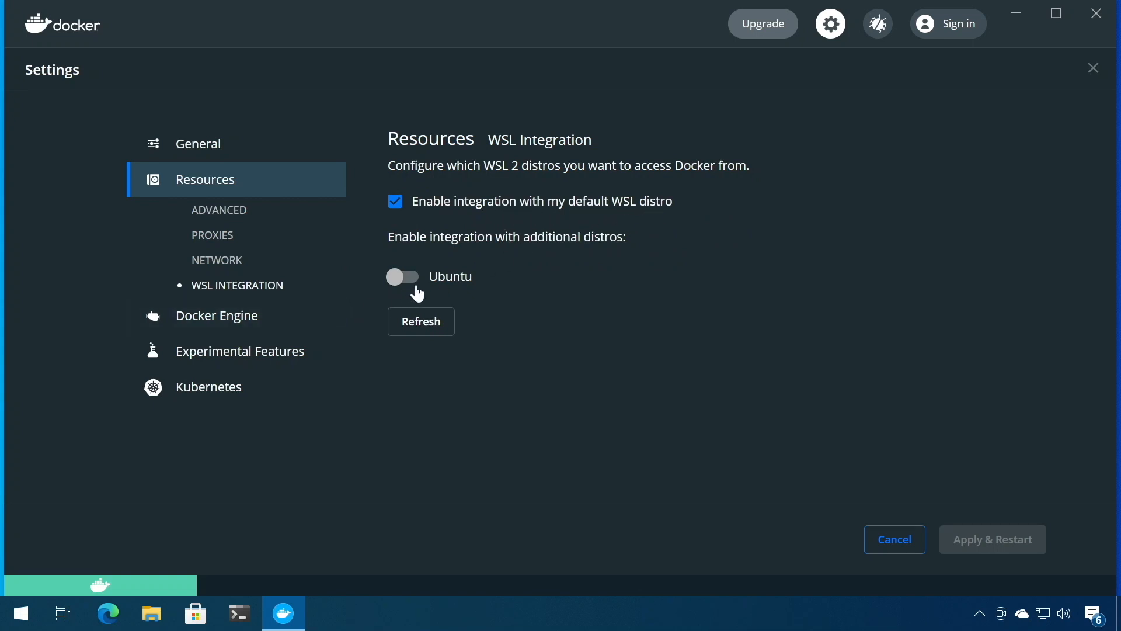
{"action": "left_click", "coordinate": [403, 277]}
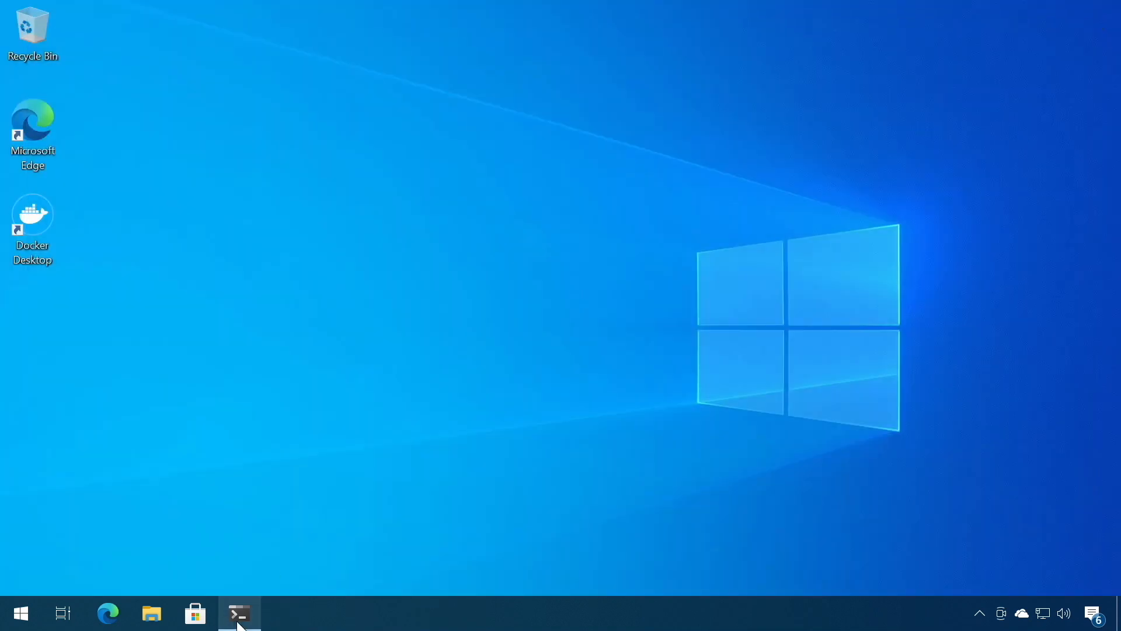
Step: Pull the archlinux image and create a container, copying its id
{"action": "left_click", "coordinate": [238, 613]}
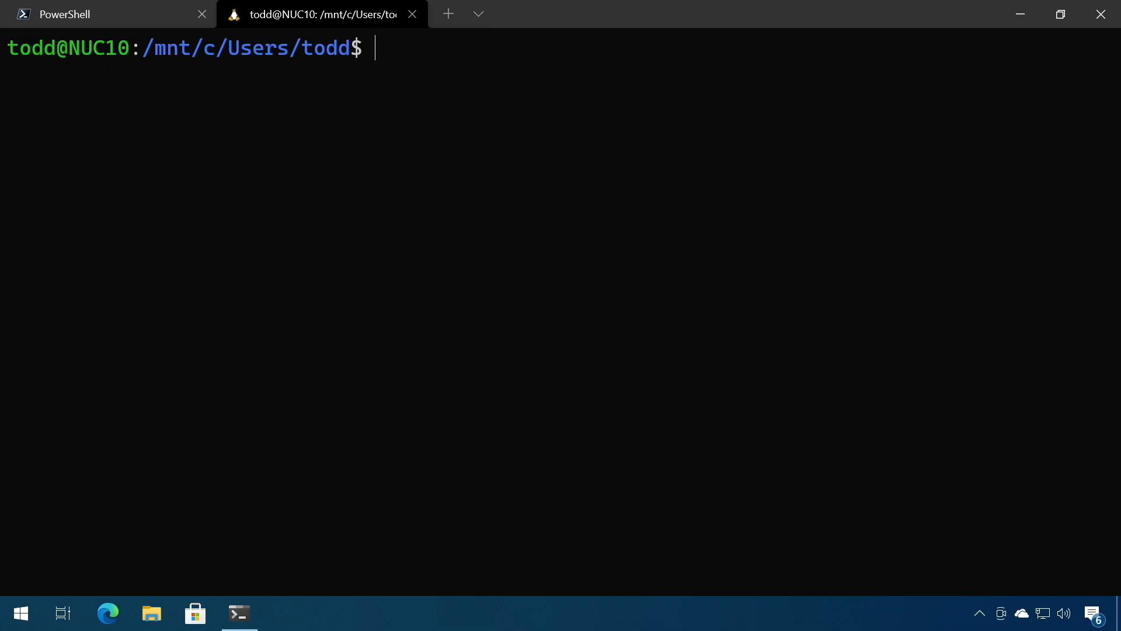
{"action": "type", "text": "docker pull archlinux"}
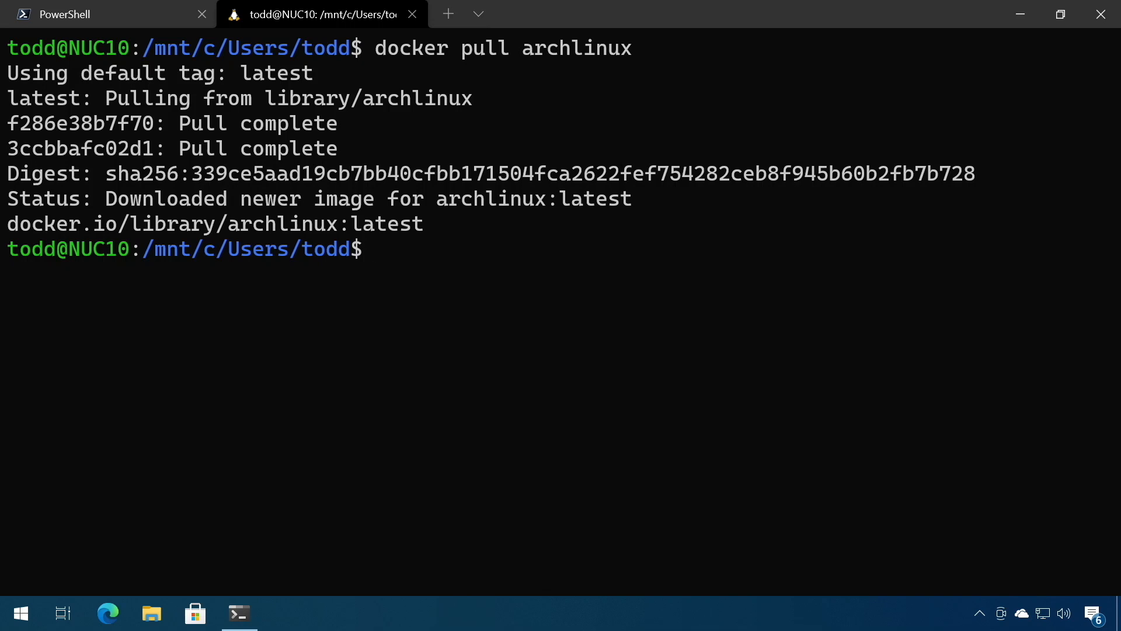
{"action": "type", "text": "docker create -i archlinux bash"}
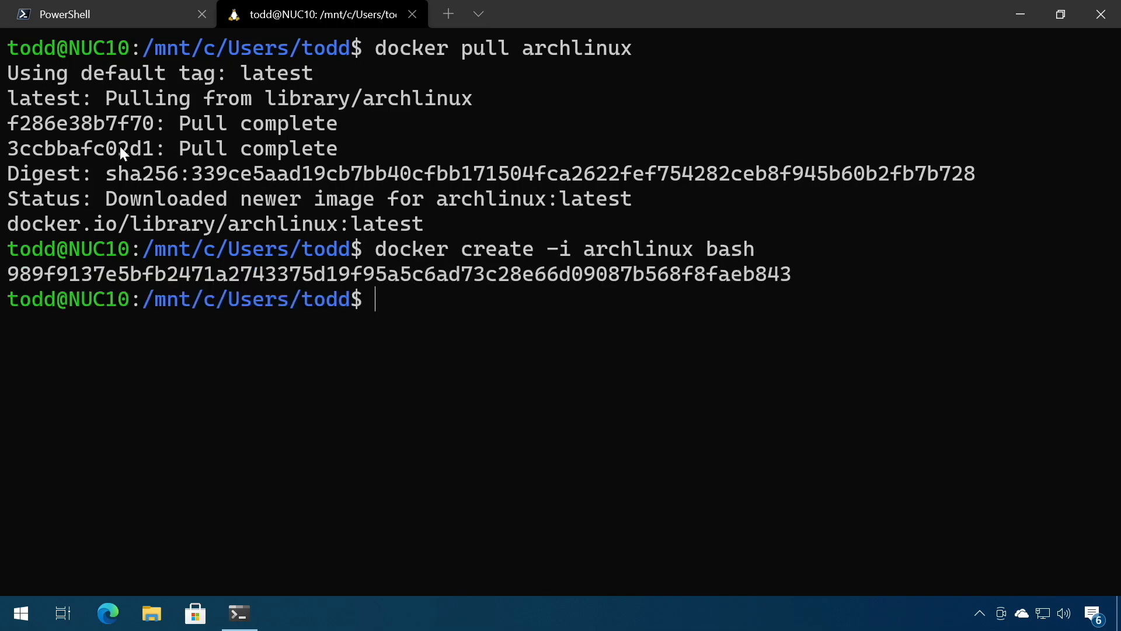
{"action": "mouse_move", "coordinate": [14, 277]}
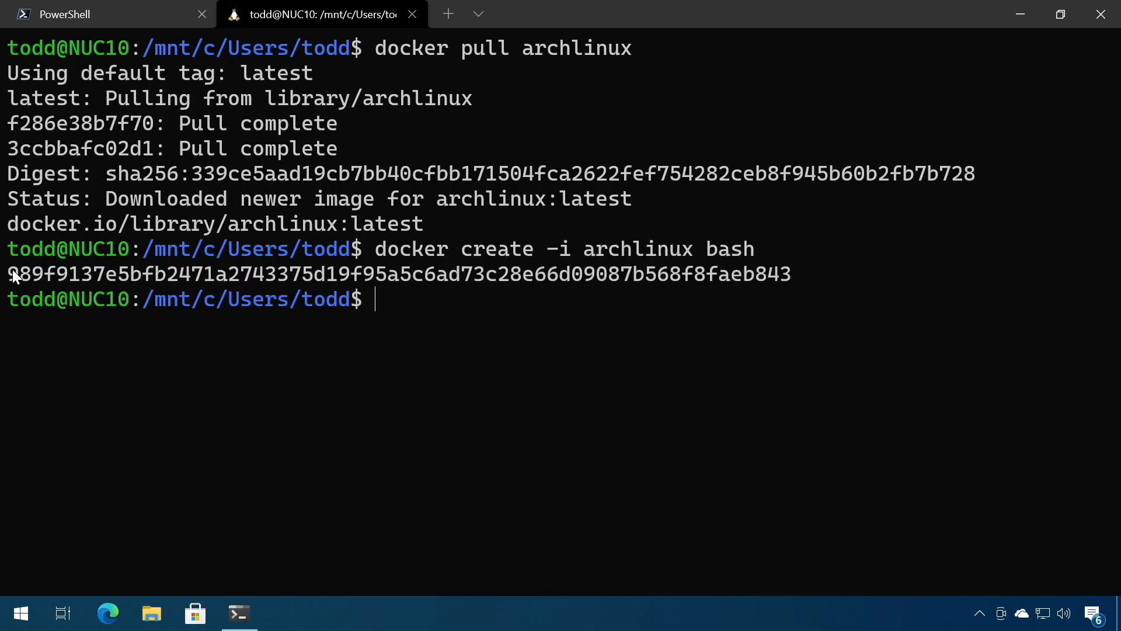
{"action": "double_click", "coordinate": [36, 274]}
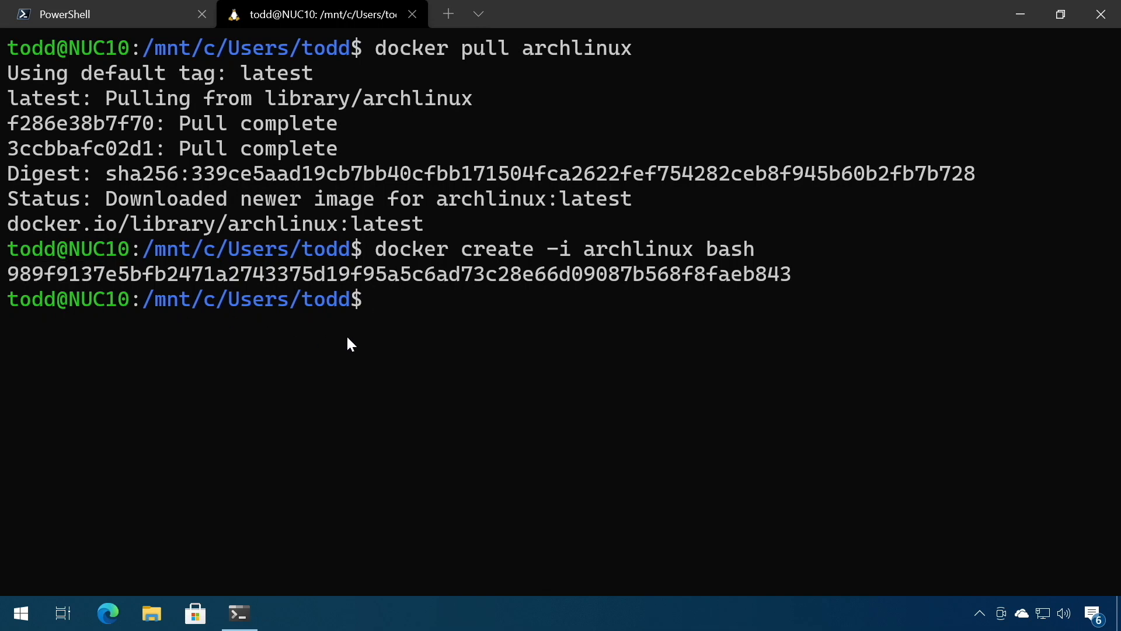
{"action": "mouse_move", "coordinate": [450, 348]}
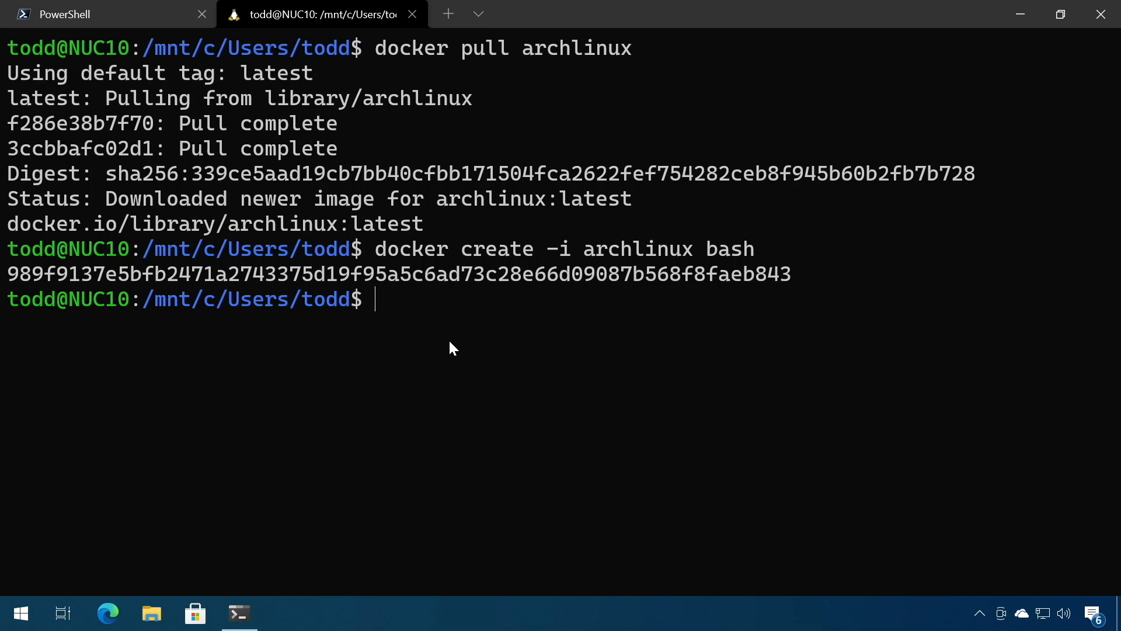
Step: Start container 989f9137 and open /bin/bash inside it with docker exec -it
{"action": "type", "text": "docker containe"}
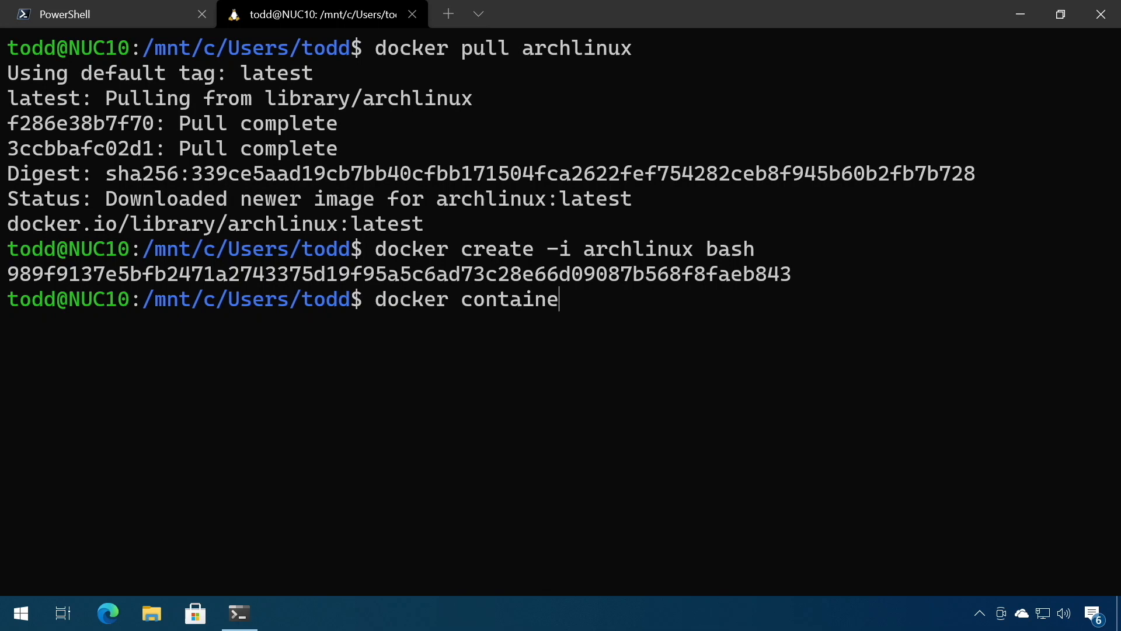
{"action": "type", "text": "r start 989f9137"}
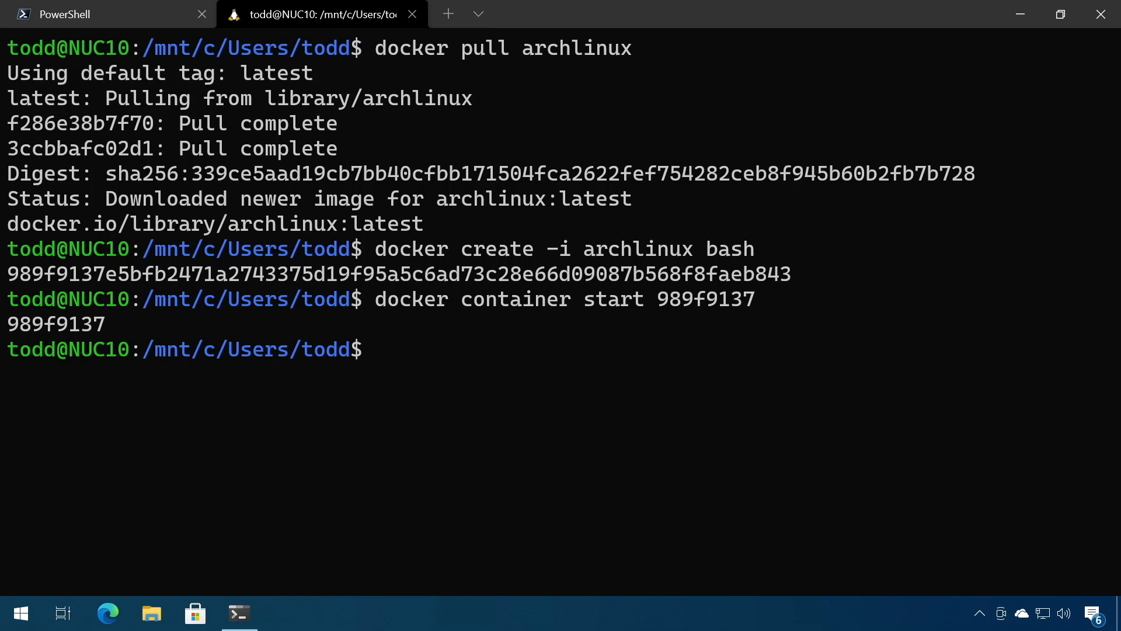
{"action": "type", "text": "docker exec -it 989f9137 /bin/"}
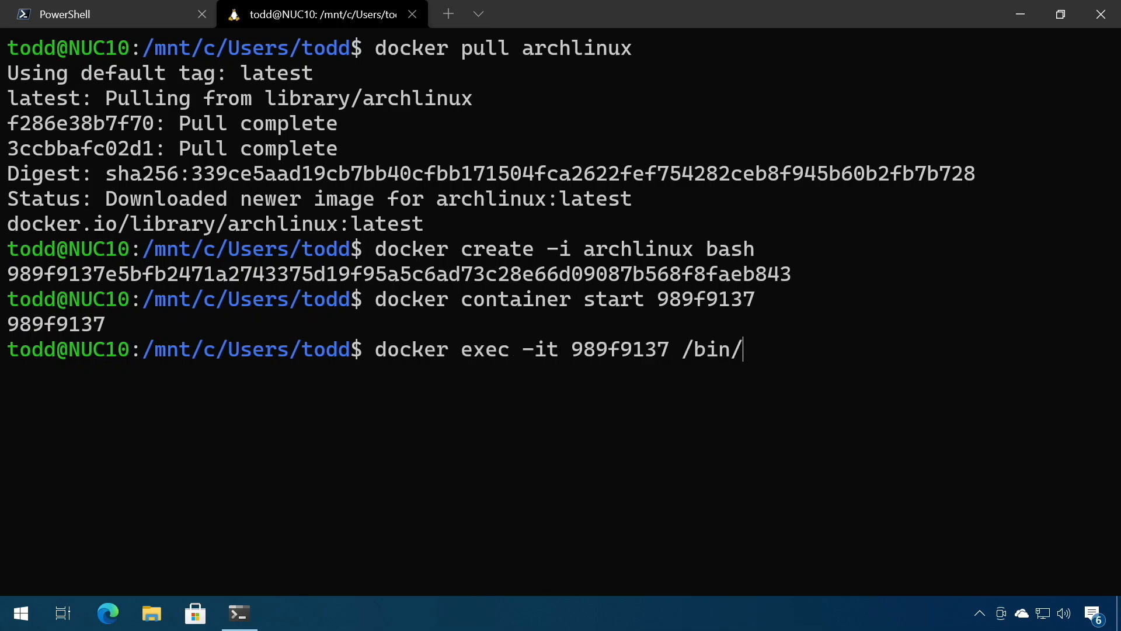
{"action": "type", "text": "bash"}
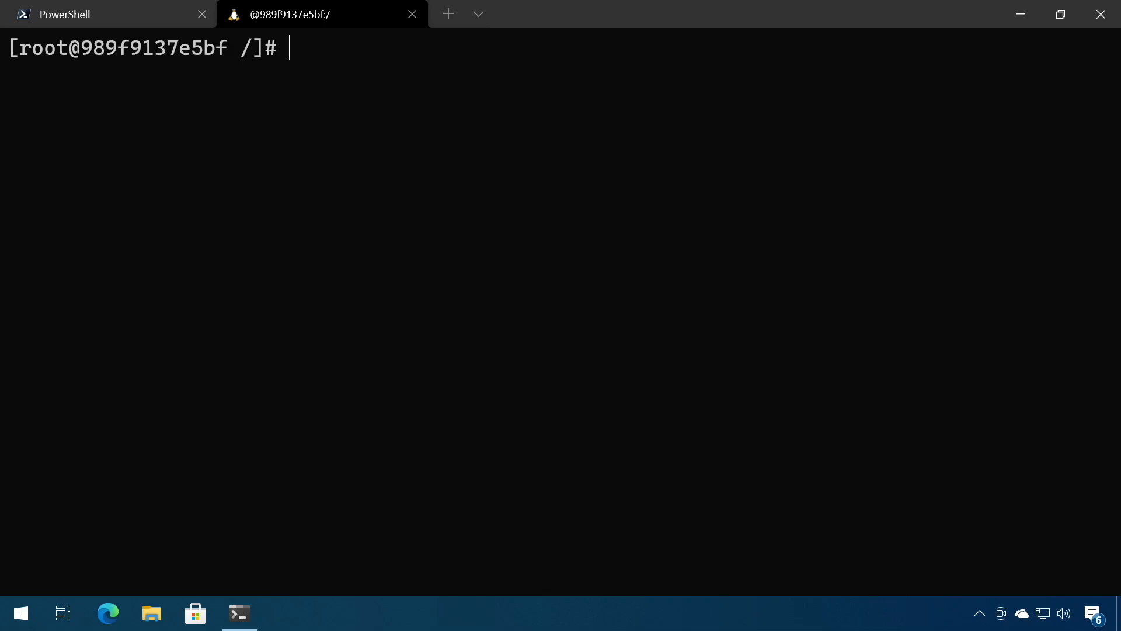
Step: Create user todd with useradd -m -G wheel and set todd's password
{"action": "type", "text": "useradd -"}
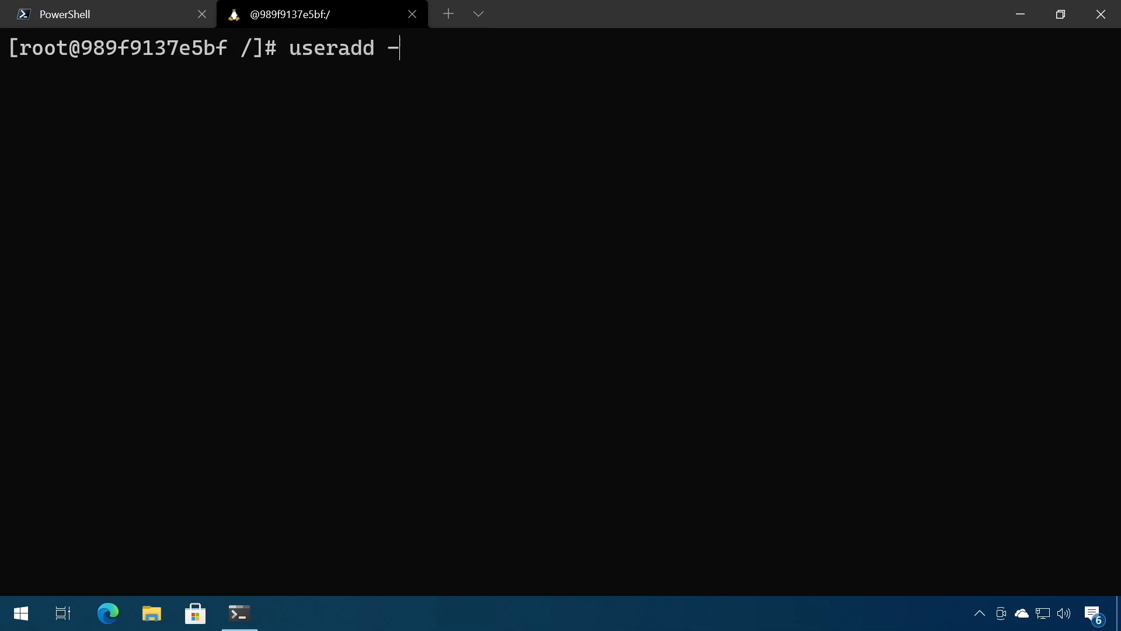
{"action": "type", "text": "m -G w"}
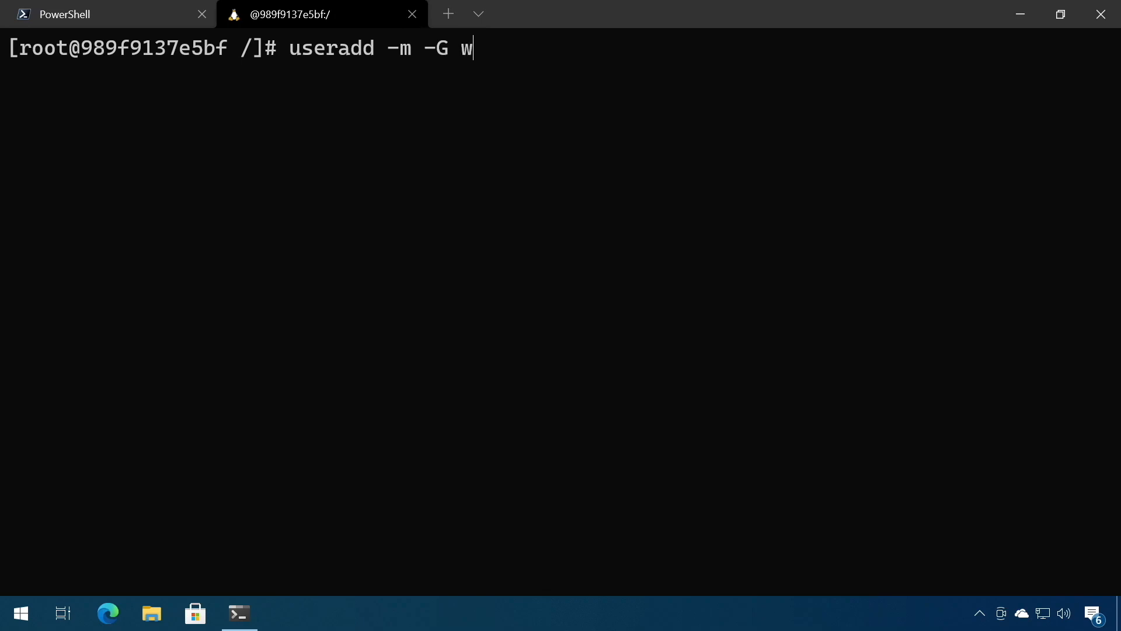
{"action": "type", "text": "heel todd"}
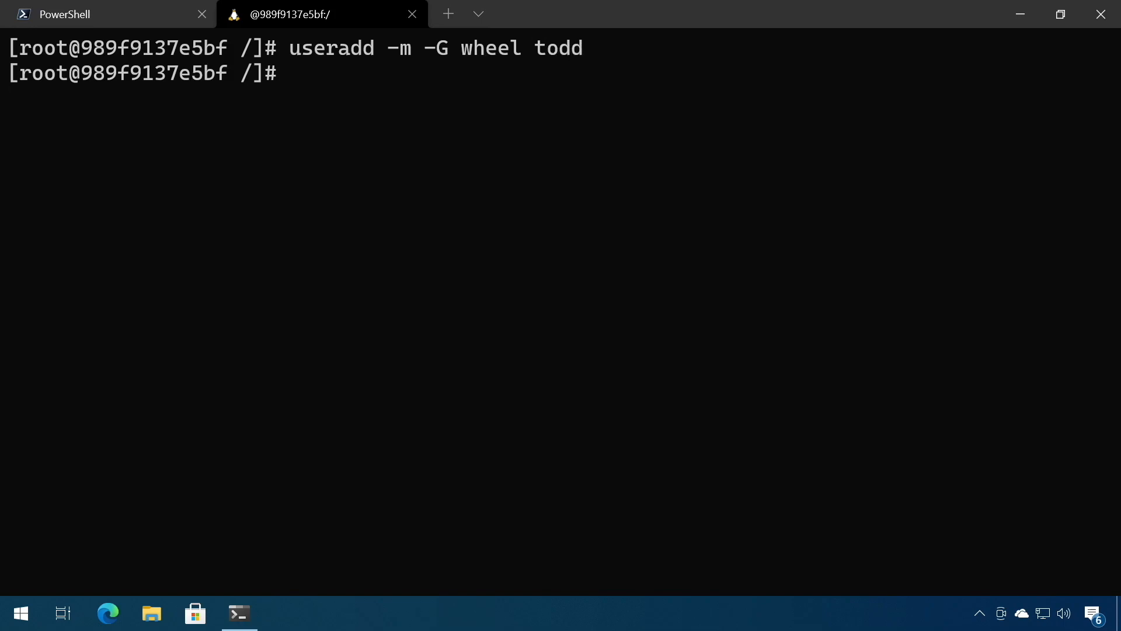
{"action": "type", "text": "pas"}
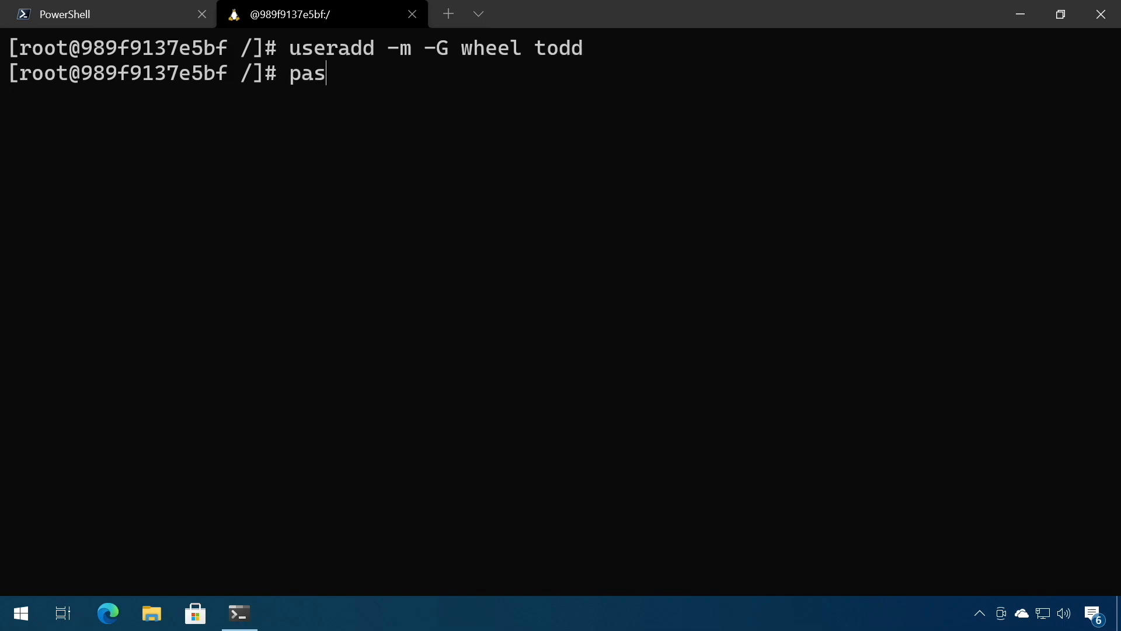
{"action": "key", "text": "Return"}
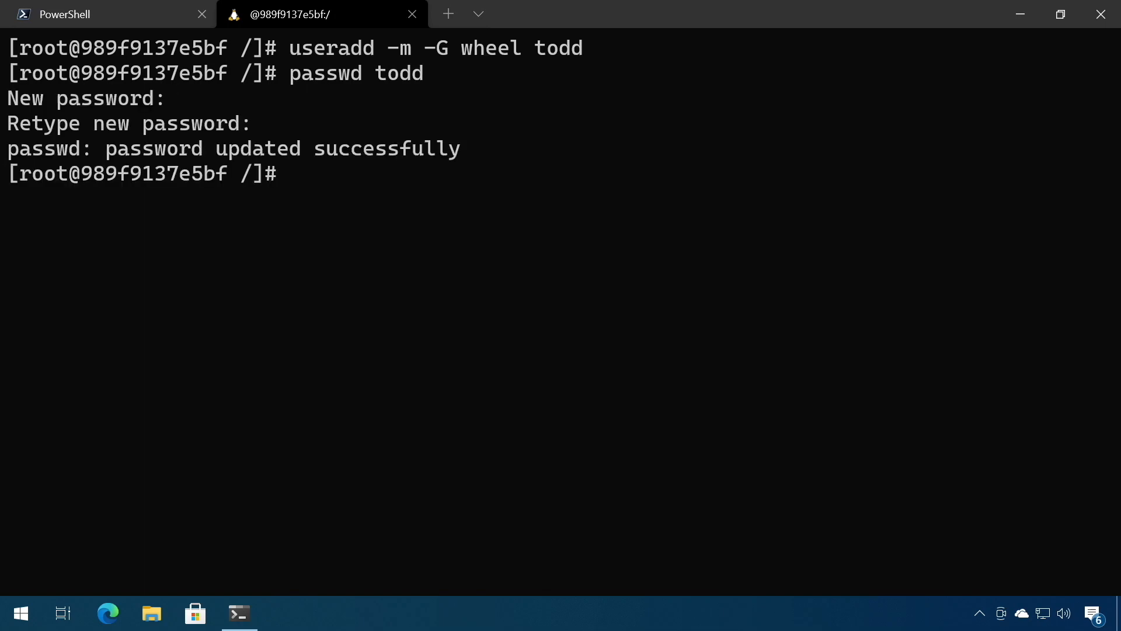
Step: Install sudo and vim with pacman -Syu sudo vim
{"action": "type", "text": "pacman"}
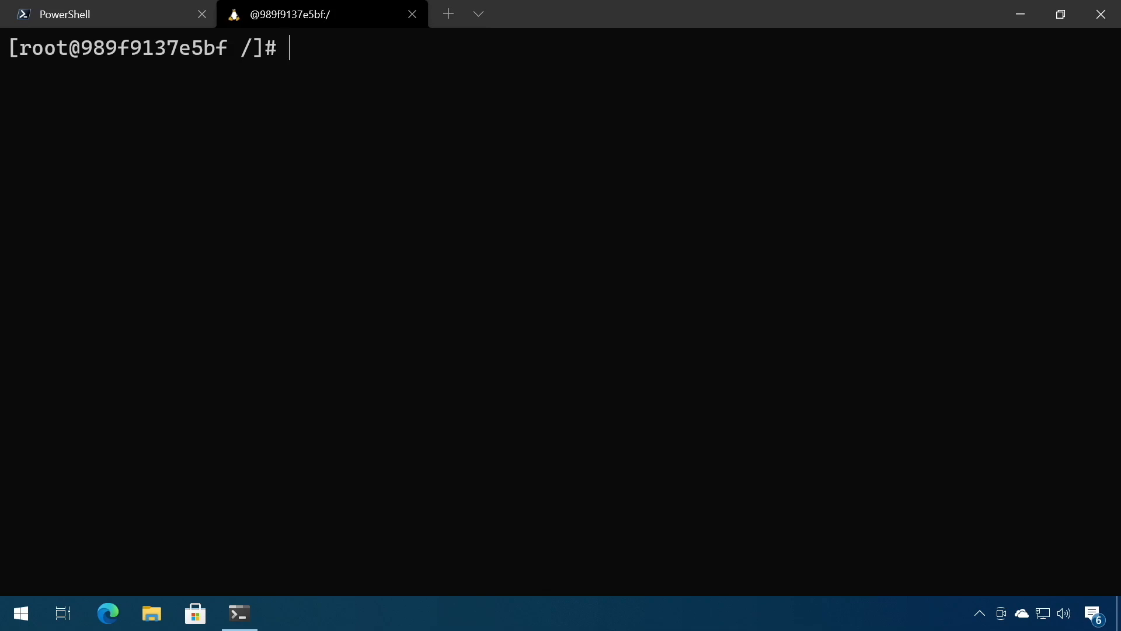
{"action": "type", "text": "pacman -Syu sudo vim"}
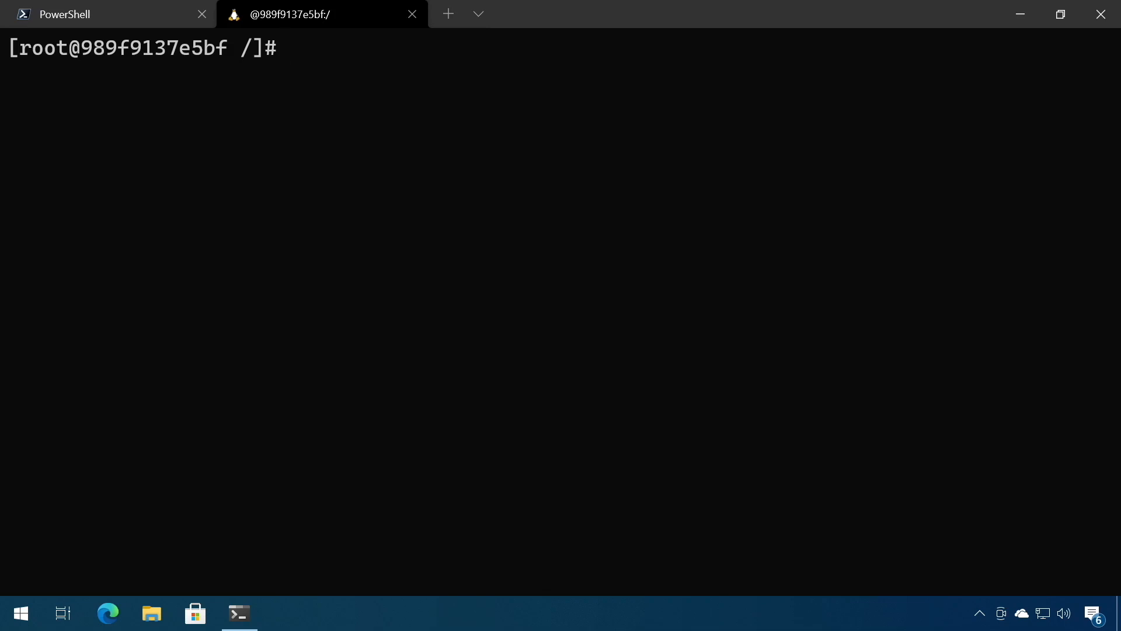
{"action": "type", "text": "EDITOR"}
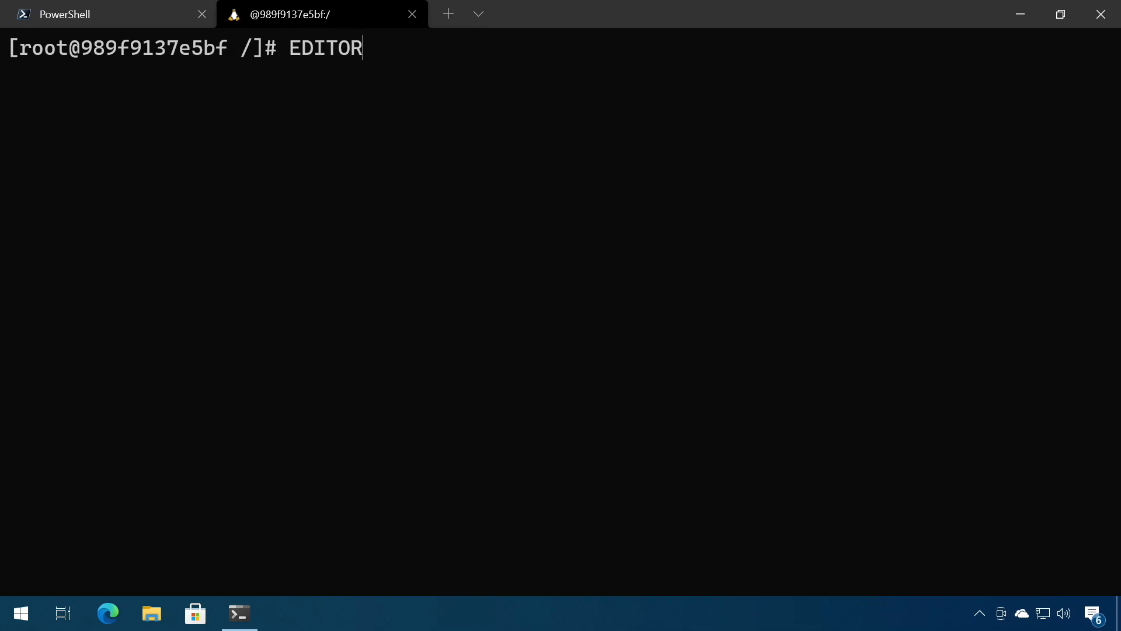
Step: Open sudoers via EDITOR=vim visudo and scroll to the %wheel ALL=(ALL) ALL rule
{"action": "type", "text": "=vim"}
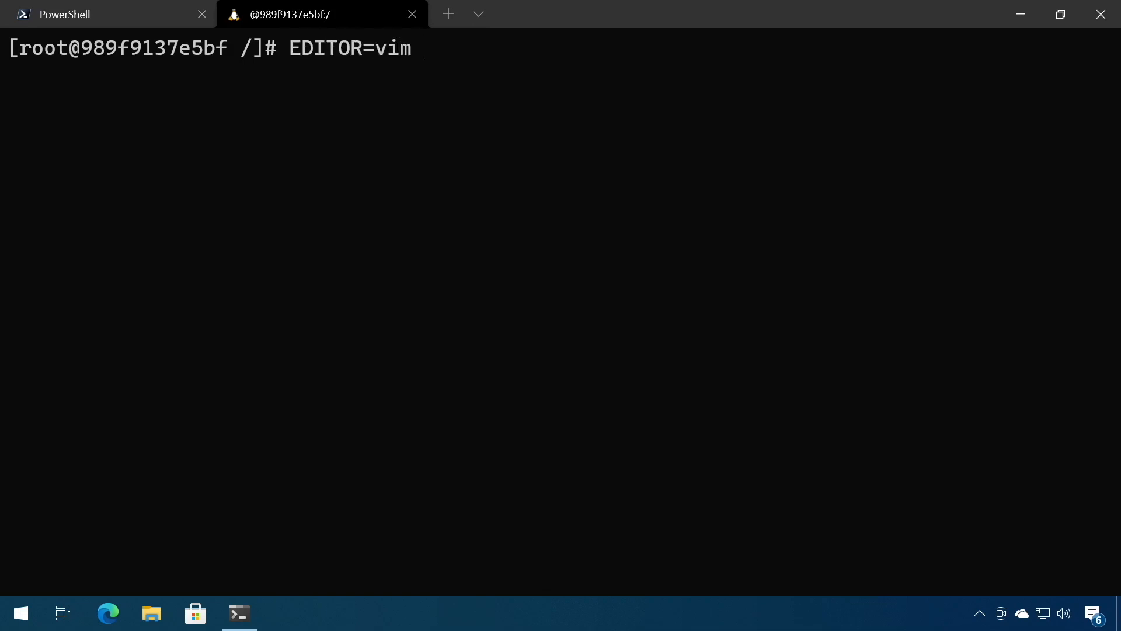
{"action": "type", "text": "visudo"}
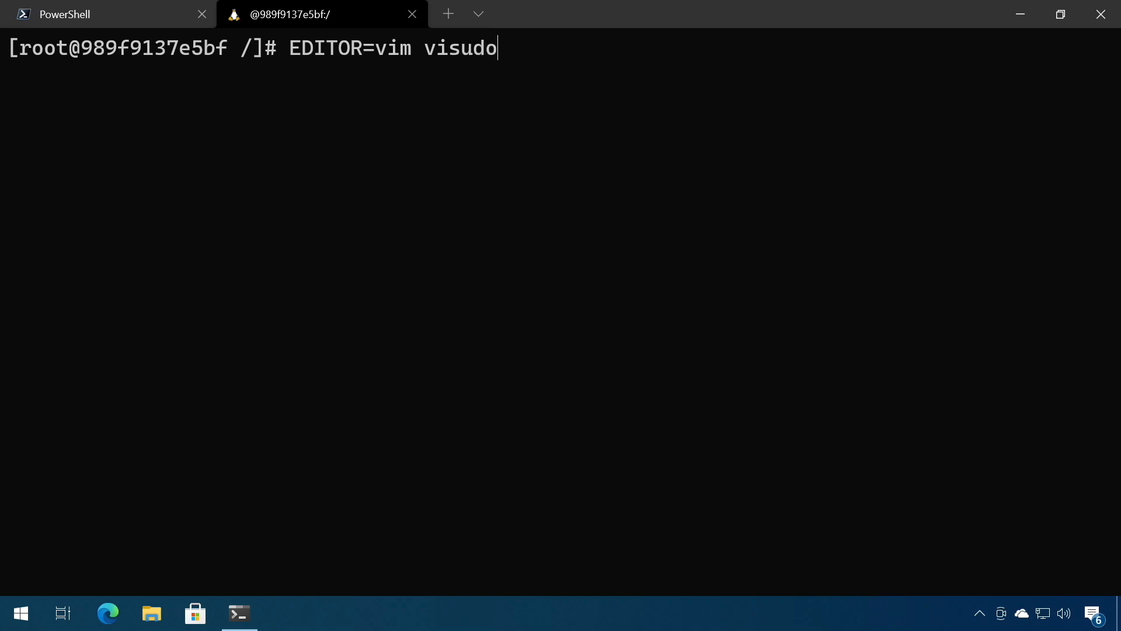
{"action": "key", "text": "Return"}
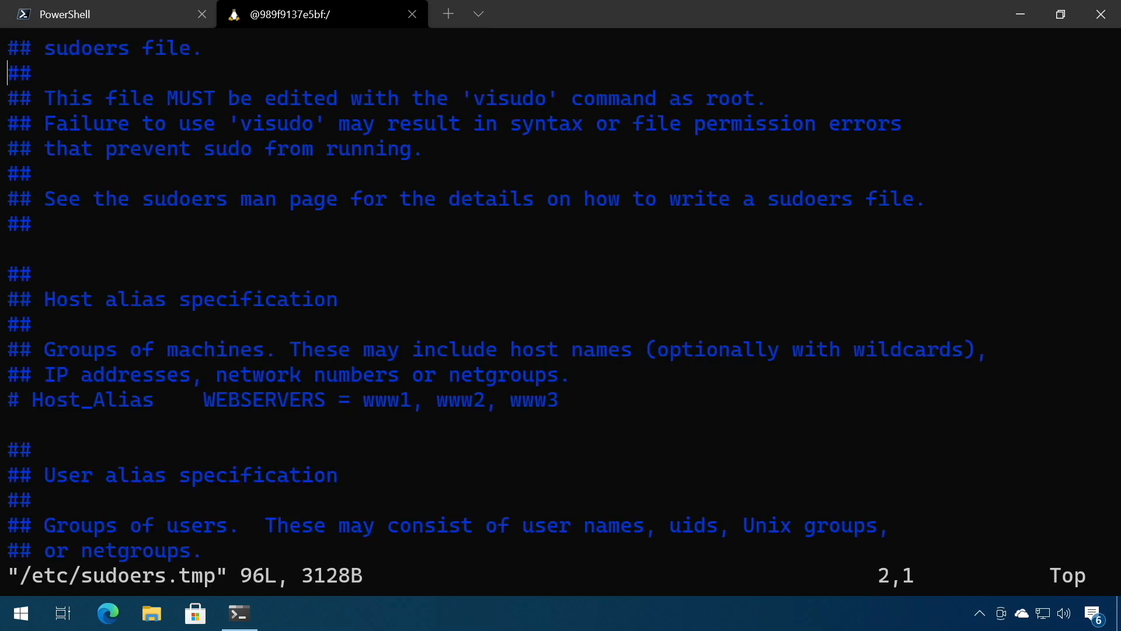
{"action": "scroll", "scroll_direction": "down", "scroll_amount": 3}
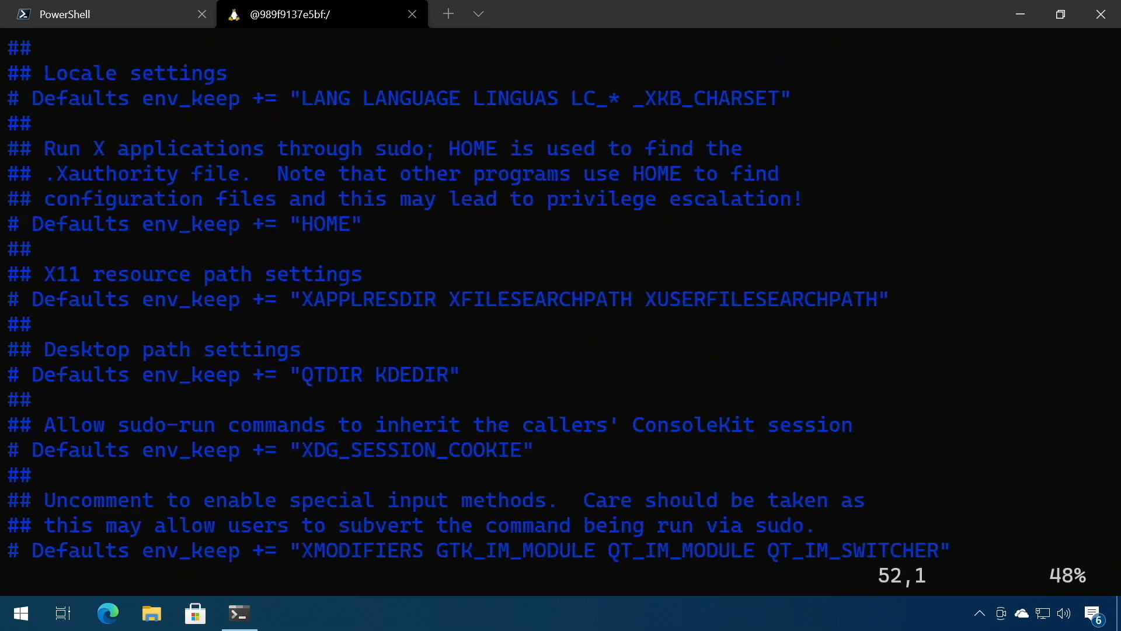
{"action": "scroll", "scroll_direction": "down", "scroll_amount": 3}
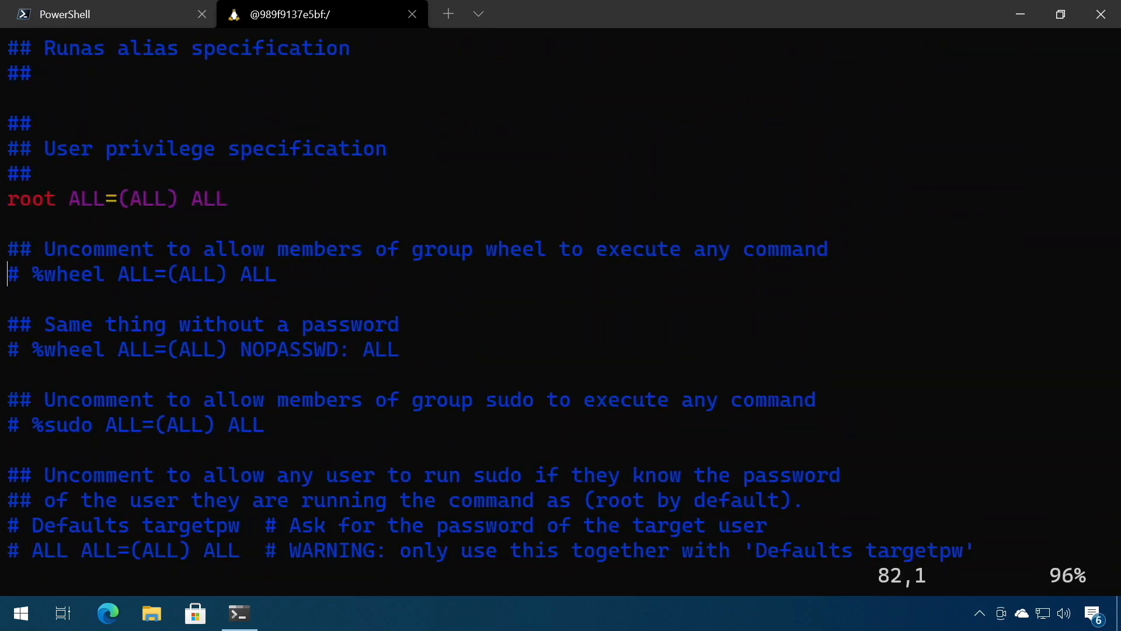
{"action": "key", "text": "Delete"}
{"action": "type", "text": "exit"}
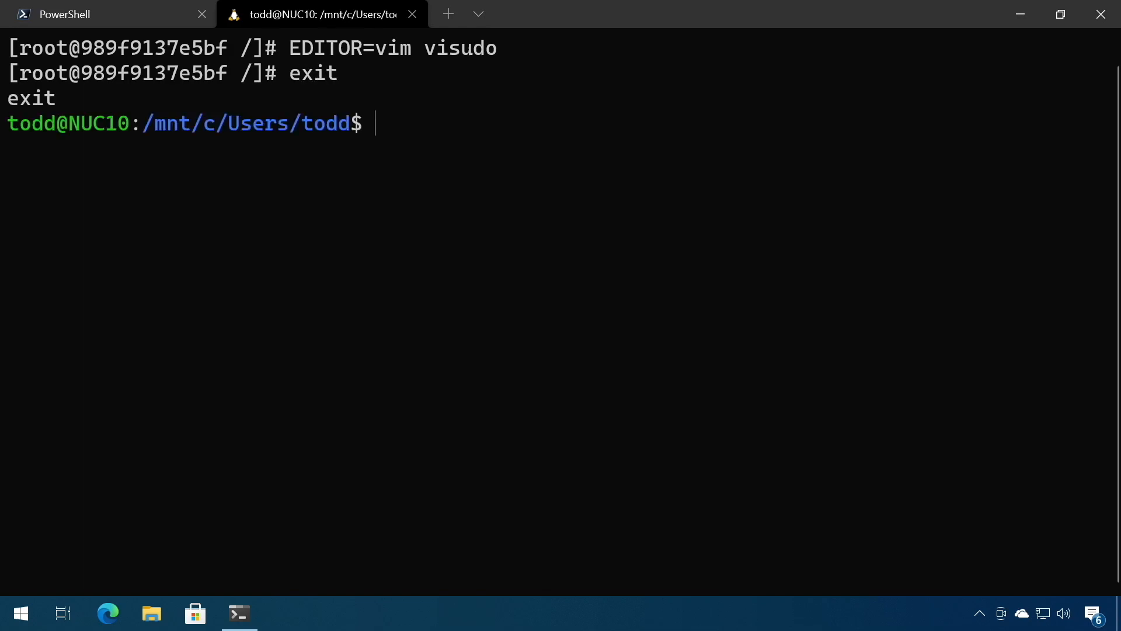
Step: Change directory to /mnt/c/Tools/WSL
{"action": "type", "text": "cd"}
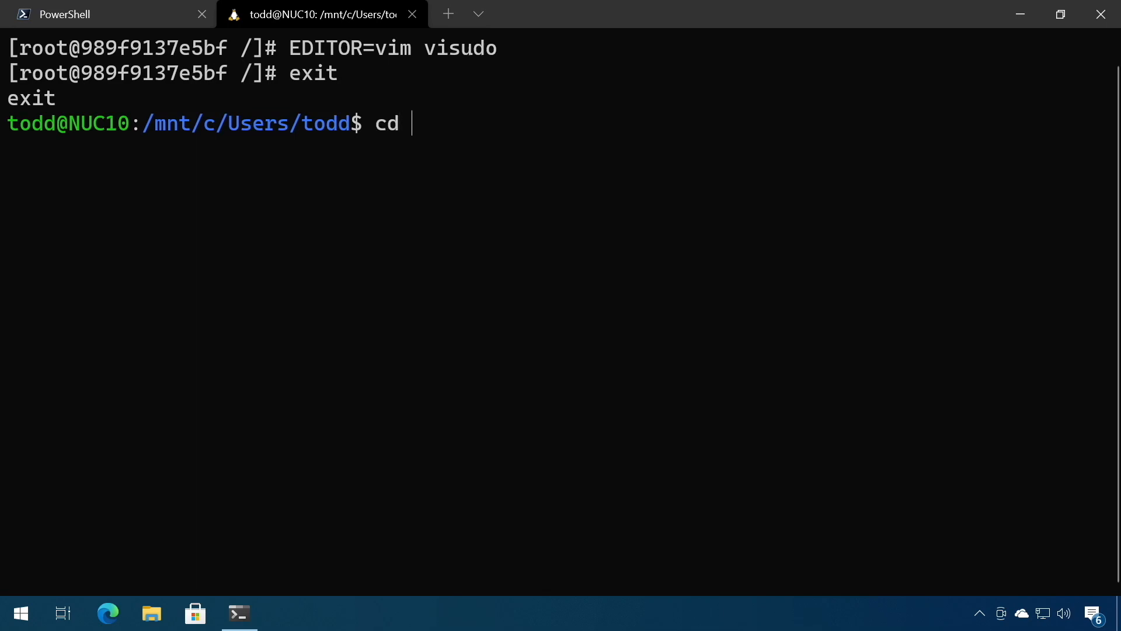
{"action": "type", "text": "/mnt/"}
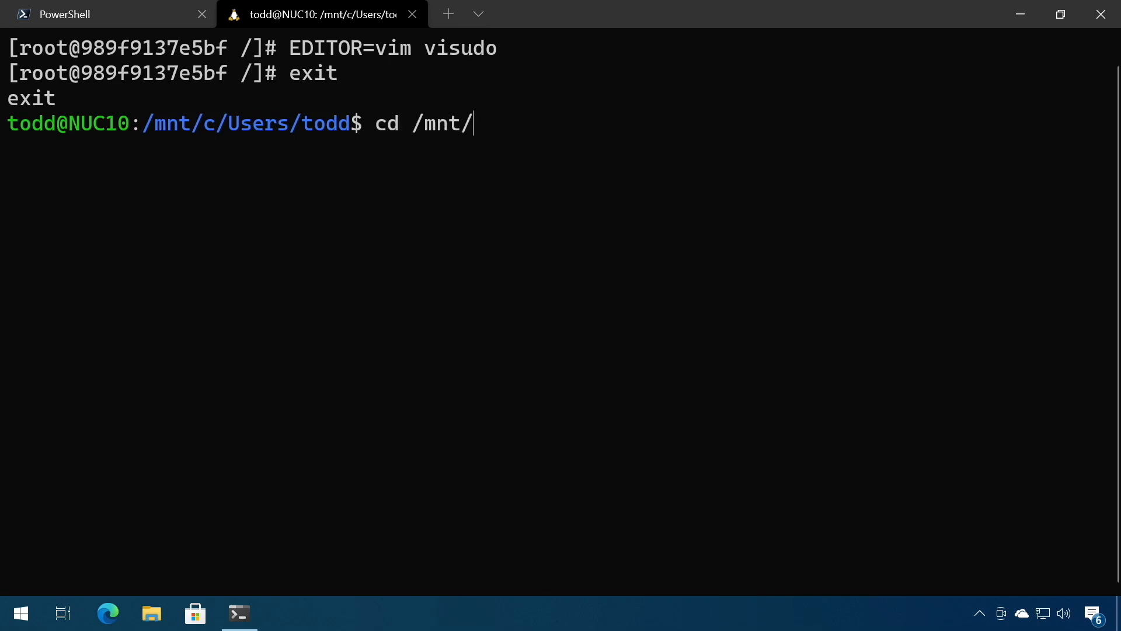
{"action": "key", "text": "Return"}
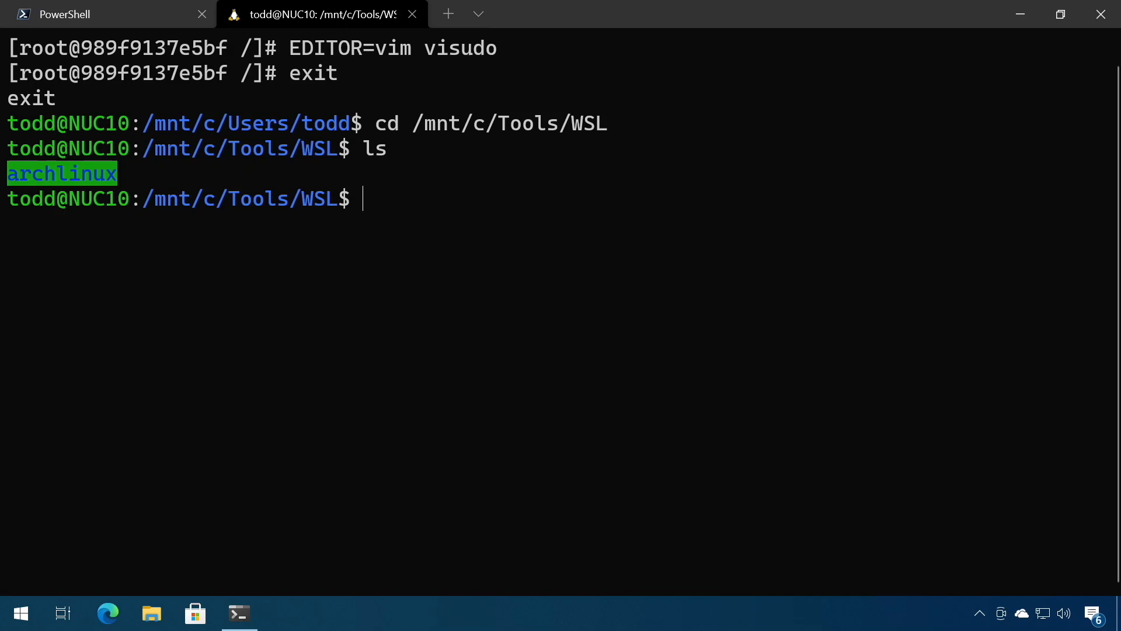
Step: Export container 989f9137 to /mnt/c/Tools/WSL/archlinux.tar
{"action": "type", "text": "docker expo"}
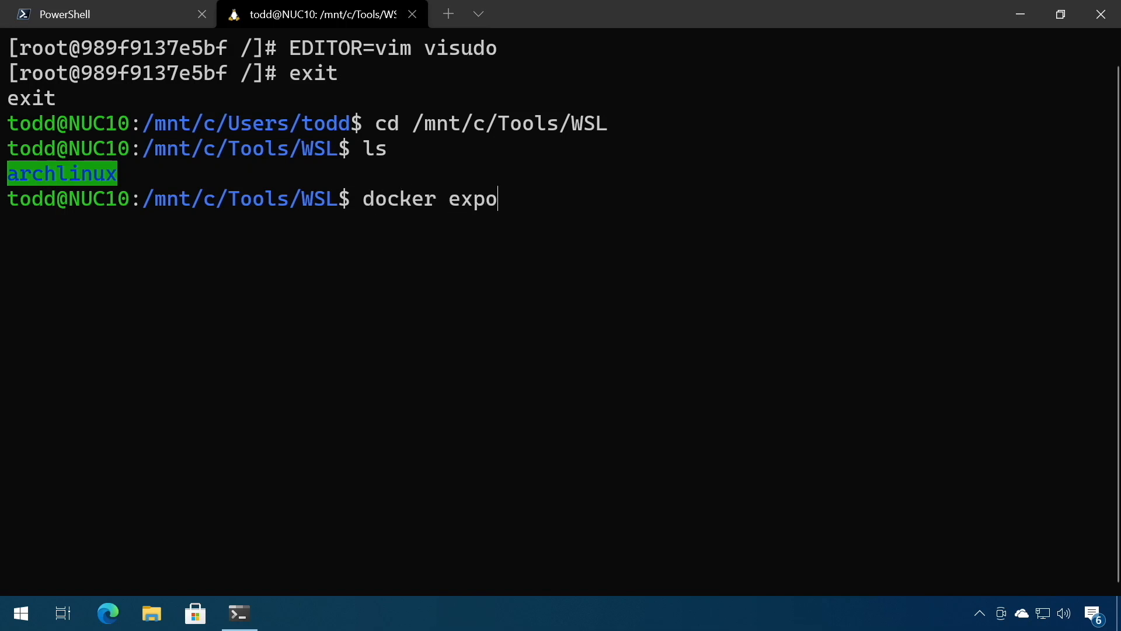
{"action": "type", "text": "rt"}
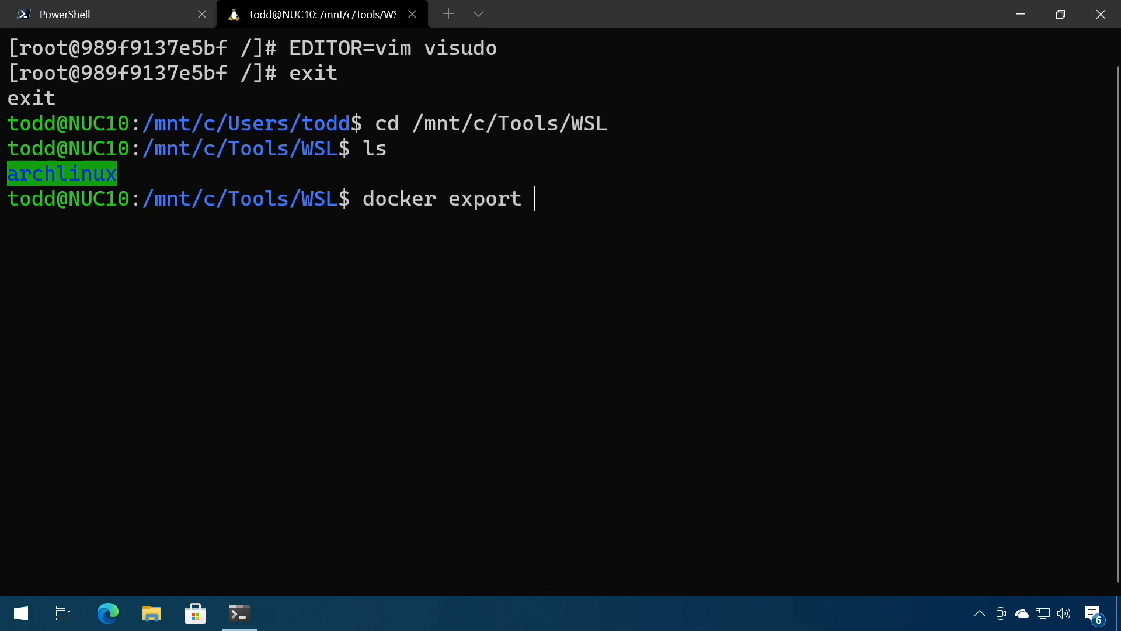
{"action": "type", "text": "989f9137"}
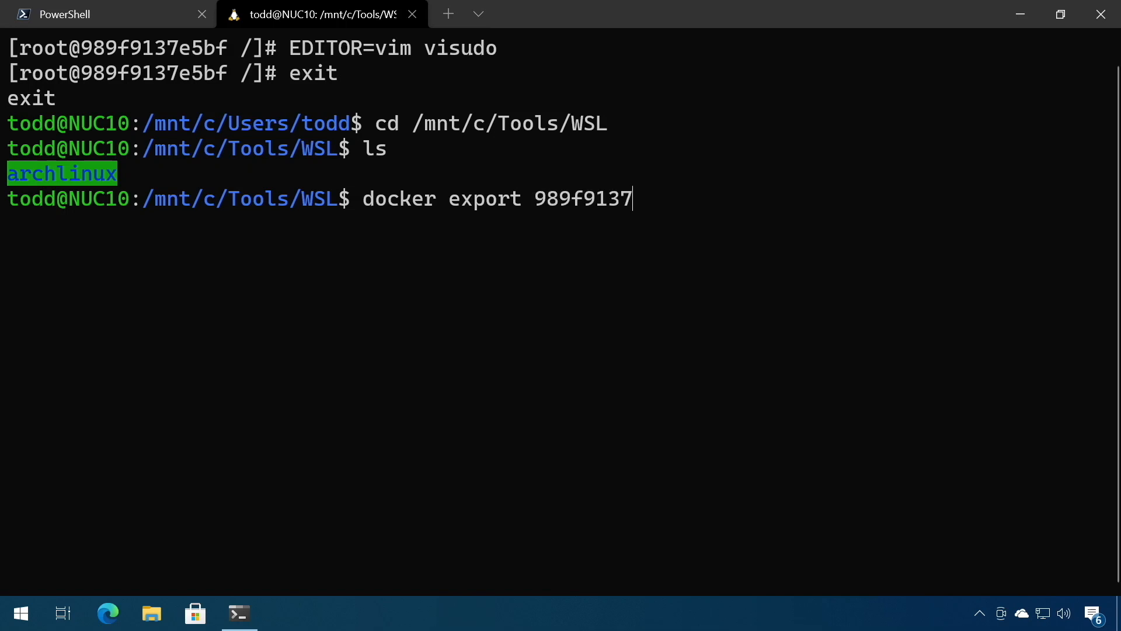
{"action": "type", "text": ">a"}
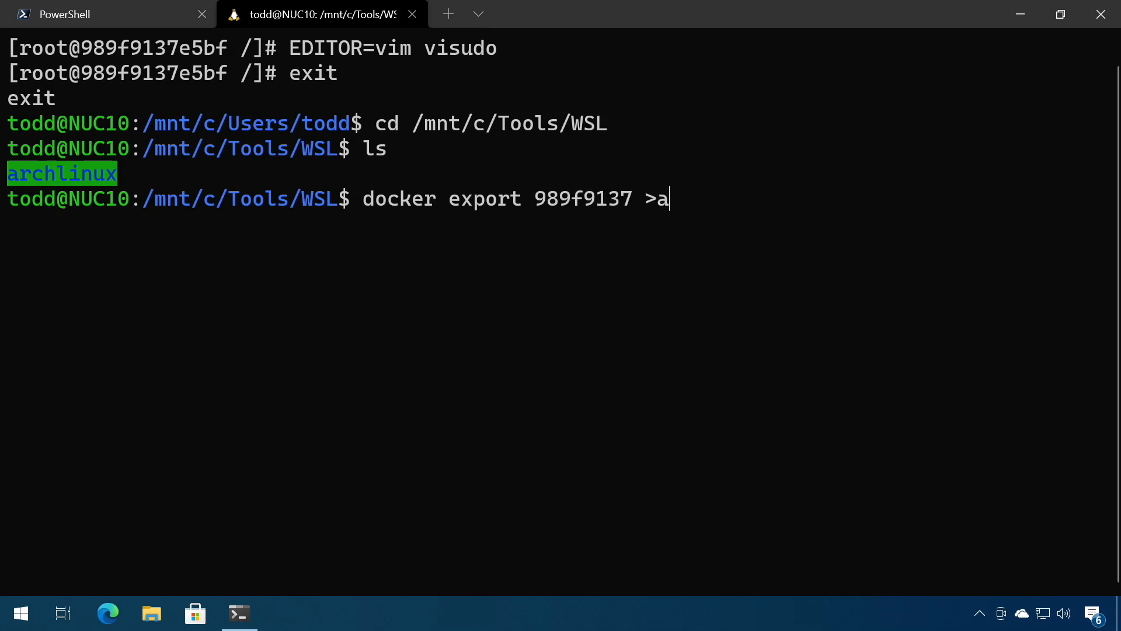
{"action": "type", "text": "rchli"}
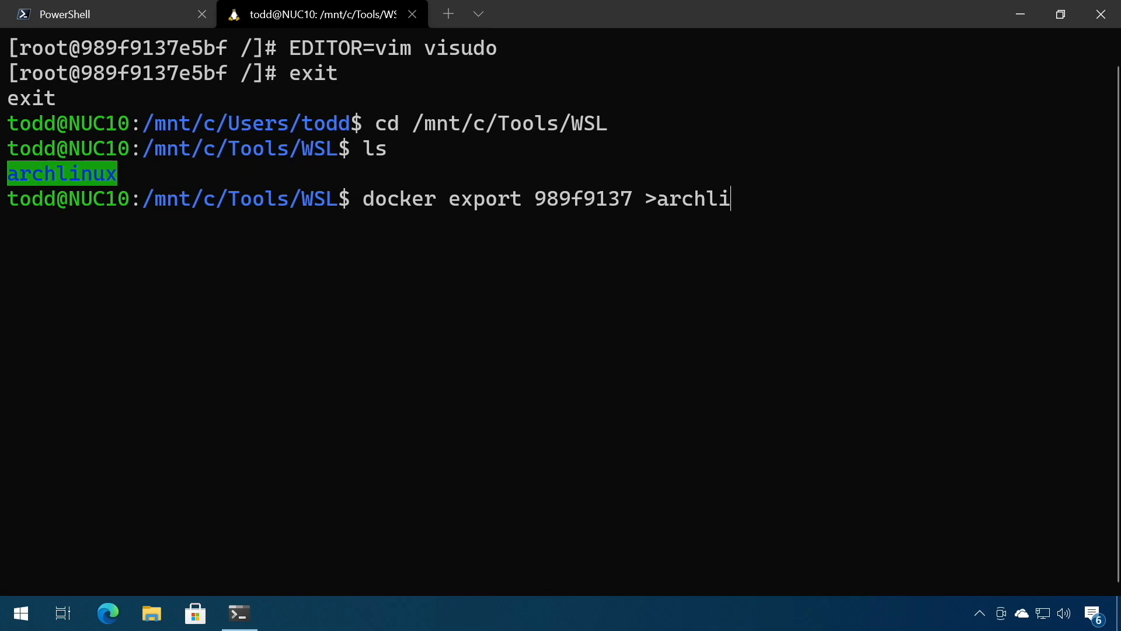
{"action": "type", "text": "/mnt/c/Tools/WSL/archlinux.tar"}
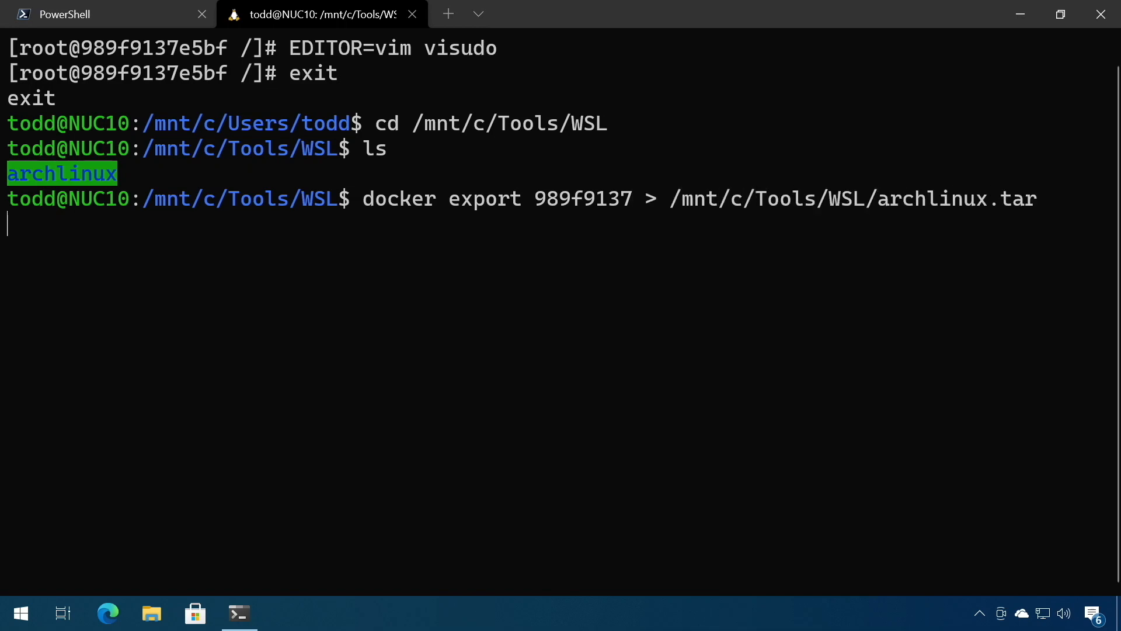
{"action": "key", "text": "Return"}
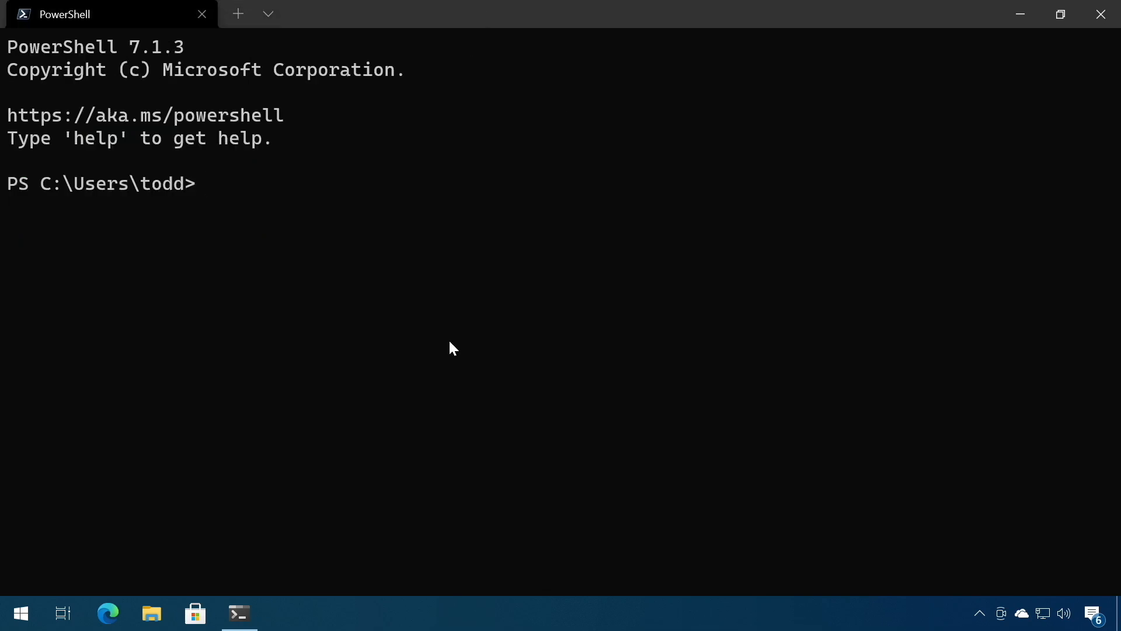
Step: Run wsl --import Arch ./archlinux archlinux.tar from C:\Tools\WSL
{"action": "type", "text": "clea"}
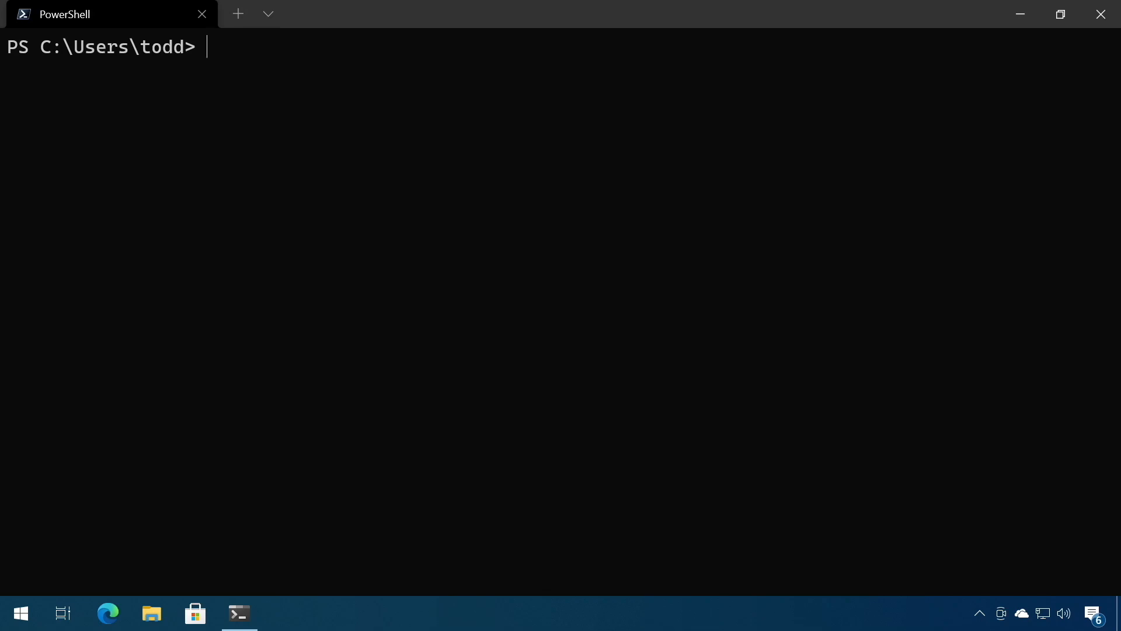
{"action": "type", "text": "cd C:\\Tools\\WSL"}
{"action": "type", "text": "dir"}
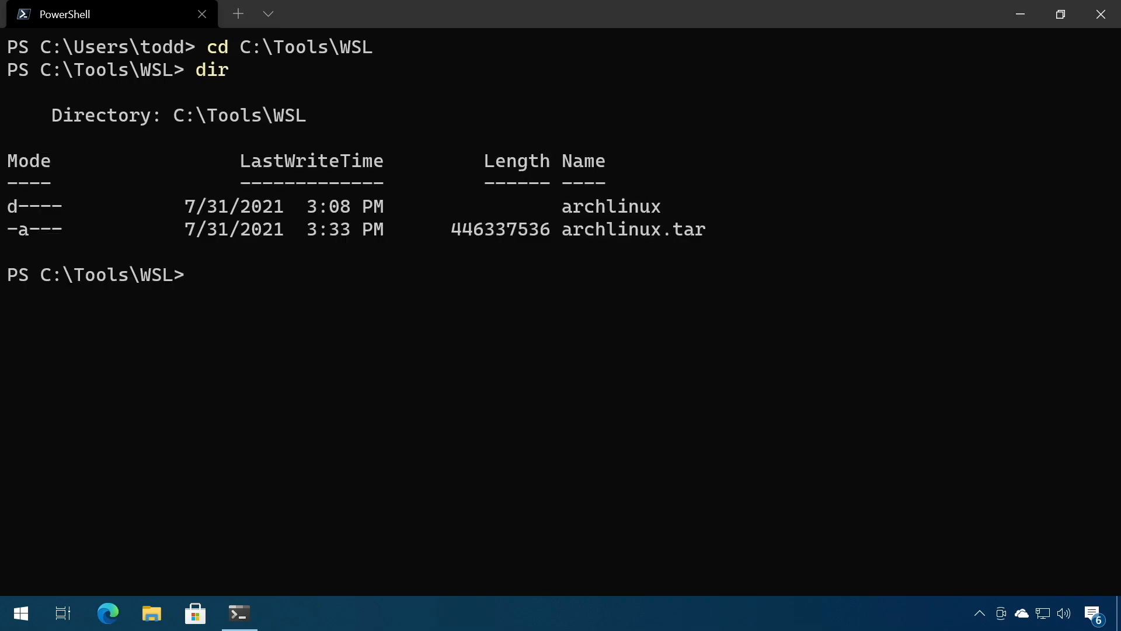
{"action": "mouse_move", "coordinate": [592, 230]}
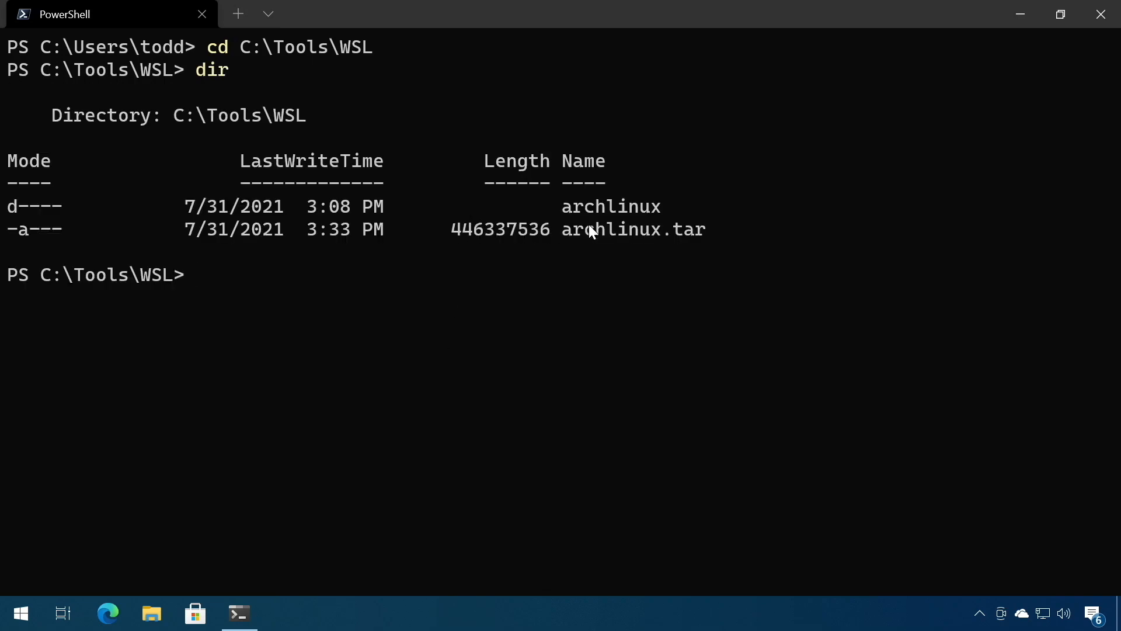
{"action": "mouse_move", "coordinate": [611, 366]}
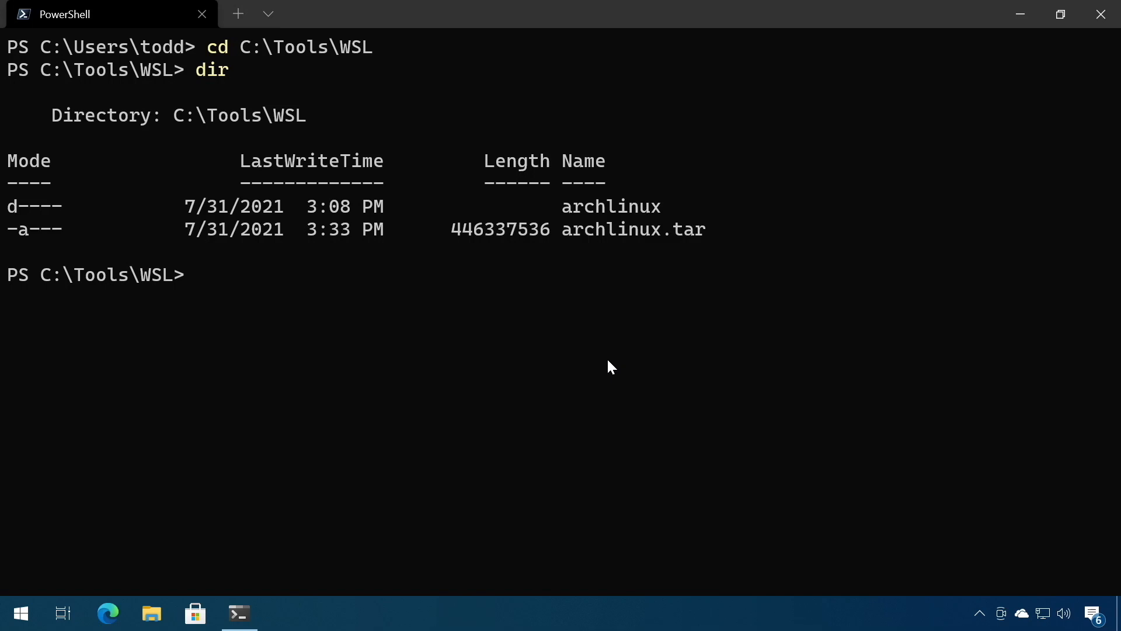
{"action": "type", "text": "wsl -"}
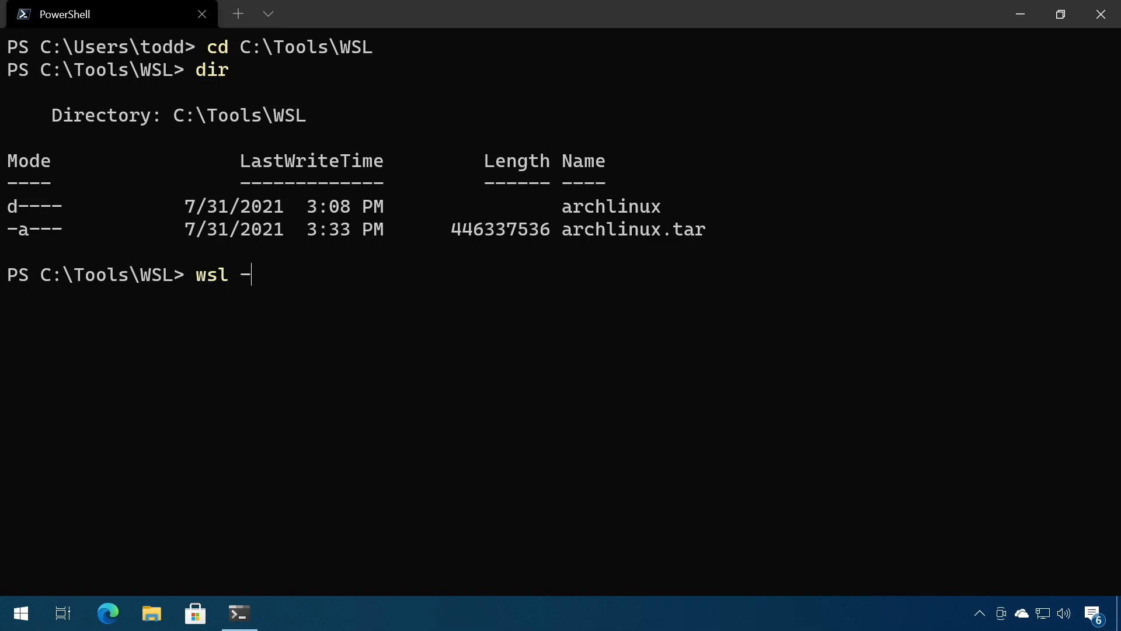
{"action": "type", "text": "-import"}
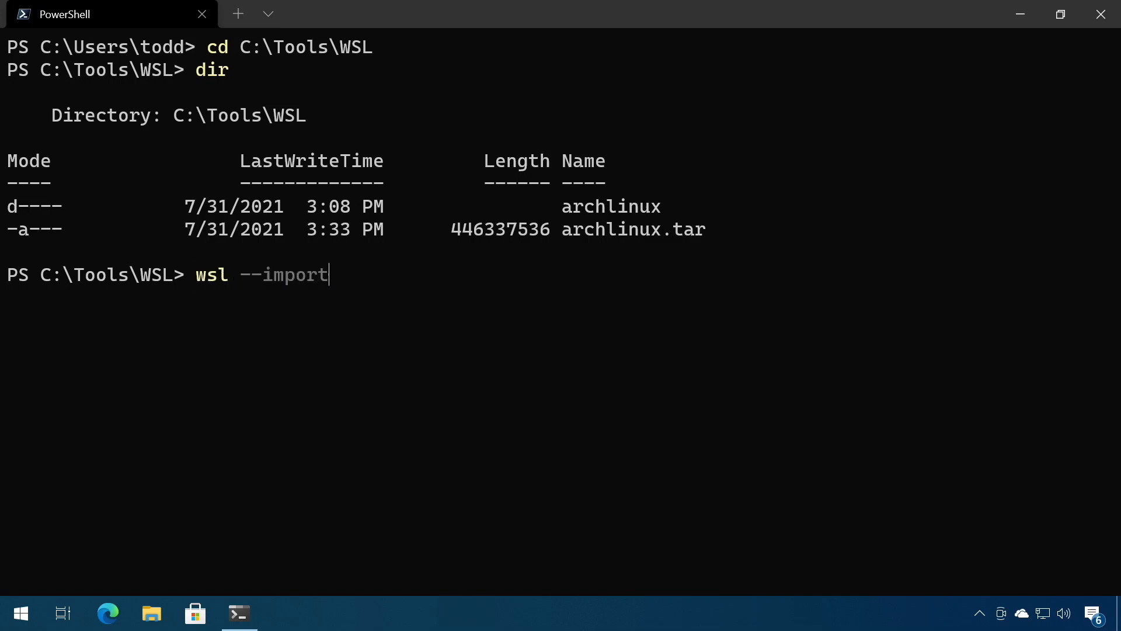
{"action": "type", "text": "A"}
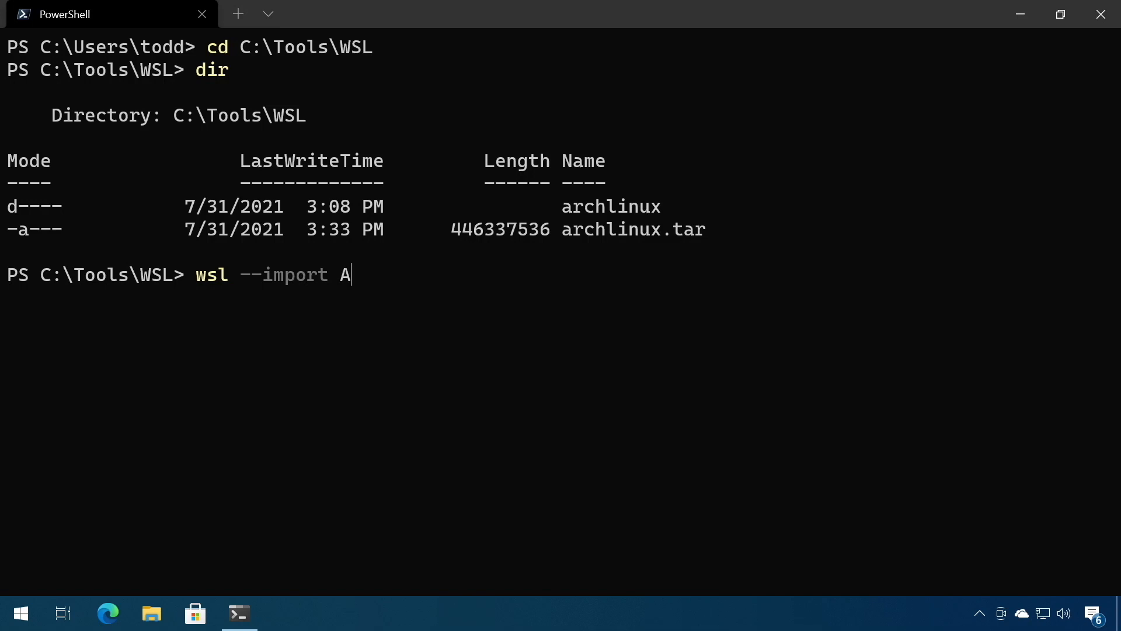
{"action": "type", "text": "rch"}
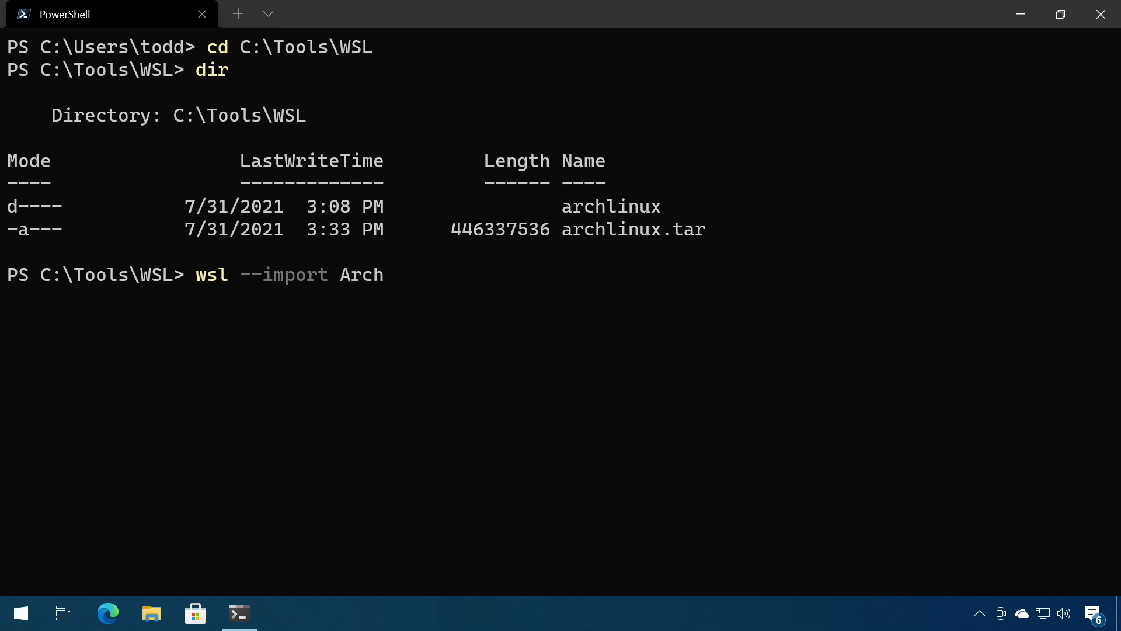
{"action": "type", "text": "./ar"}
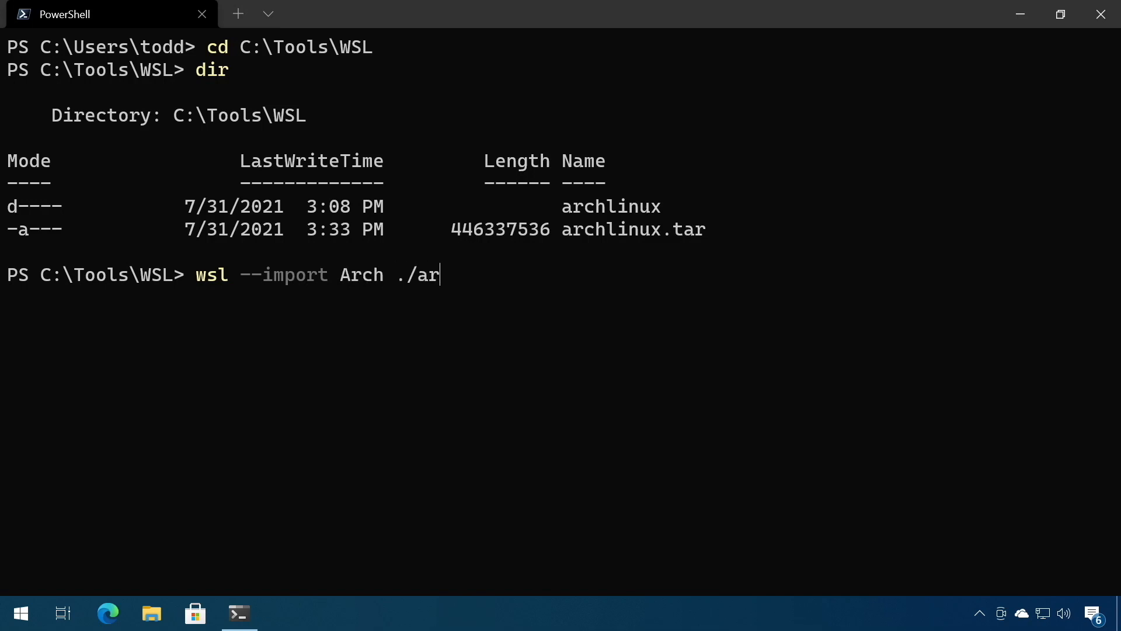
{"action": "type", "text": "chlinux"}
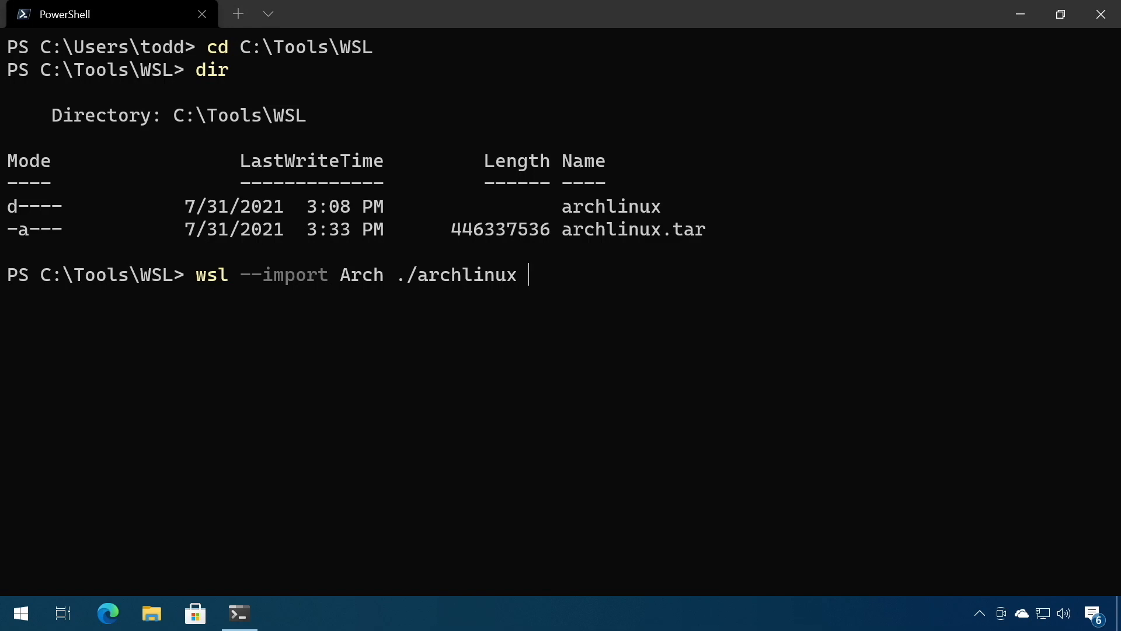
{"action": "type", "text": "archlinux.tar"}
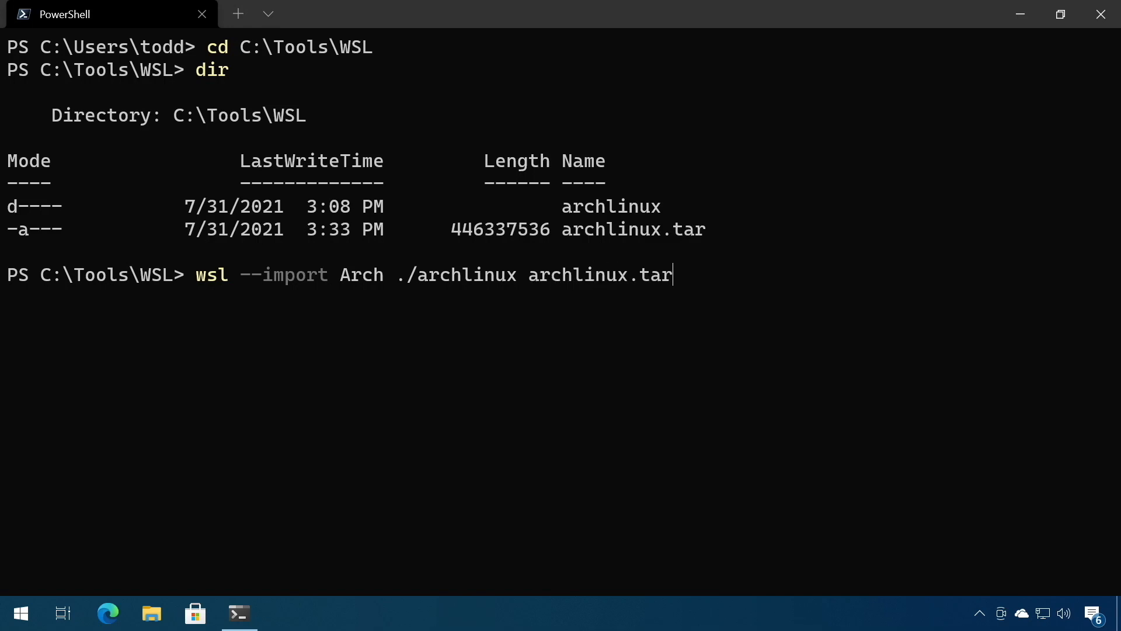
{"action": "key", "text": "Return"}
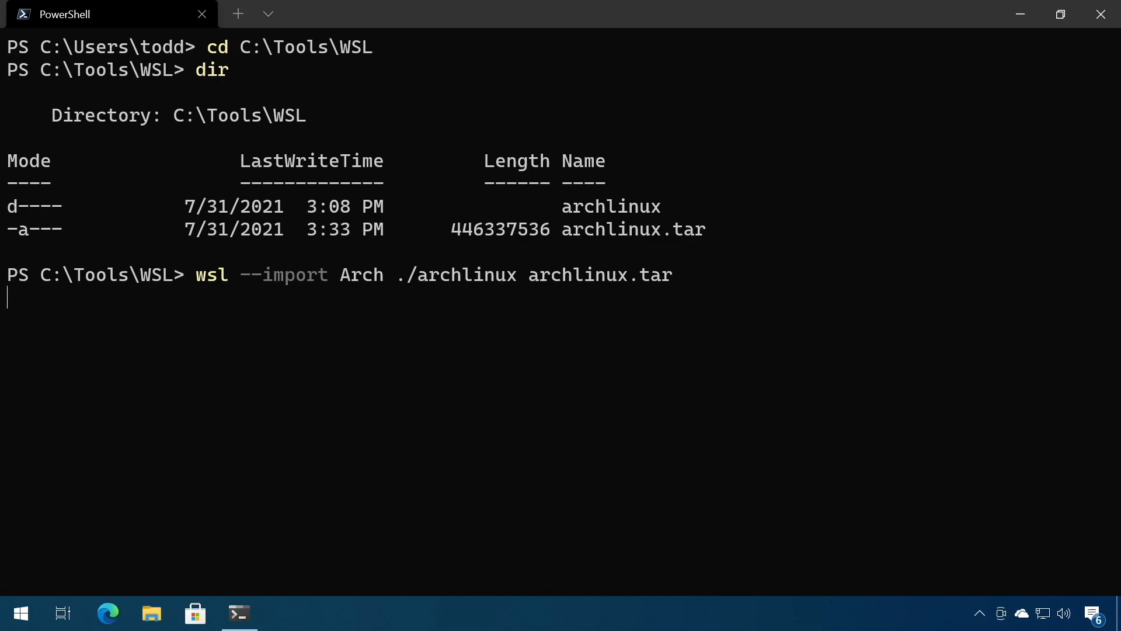
{"action": "key", "text": "Return"}
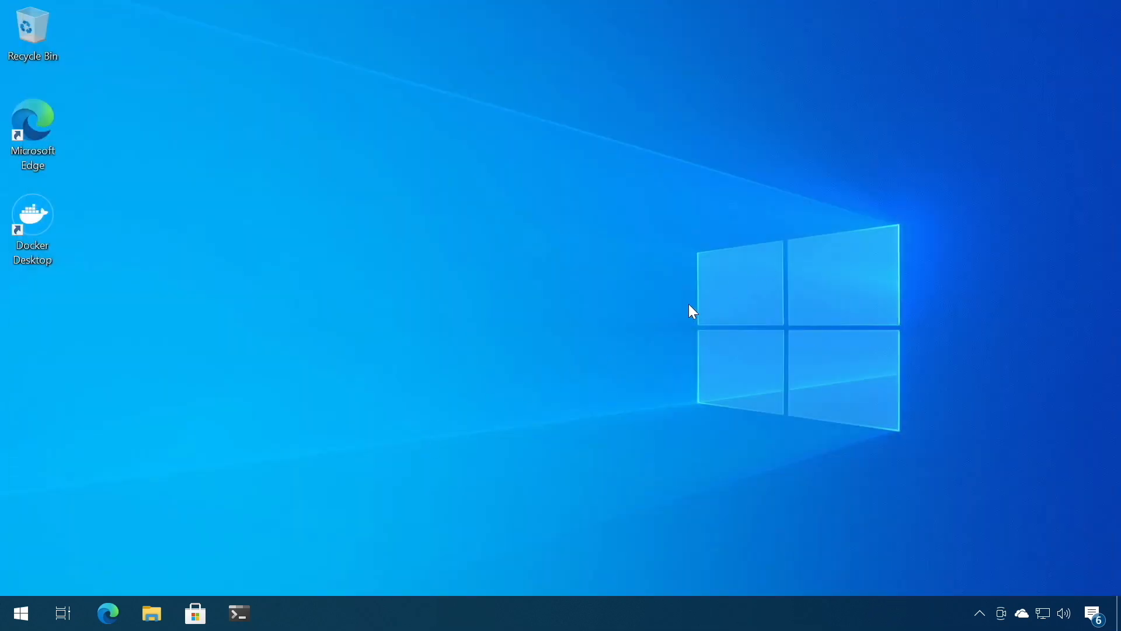
{"action": "mouse_move", "coordinate": [194, 613]}
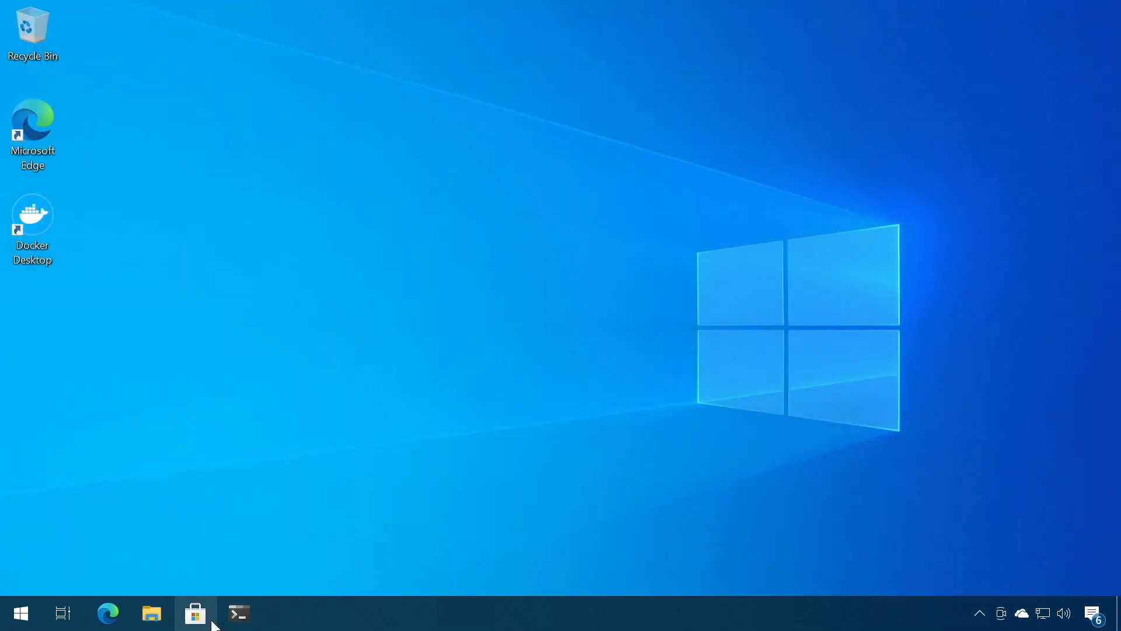
Step: Open an Arch tab from the profile dropdown, confirm it runs as root, then close it
{"action": "left_click", "coordinate": [239, 614]}
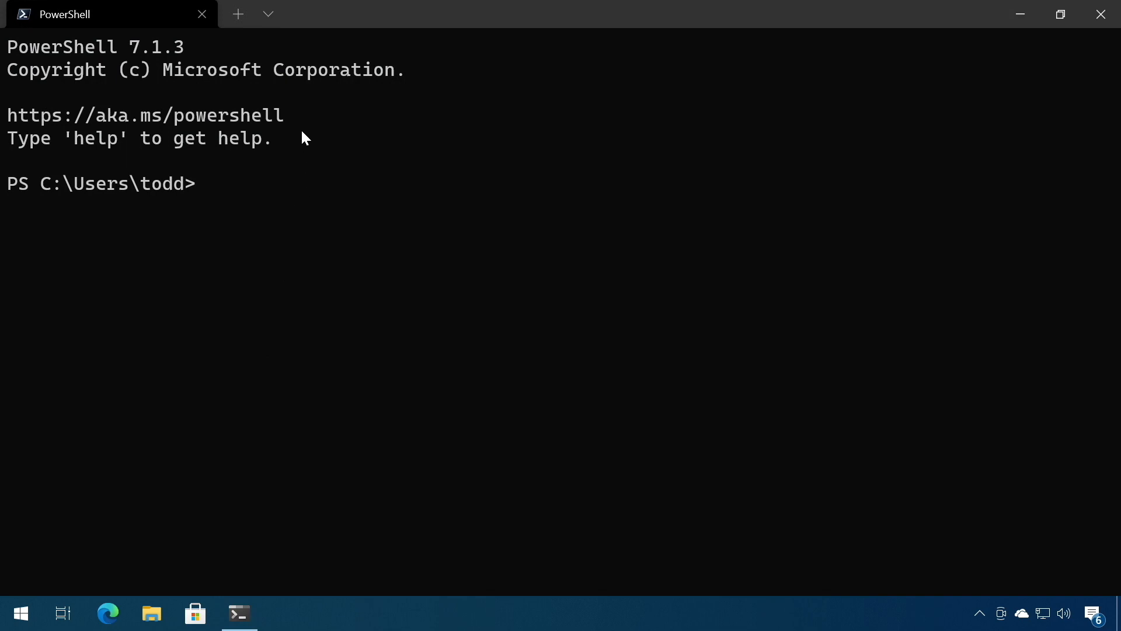
{"action": "left_click", "coordinate": [268, 14]}
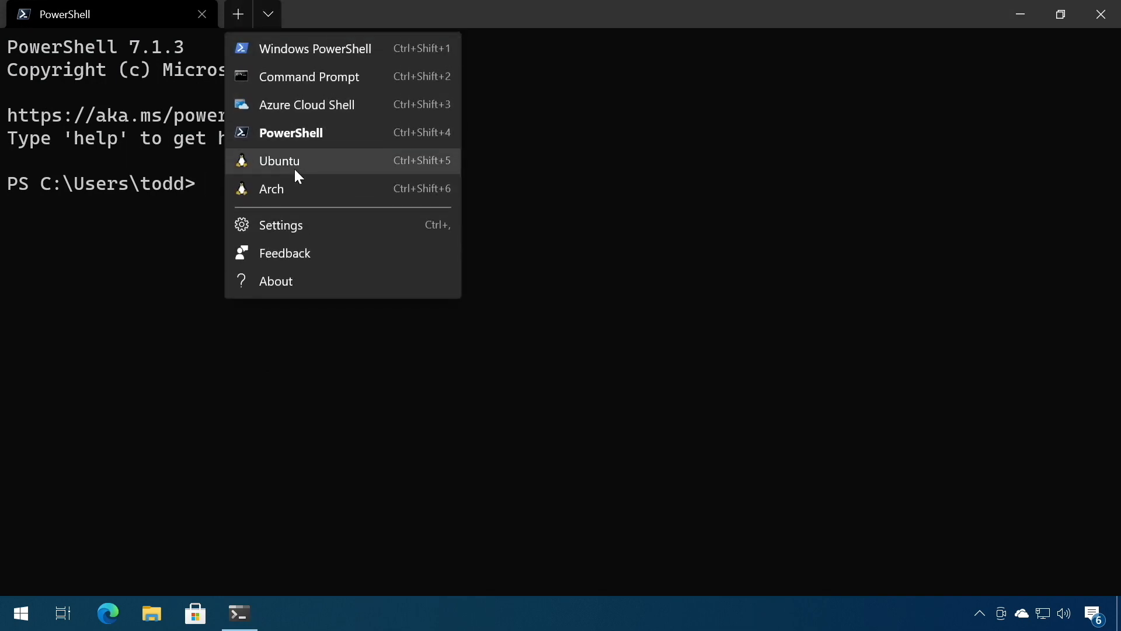
{"action": "left_click", "coordinate": [271, 189]}
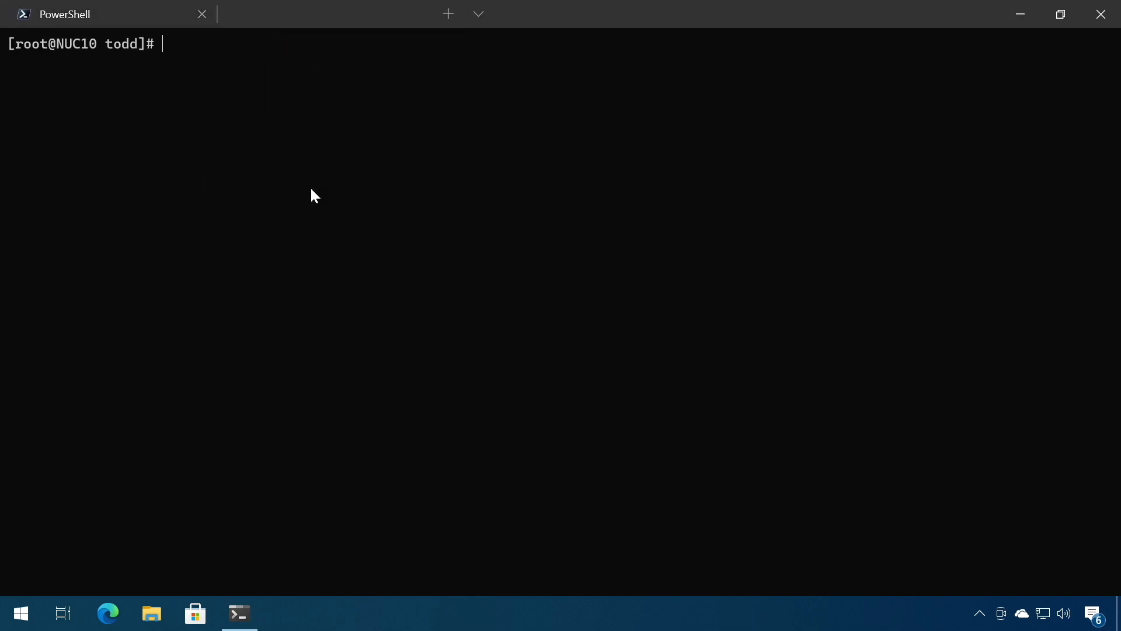
{"action": "left_click", "coordinate": [448, 13]}
{"action": "type", "text": "whoami"}
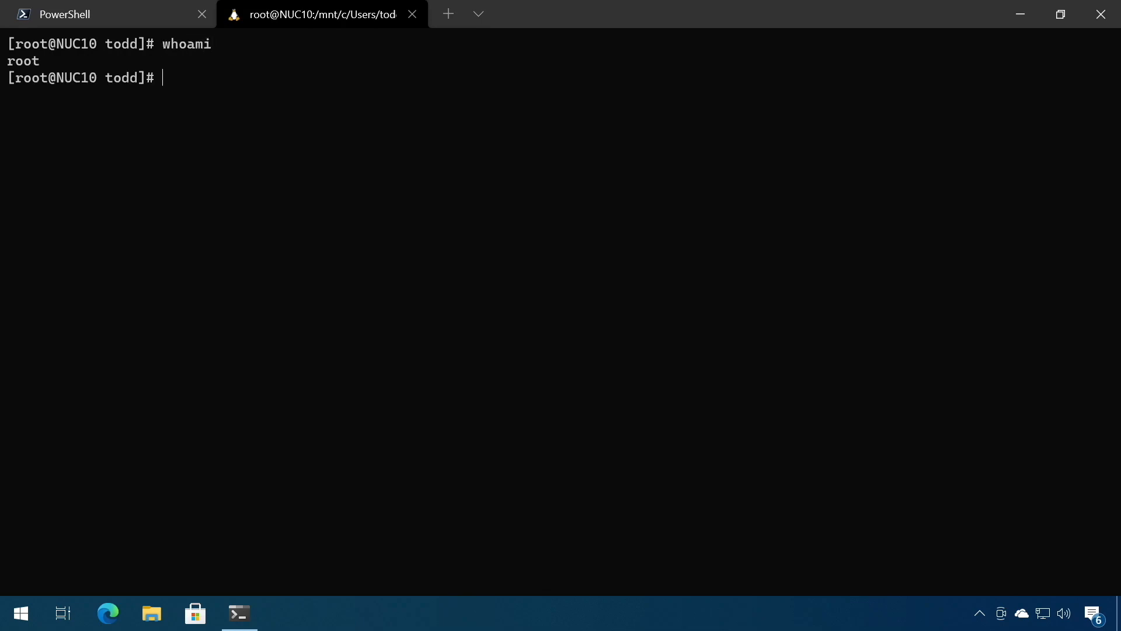
{"action": "mouse_move", "coordinate": [413, 14]}
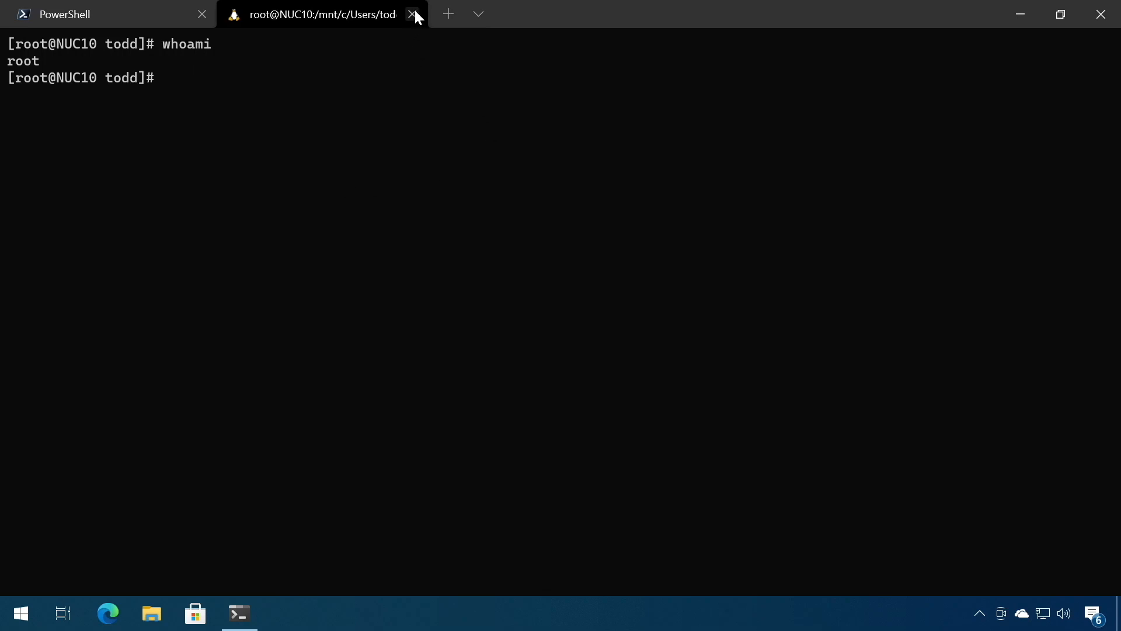
{"action": "left_click", "coordinate": [411, 14]}
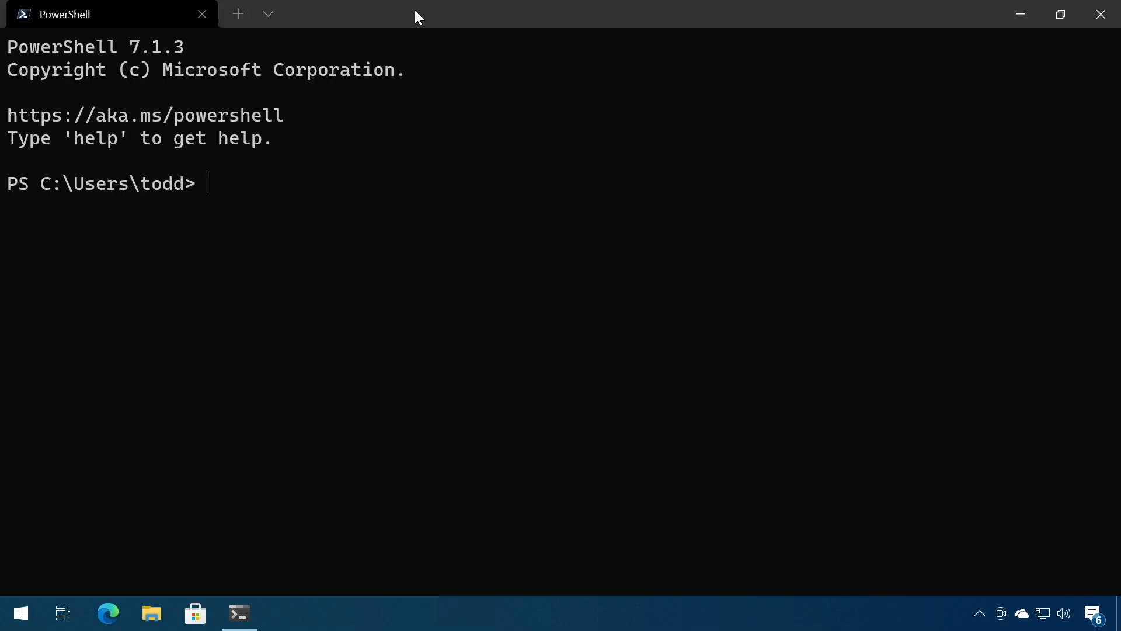
Step: Open settings.json from Terminal Settings in VS Code and scroll to the profiles list
{"action": "left_click", "coordinate": [268, 14]}
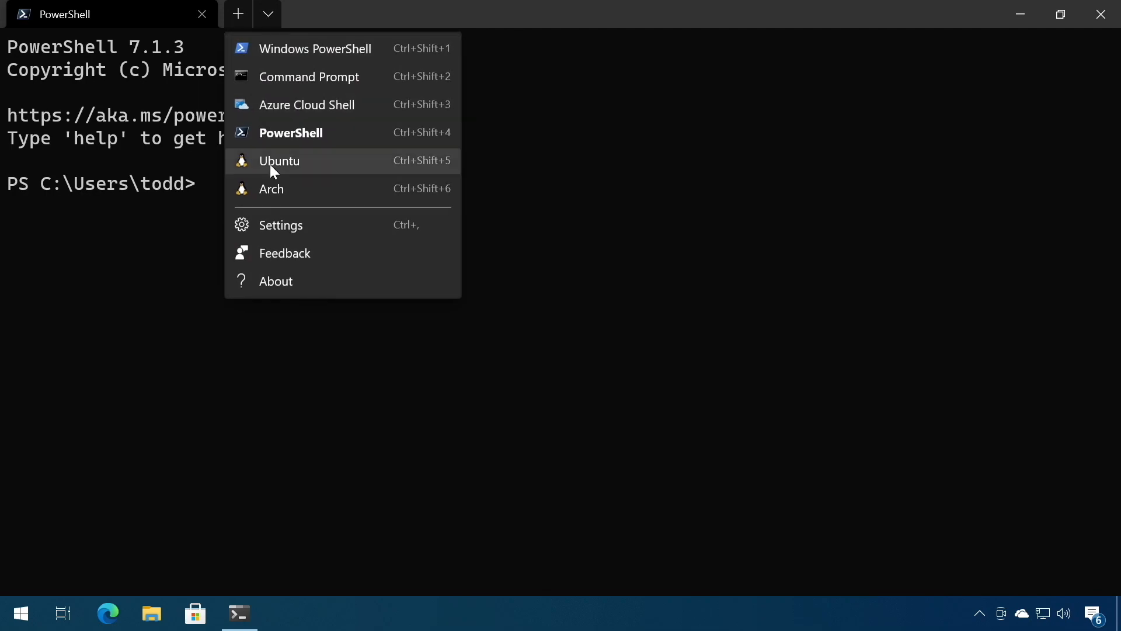
{"action": "left_click", "coordinate": [281, 224]}
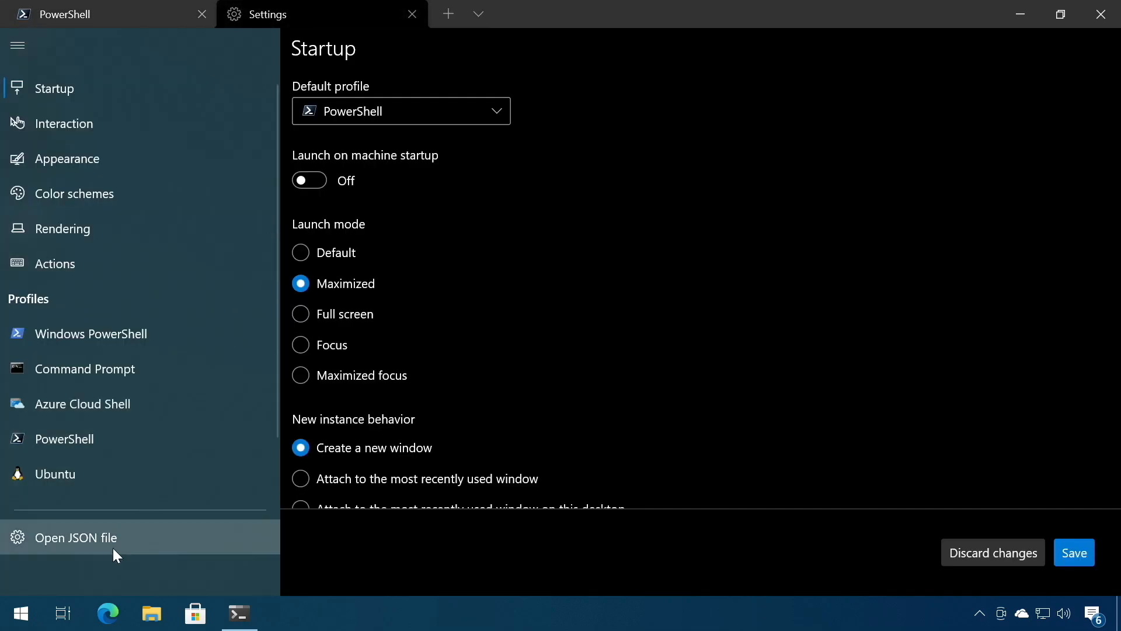
{"action": "left_click", "coordinate": [75, 537]}
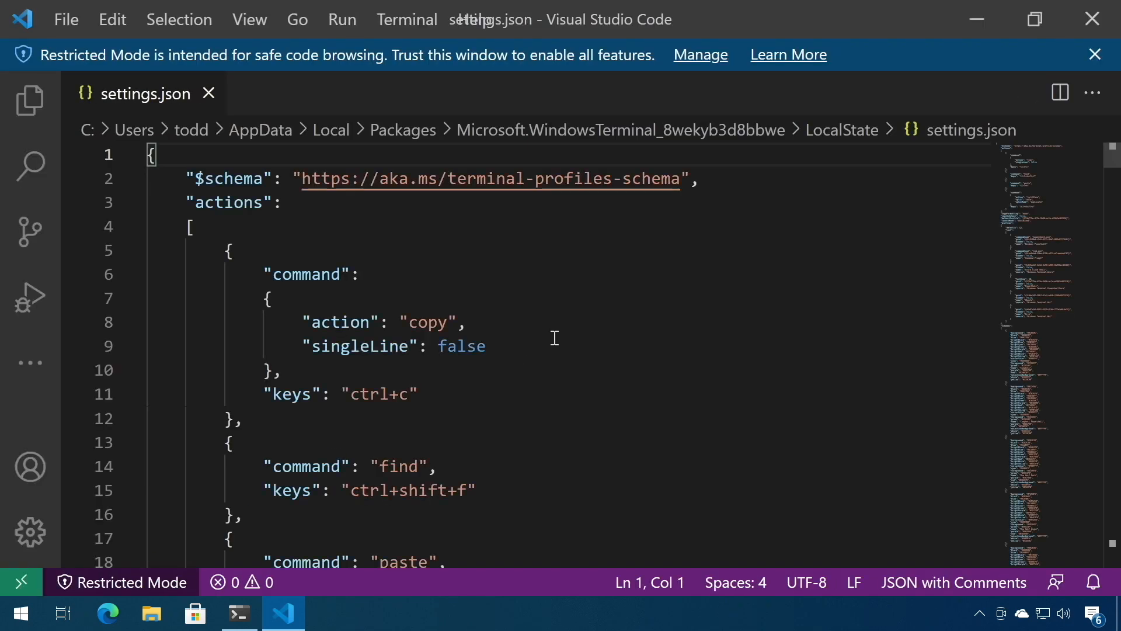
{"action": "scroll", "scroll_direction": "down", "scroll_amount": 3}
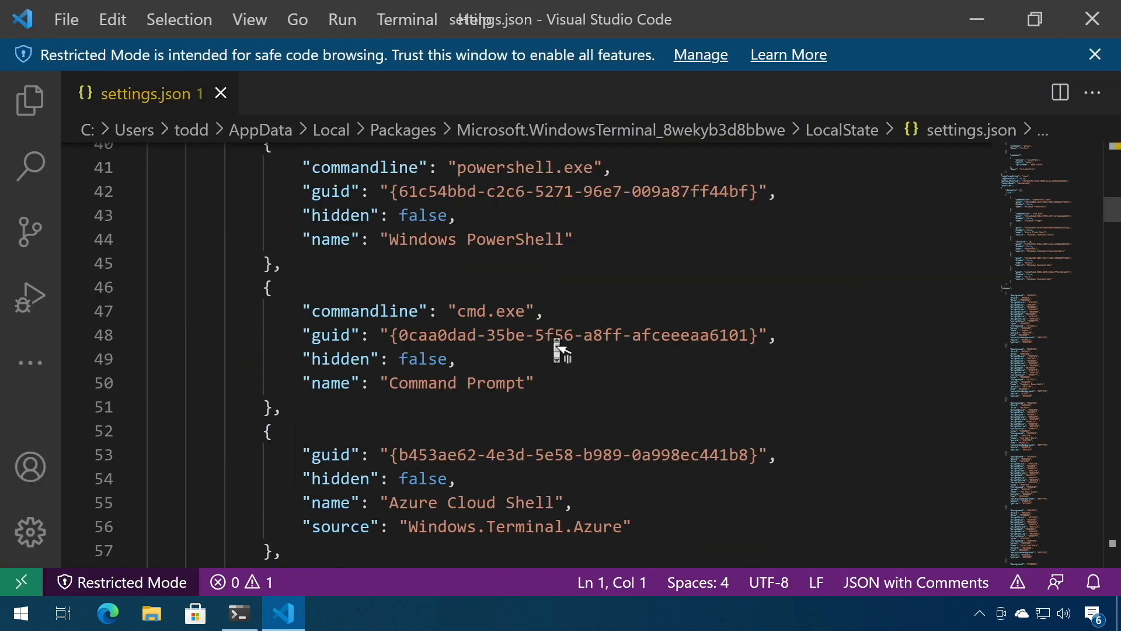
{"action": "scroll", "scroll_direction": "down", "scroll_amount": 3}
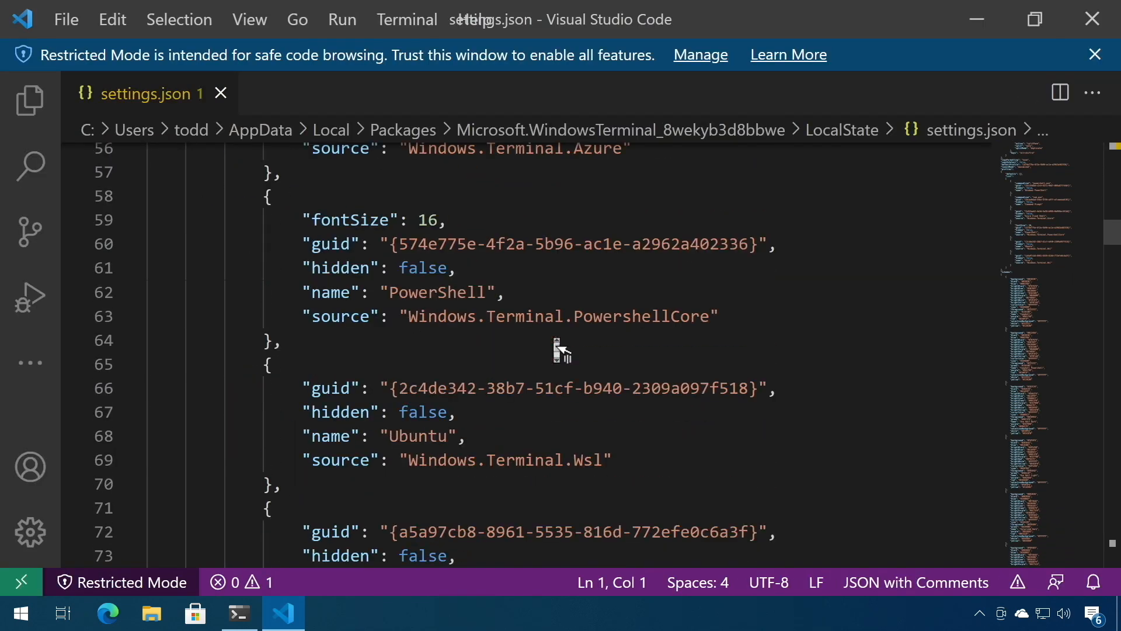
{"action": "mouse_move", "coordinate": [569, 284]}
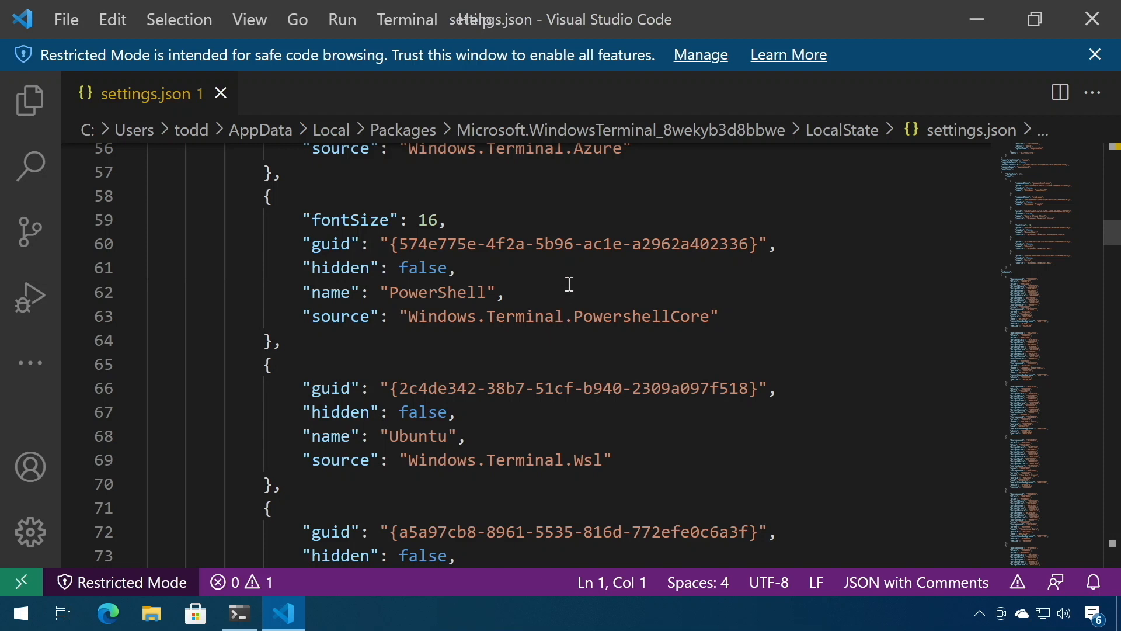
{"action": "mouse_move", "coordinate": [558, 277]}
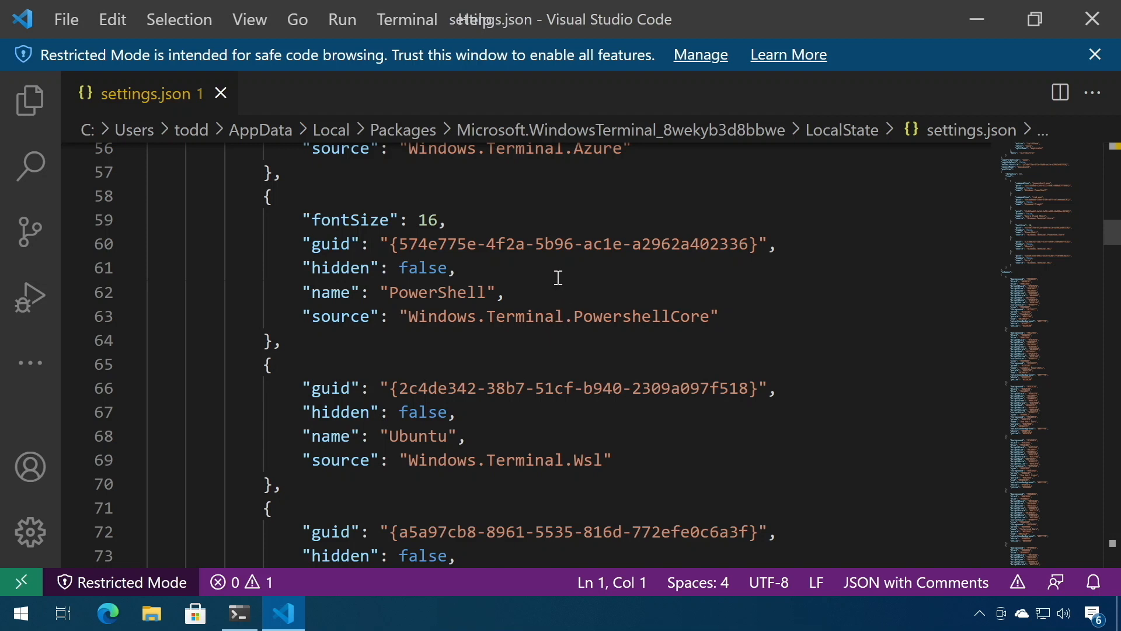
{"action": "scroll", "scroll_direction": "down", "scroll_amount": 3}
{"action": "type", "text": "\""}
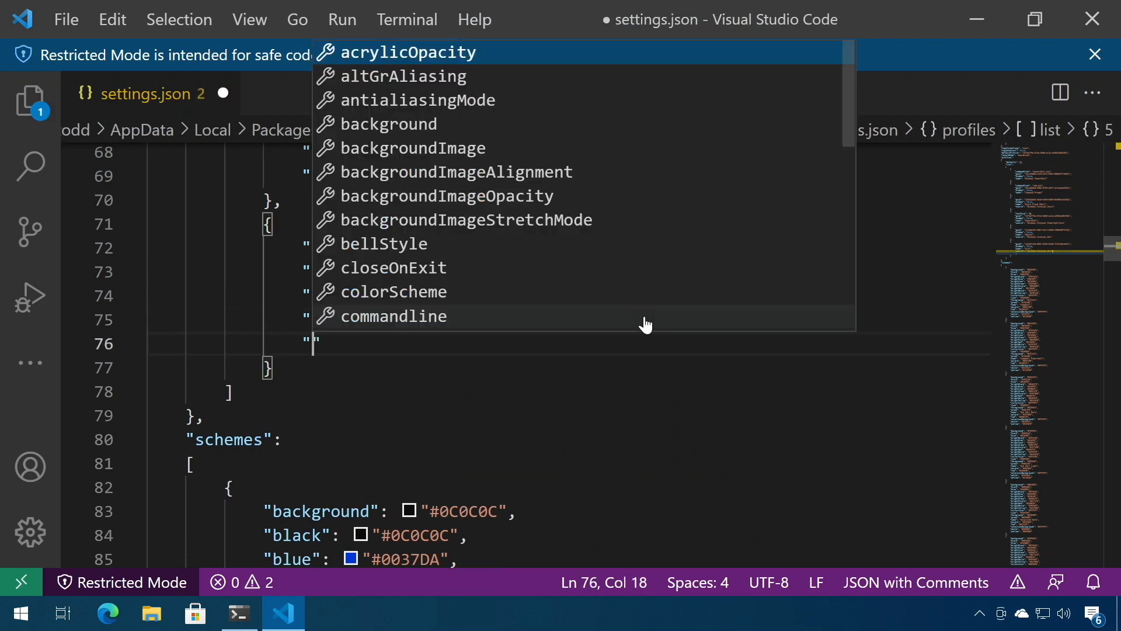
Step: Add "commandline": "wsl.exe -u todd -d Arch" to the Arch profile and save
{"action": "type", "text": "commandline\":"}
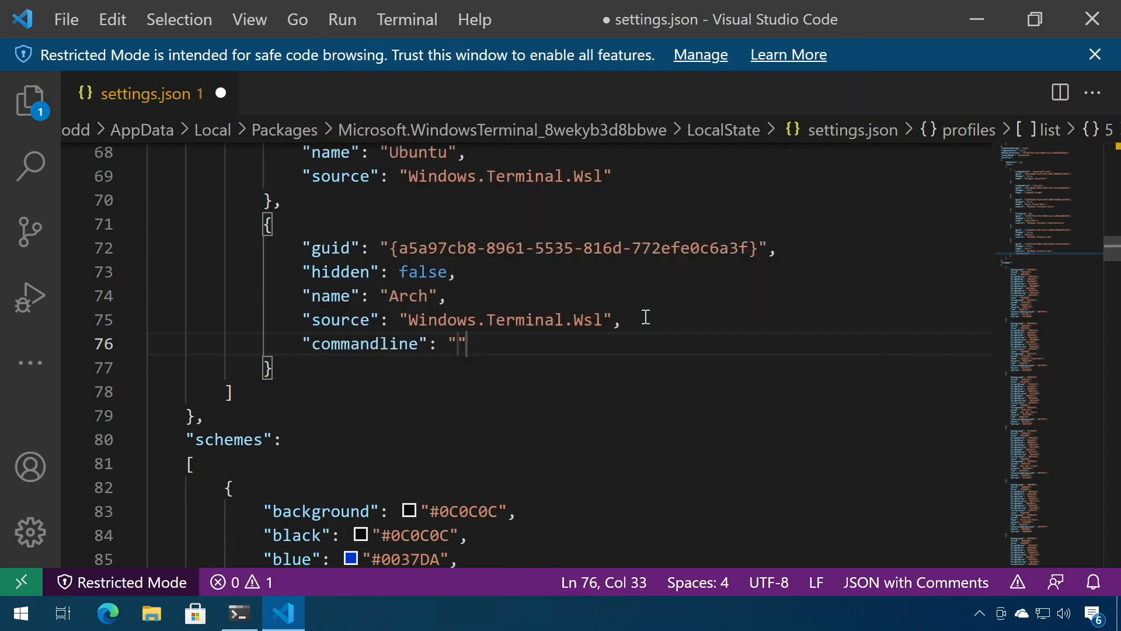
{"action": "type", "text": "wsl.exe"}
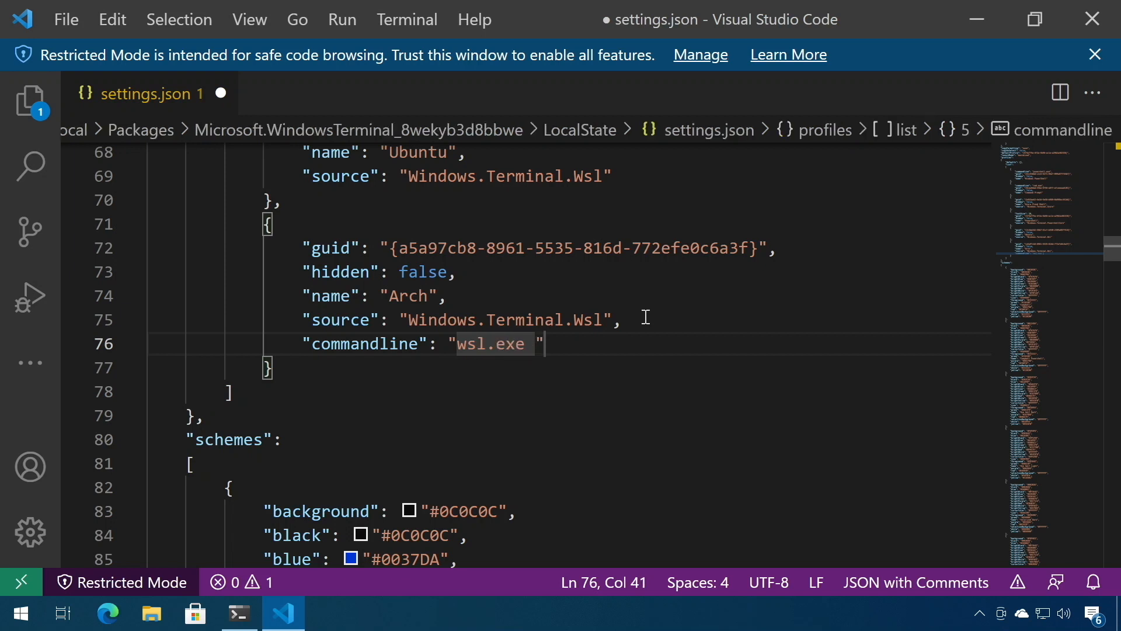
{"action": "type", "text": "-u tod"}
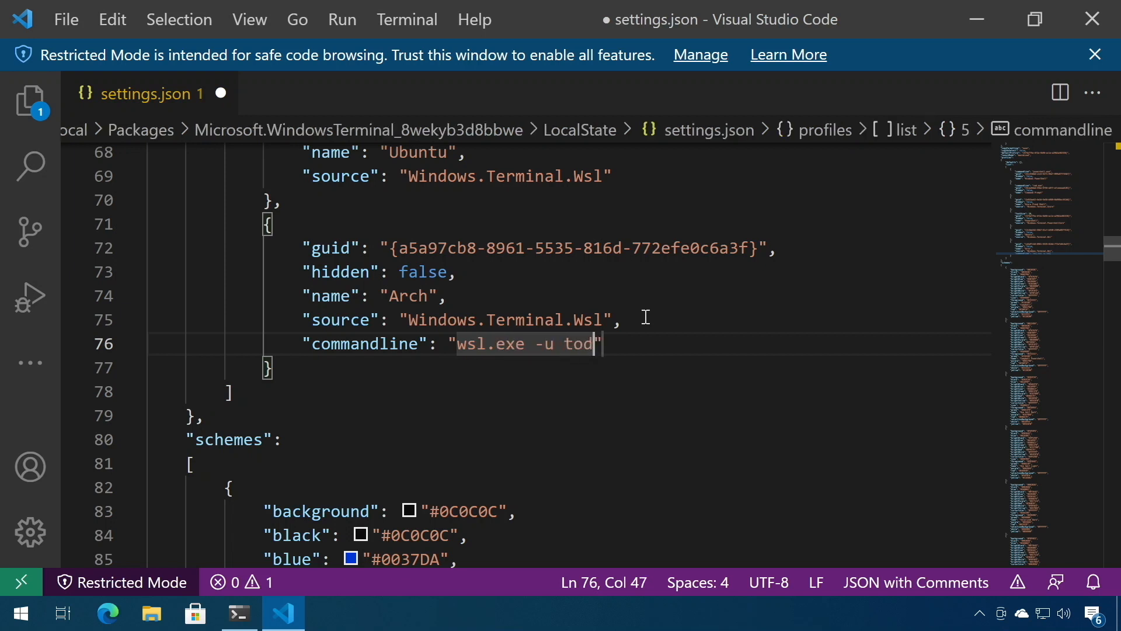
{"action": "type", "text": "d"}
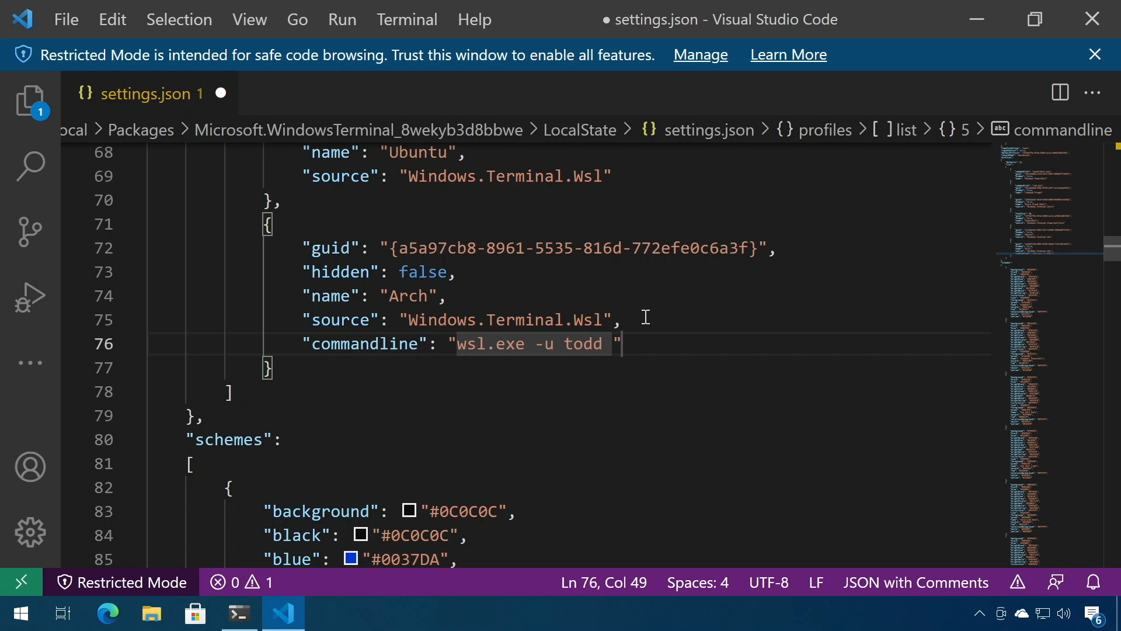
{"action": "type", "text": "-d Arch"}
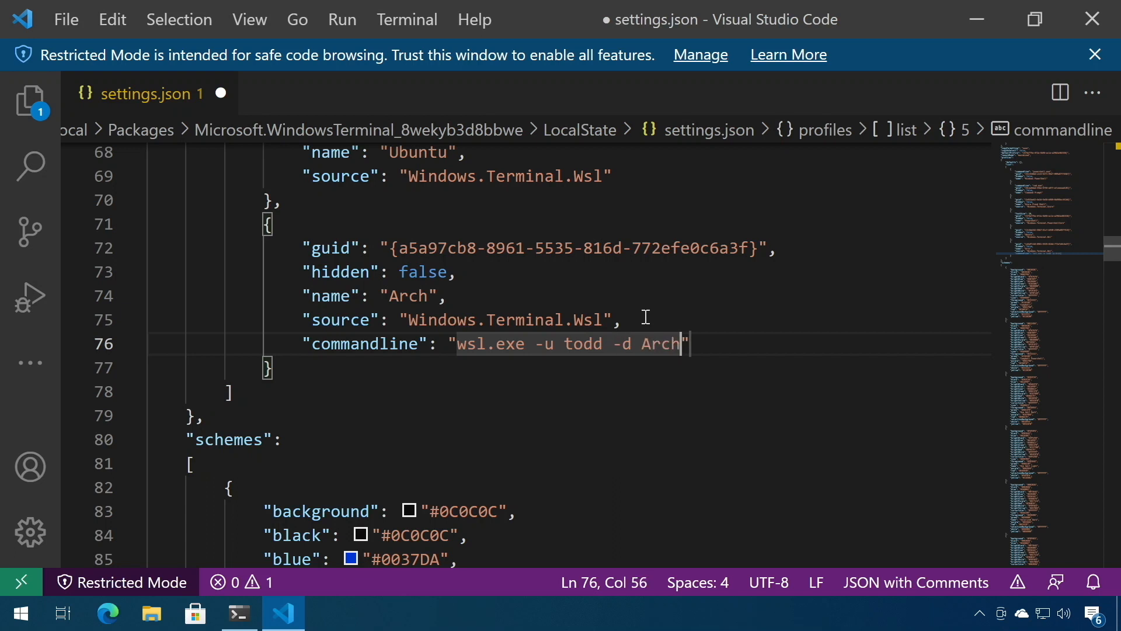
{"action": "key", "text": "ctrl+s"}
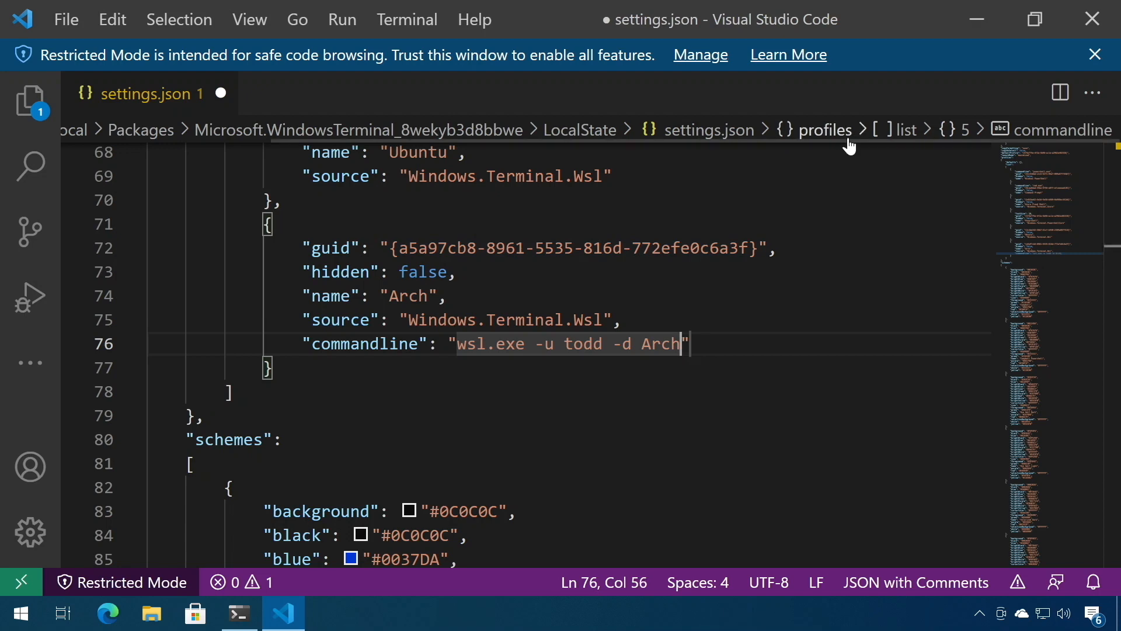
{"action": "key", "text": "ctrl+s"}
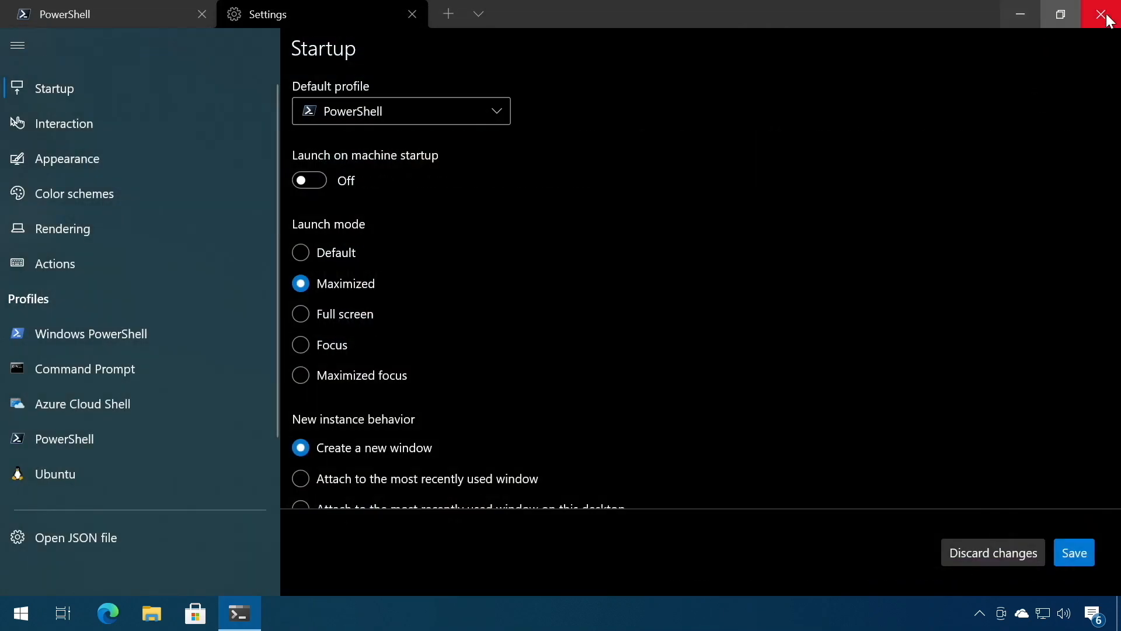
Step: Close all Windows Terminal tabs and relaunch it from the taskbar
{"action": "left_click", "coordinate": [1107, 14]}
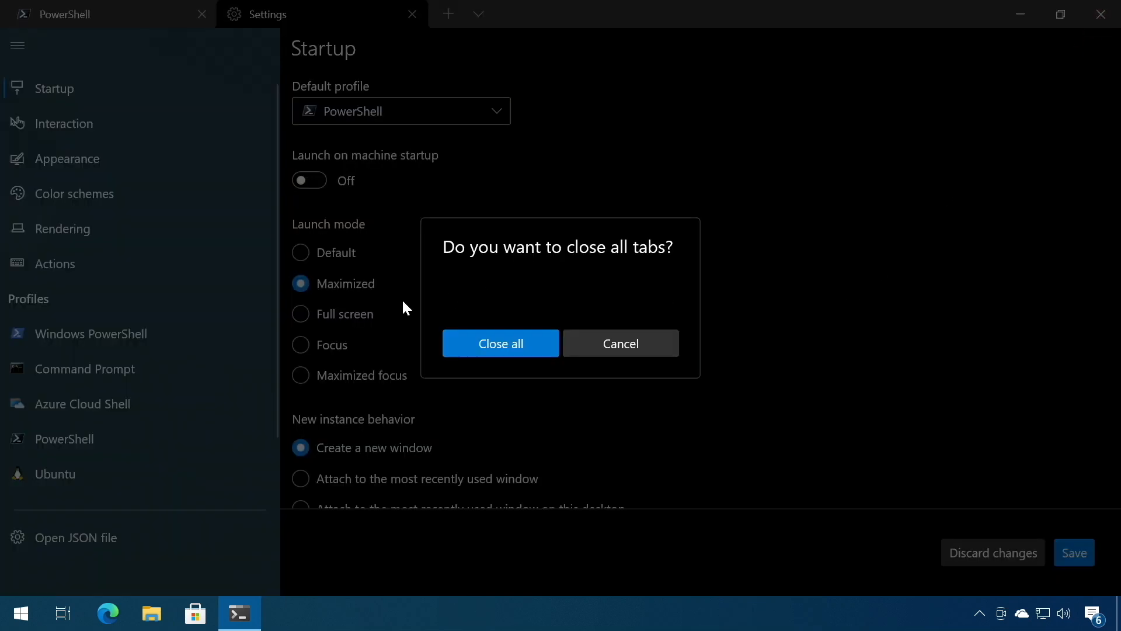
{"action": "left_click", "coordinate": [500, 343]}
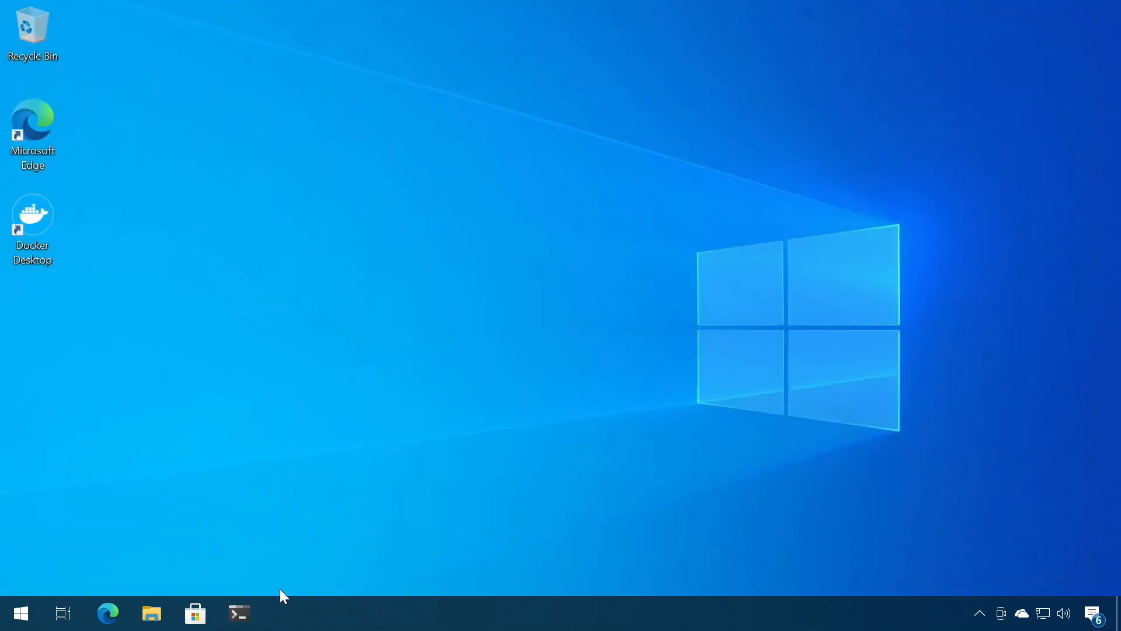
{"action": "left_click", "coordinate": [239, 612]}
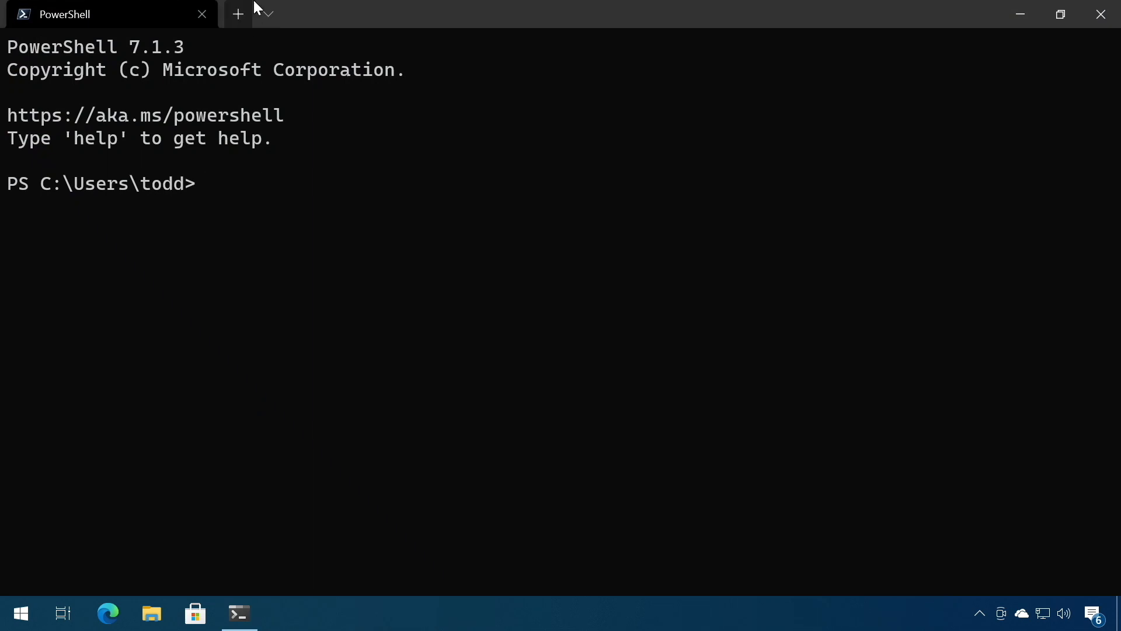
Step: Open a new Arch tab, confirm whoami returns todd, and enter sudo pacman -Syu
{"action": "left_click", "coordinate": [267, 13]}
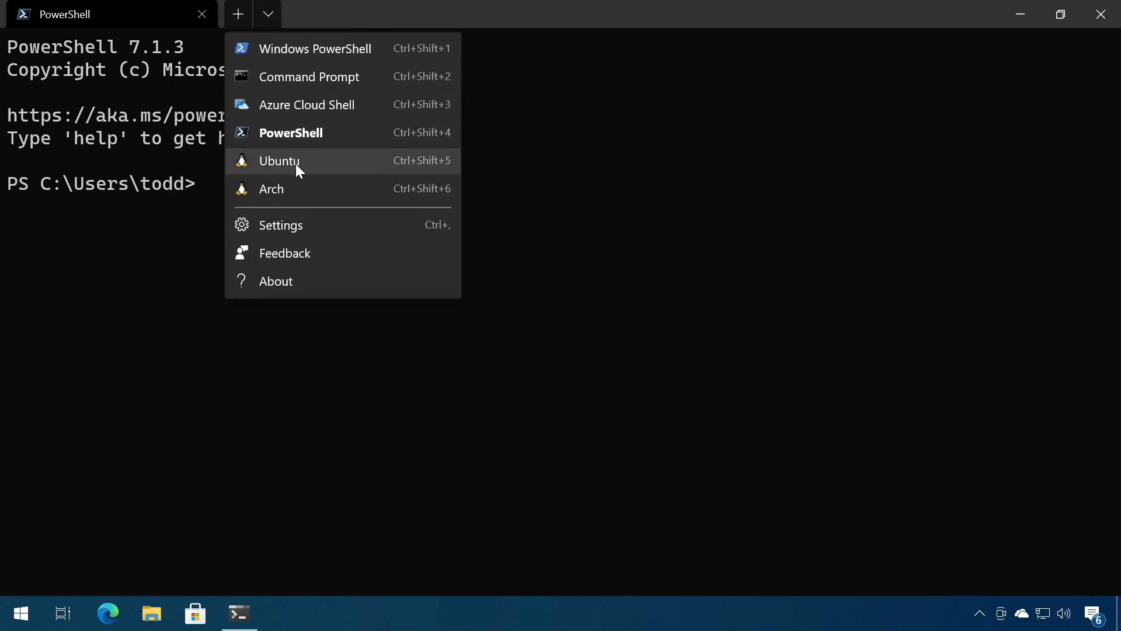
{"action": "left_click", "coordinate": [279, 160]}
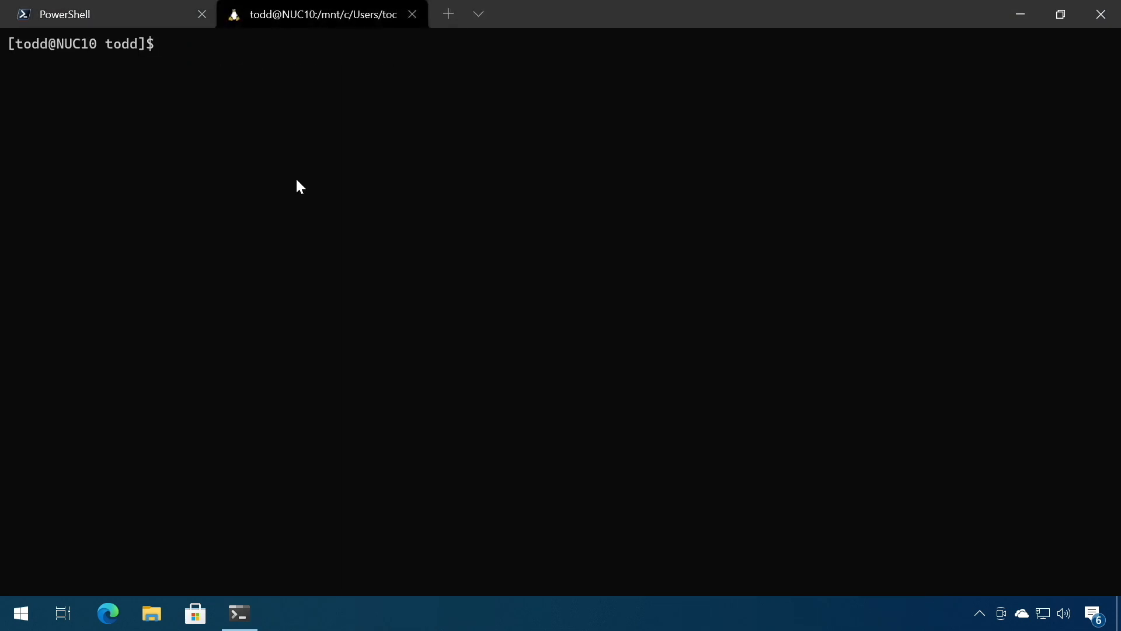
{"action": "type", "text": "whoami"}
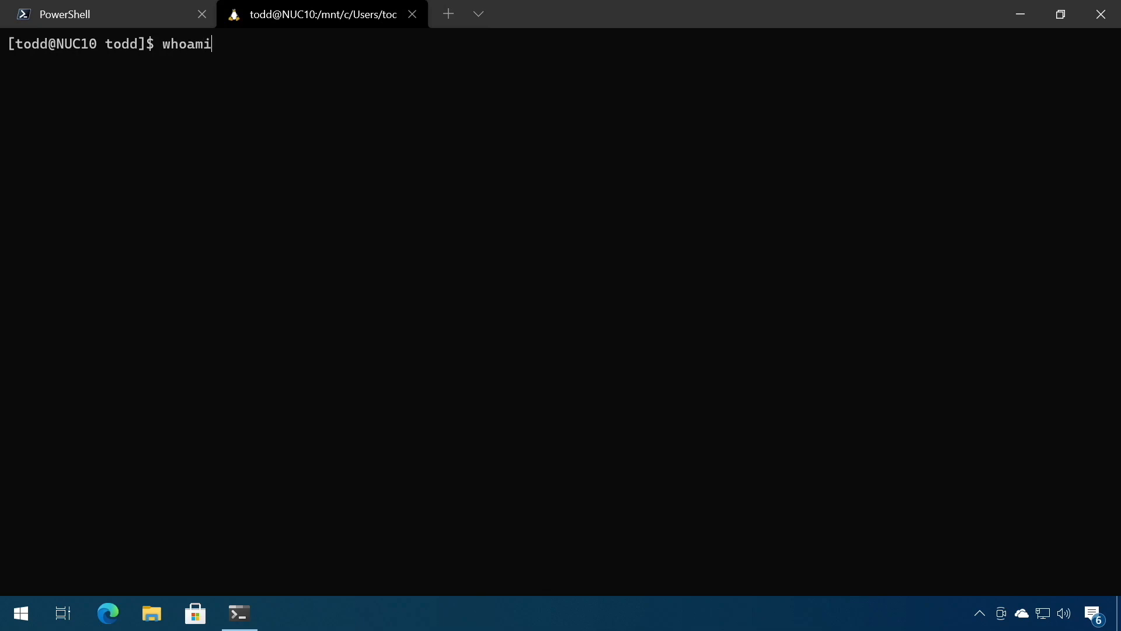
{"action": "key", "text": "Return"}
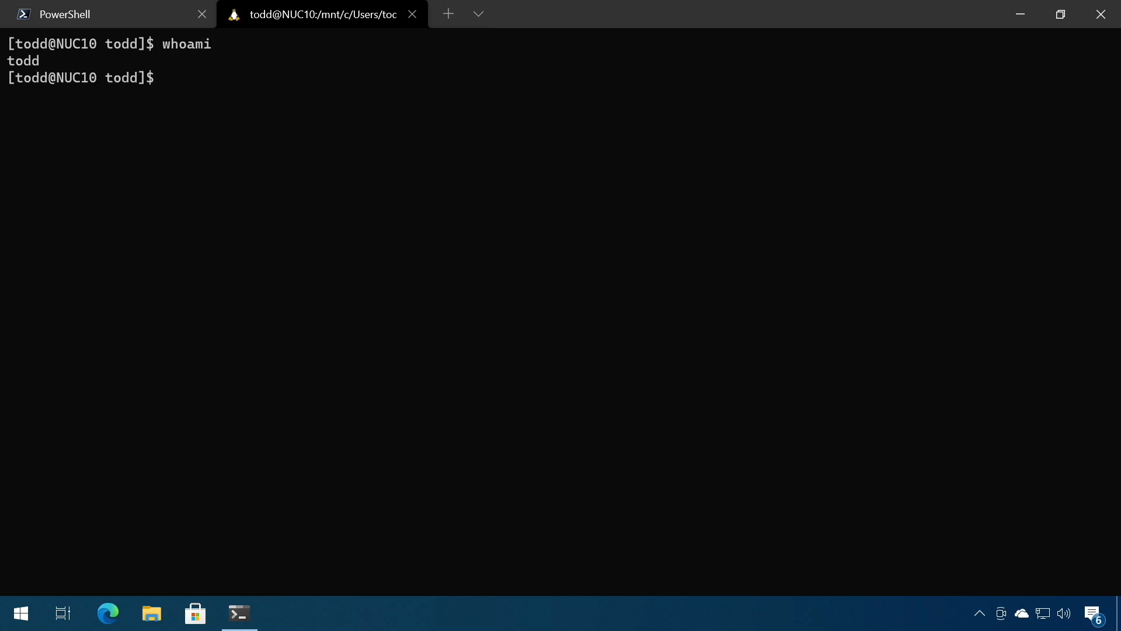
{"action": "type", "text": "sudo pacman -Syu"}
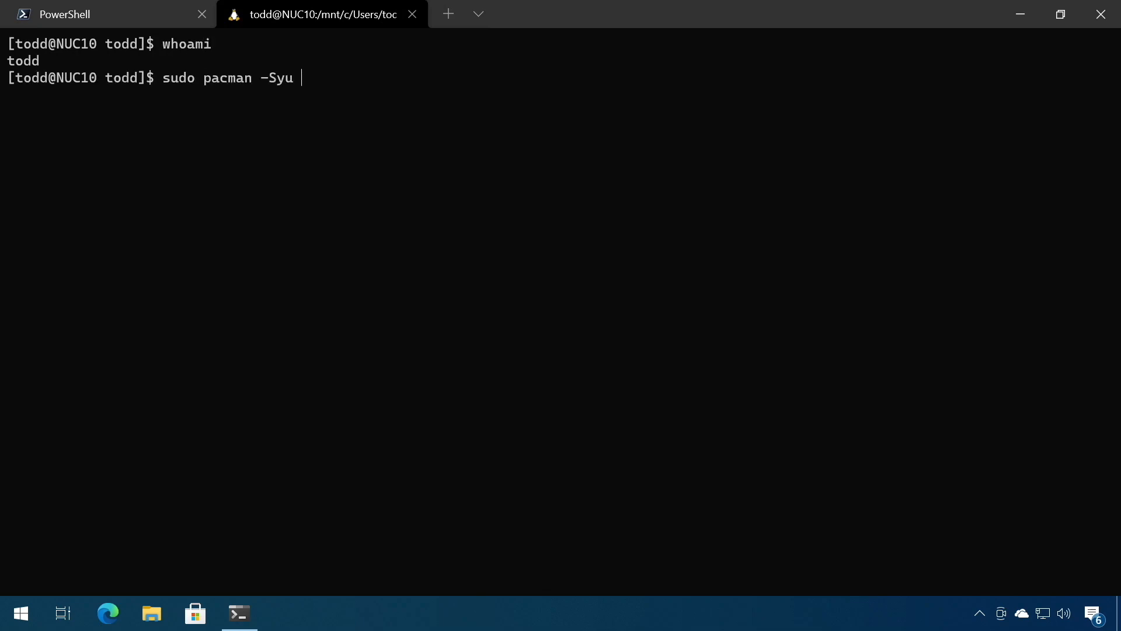